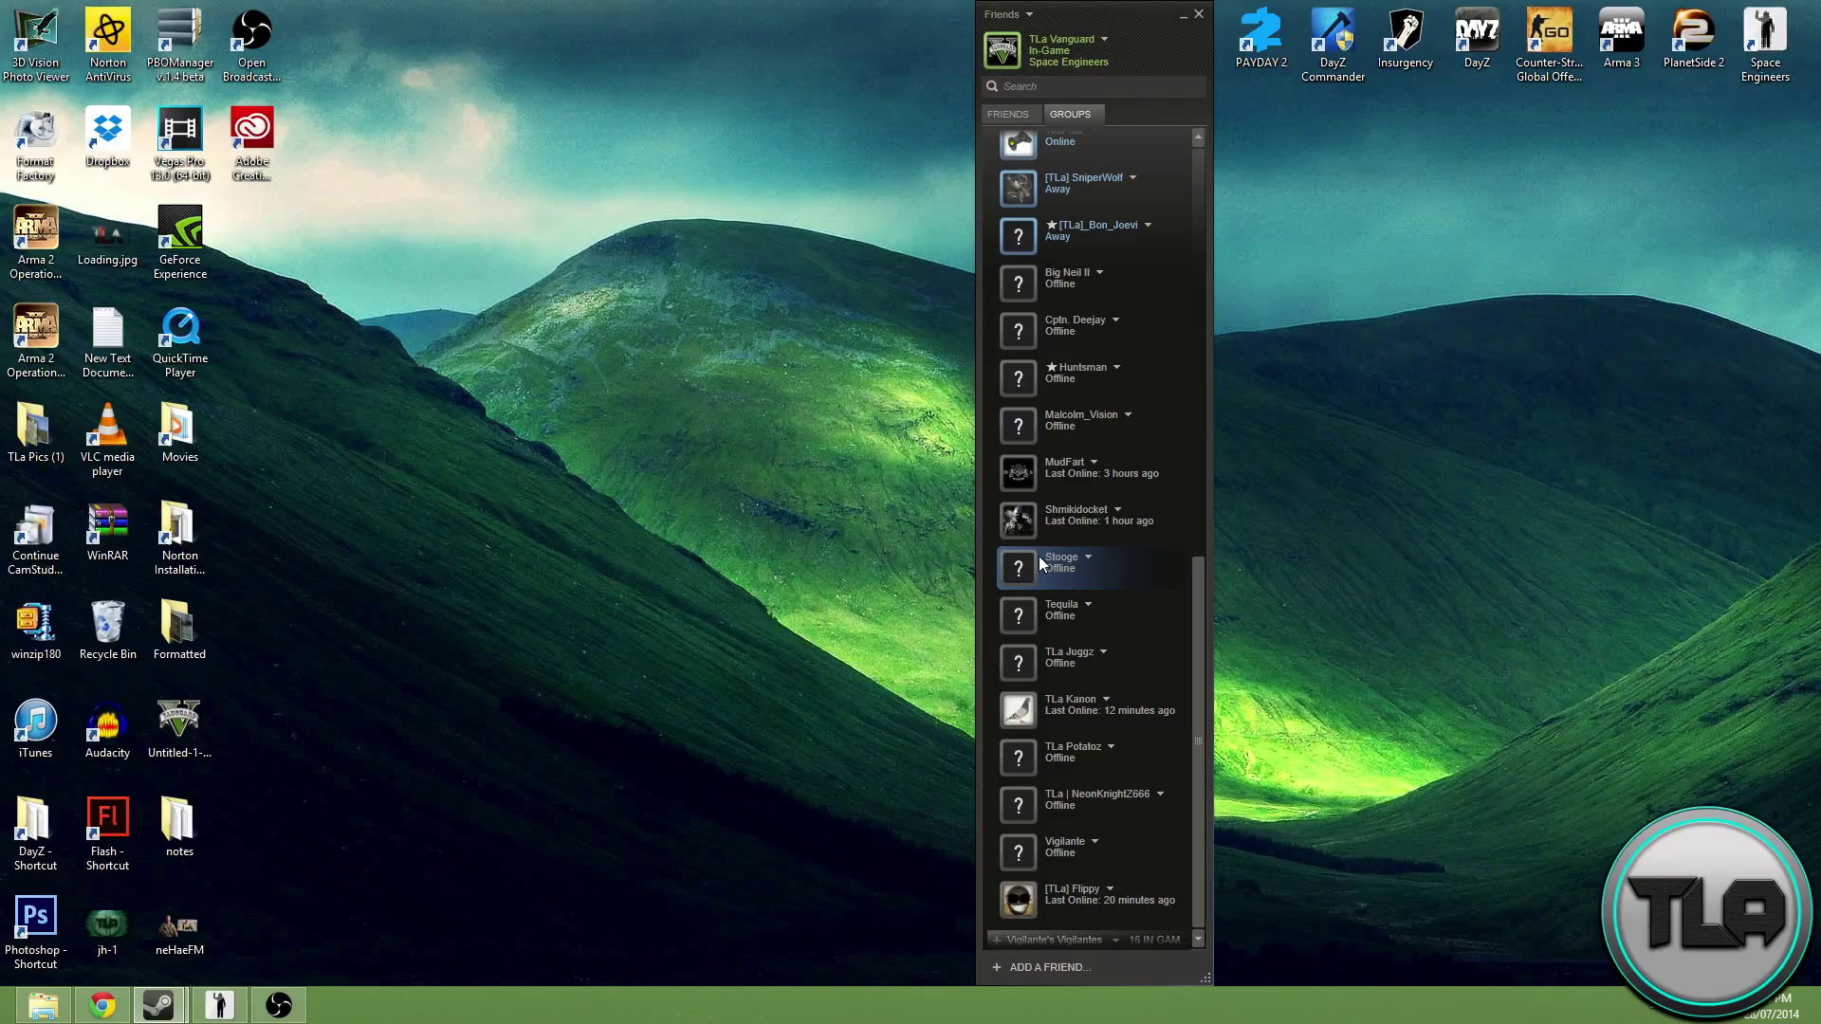
mouse_move(1136, 546)
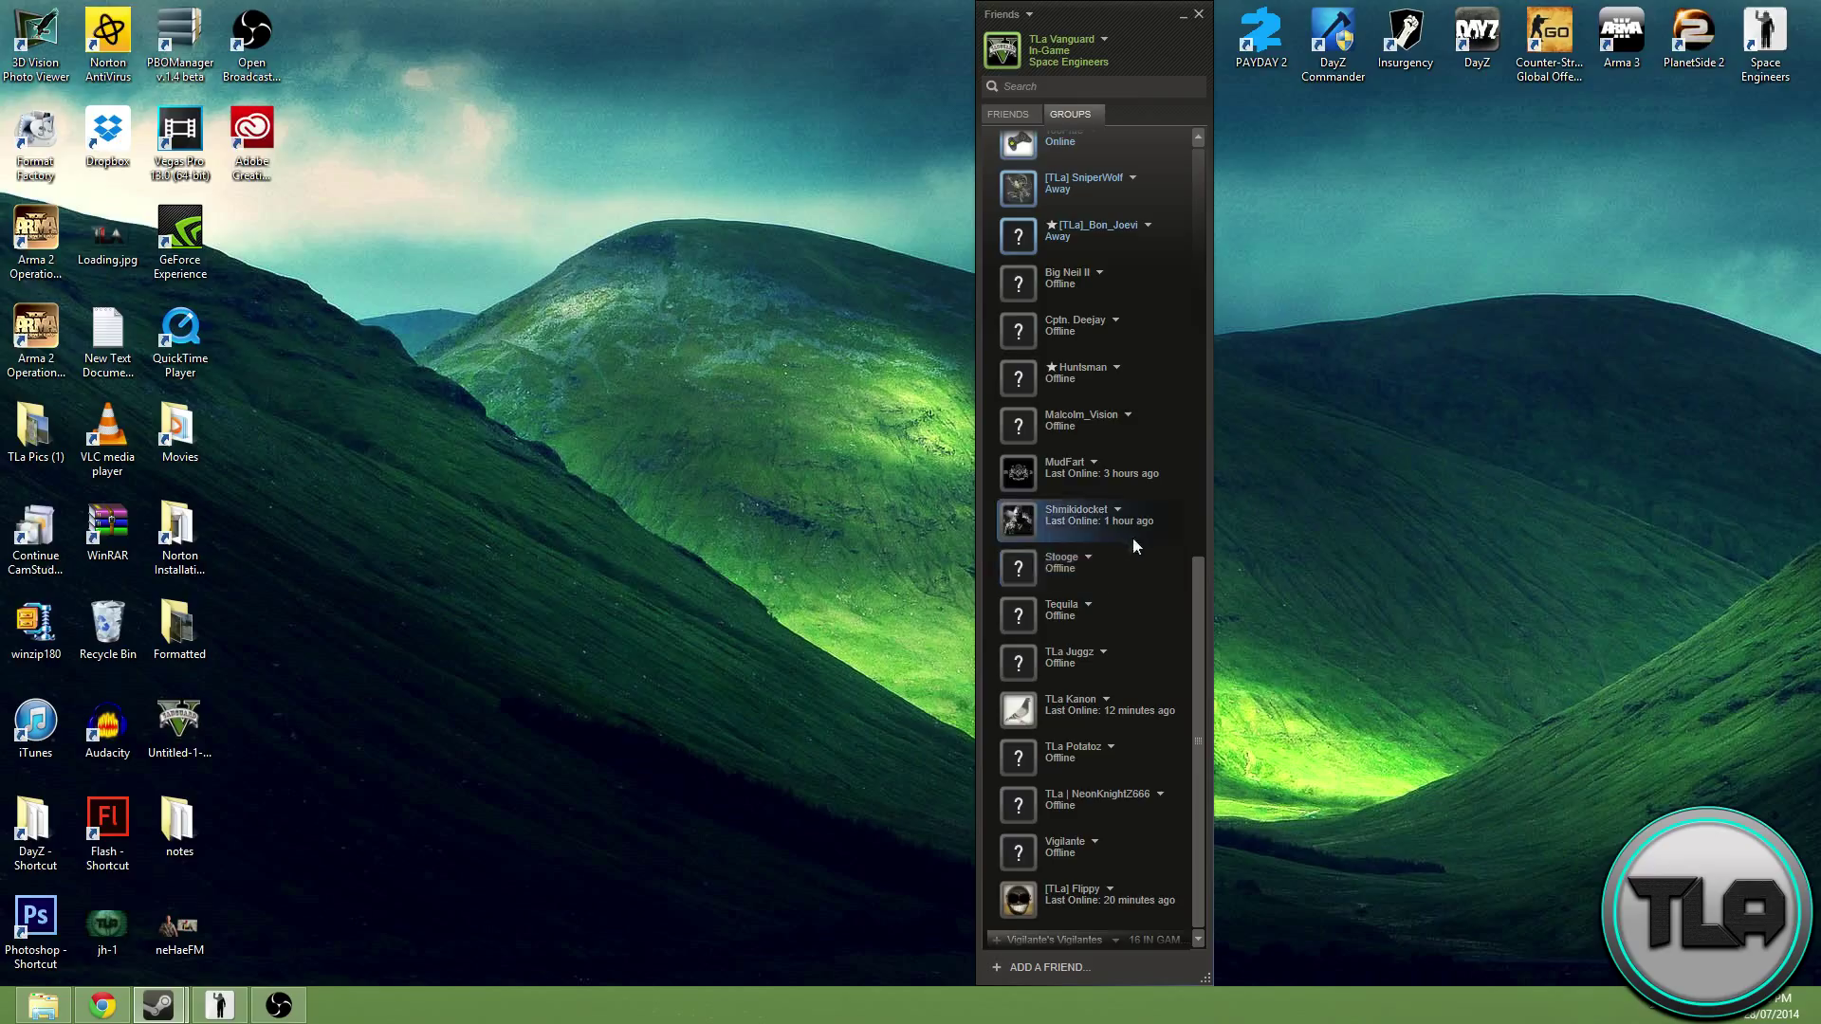
mouse_move(157, 1005)
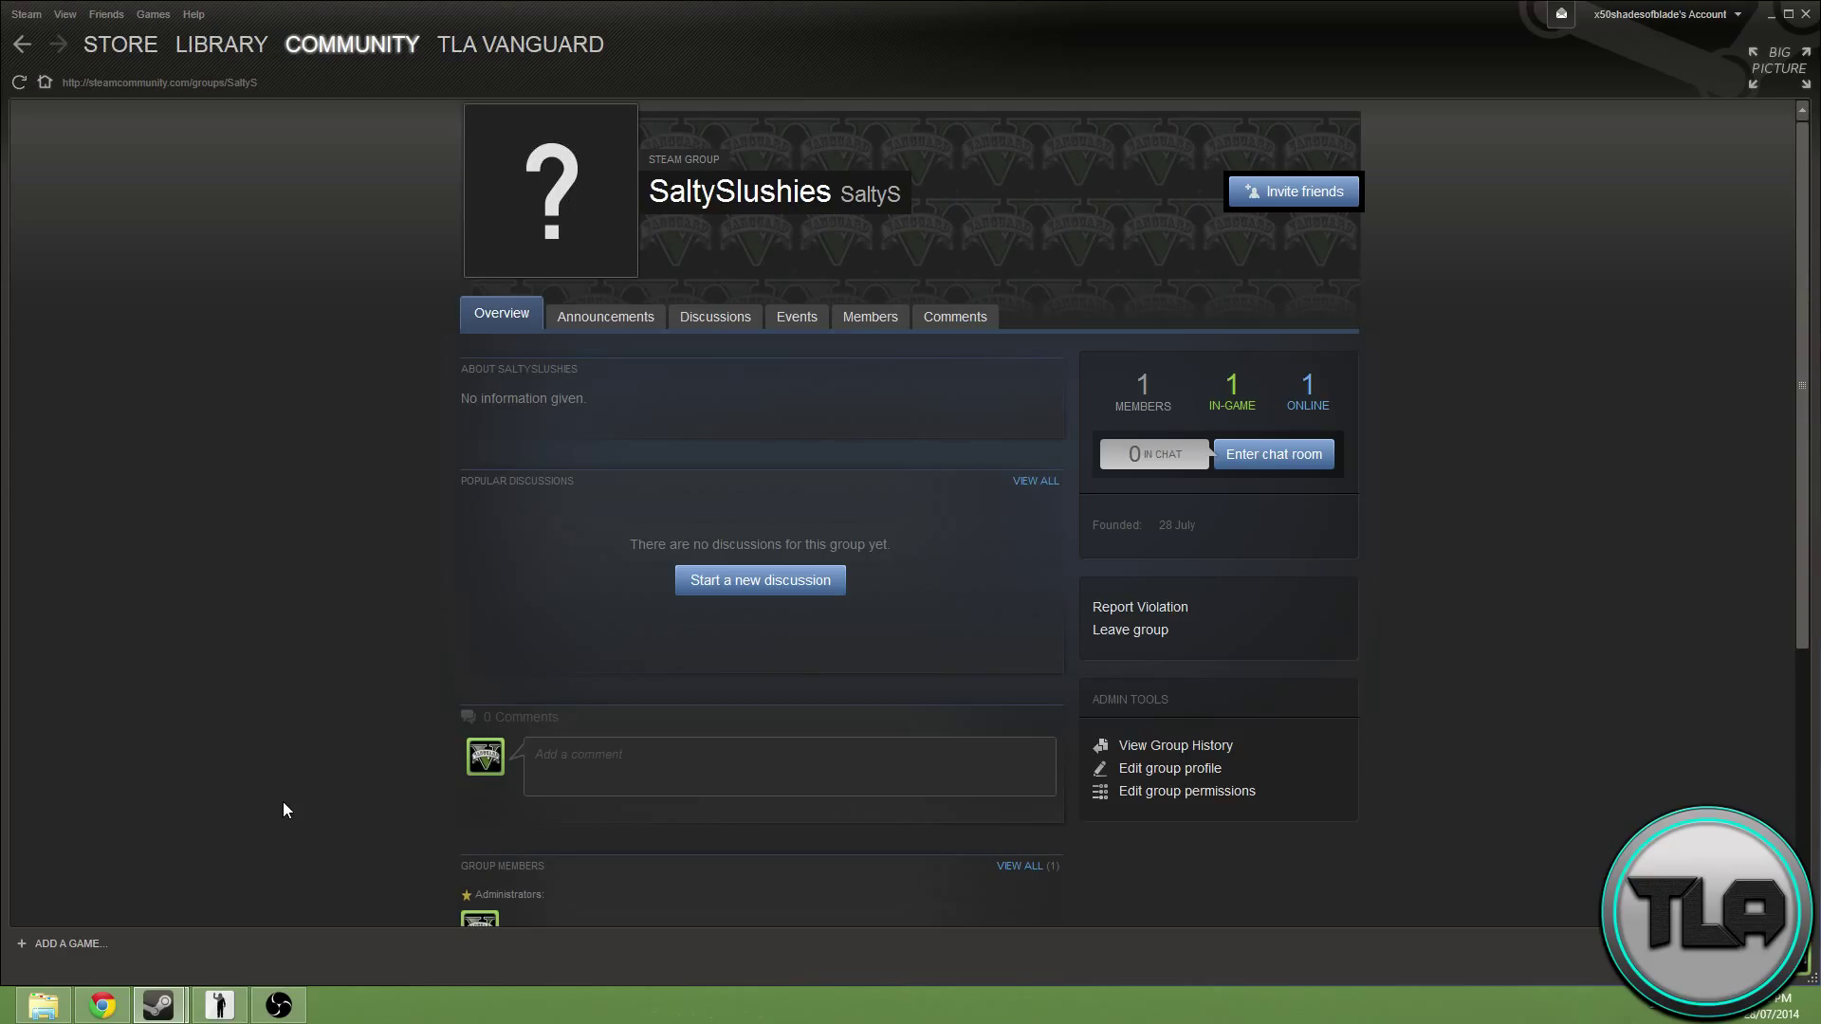
mouse_move(1294, 198)
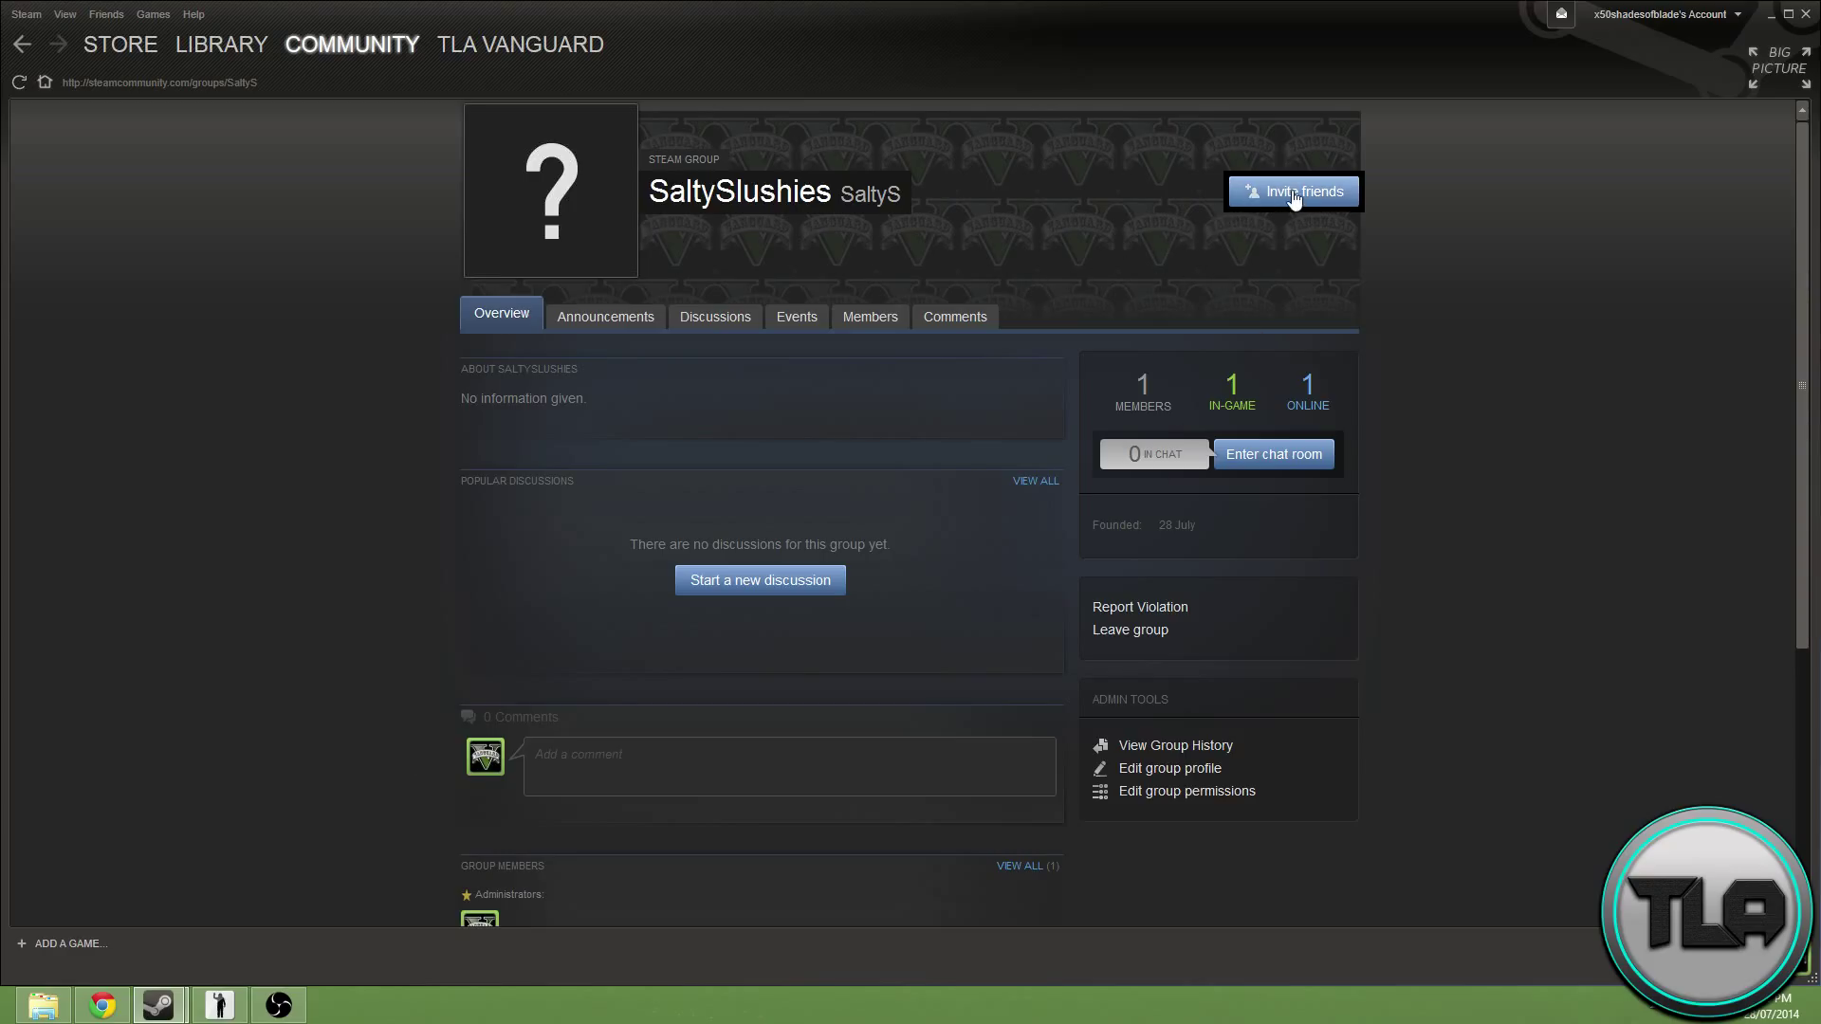
Step: Bring up the SaltySlushies friend-invite page for its group ID, then move to the server panel
left_click(1292, 192)
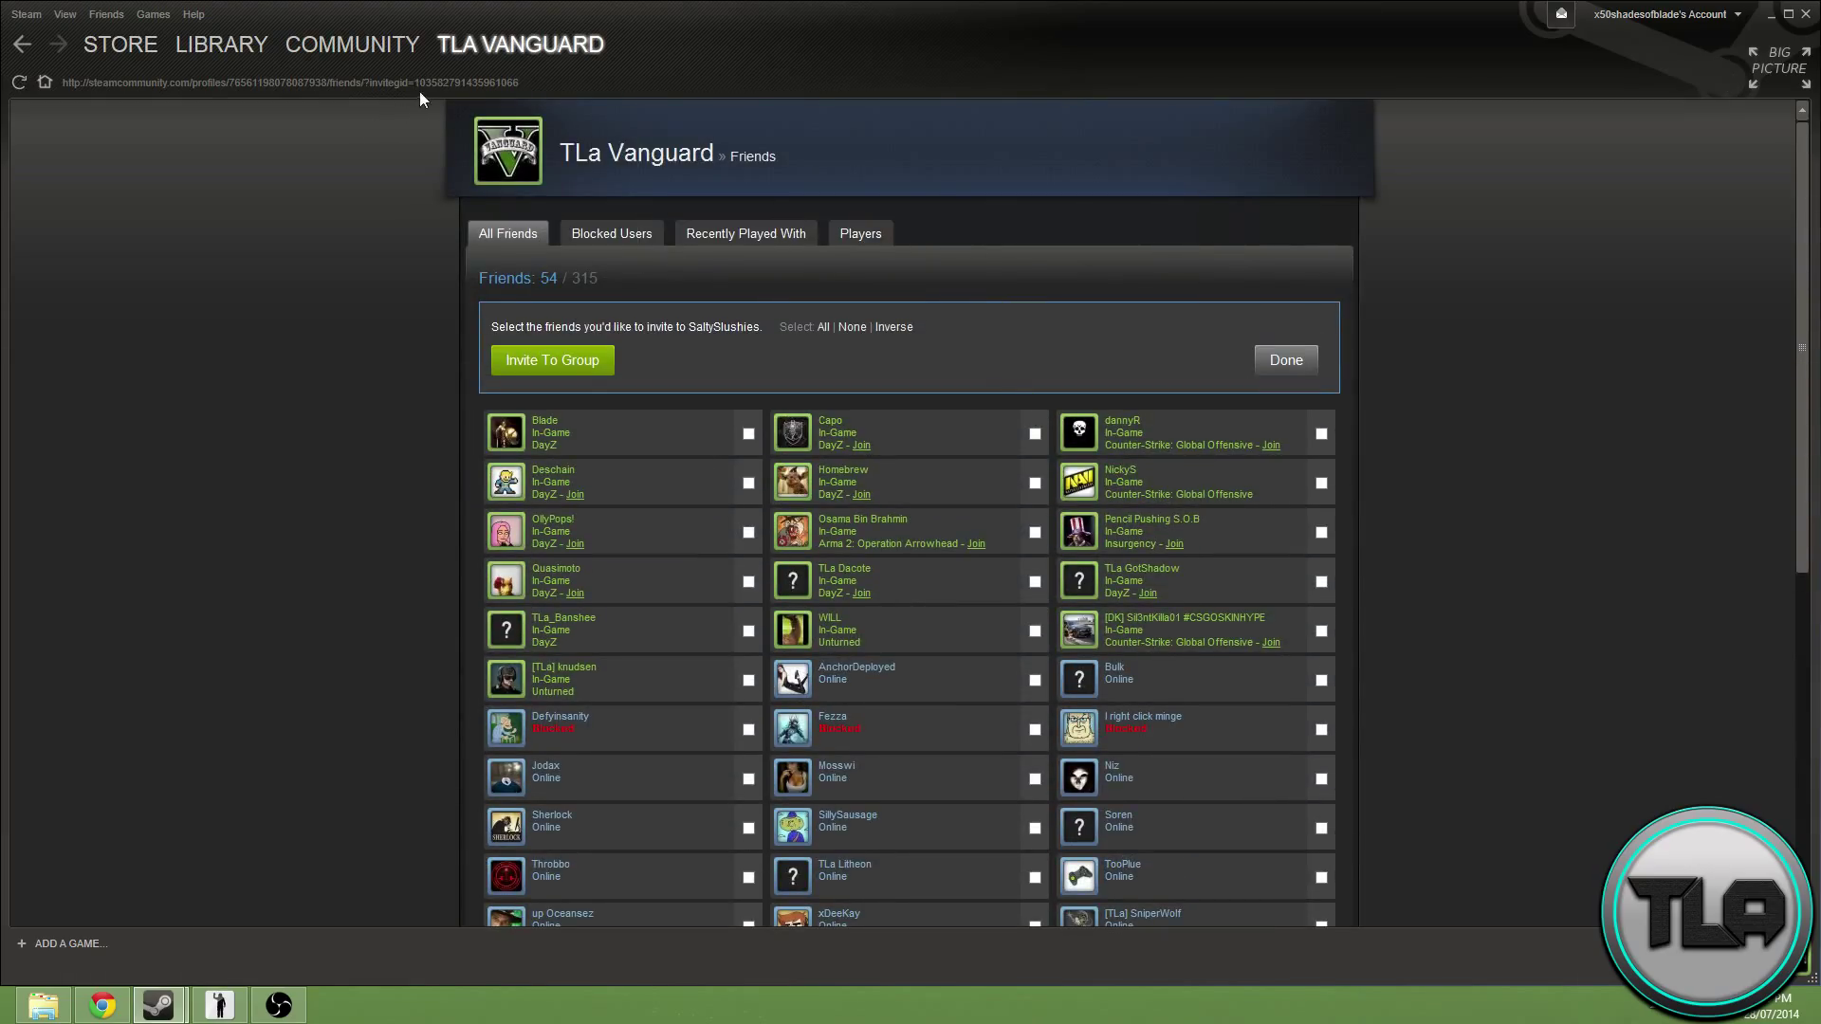
mouse_move(51, 77)
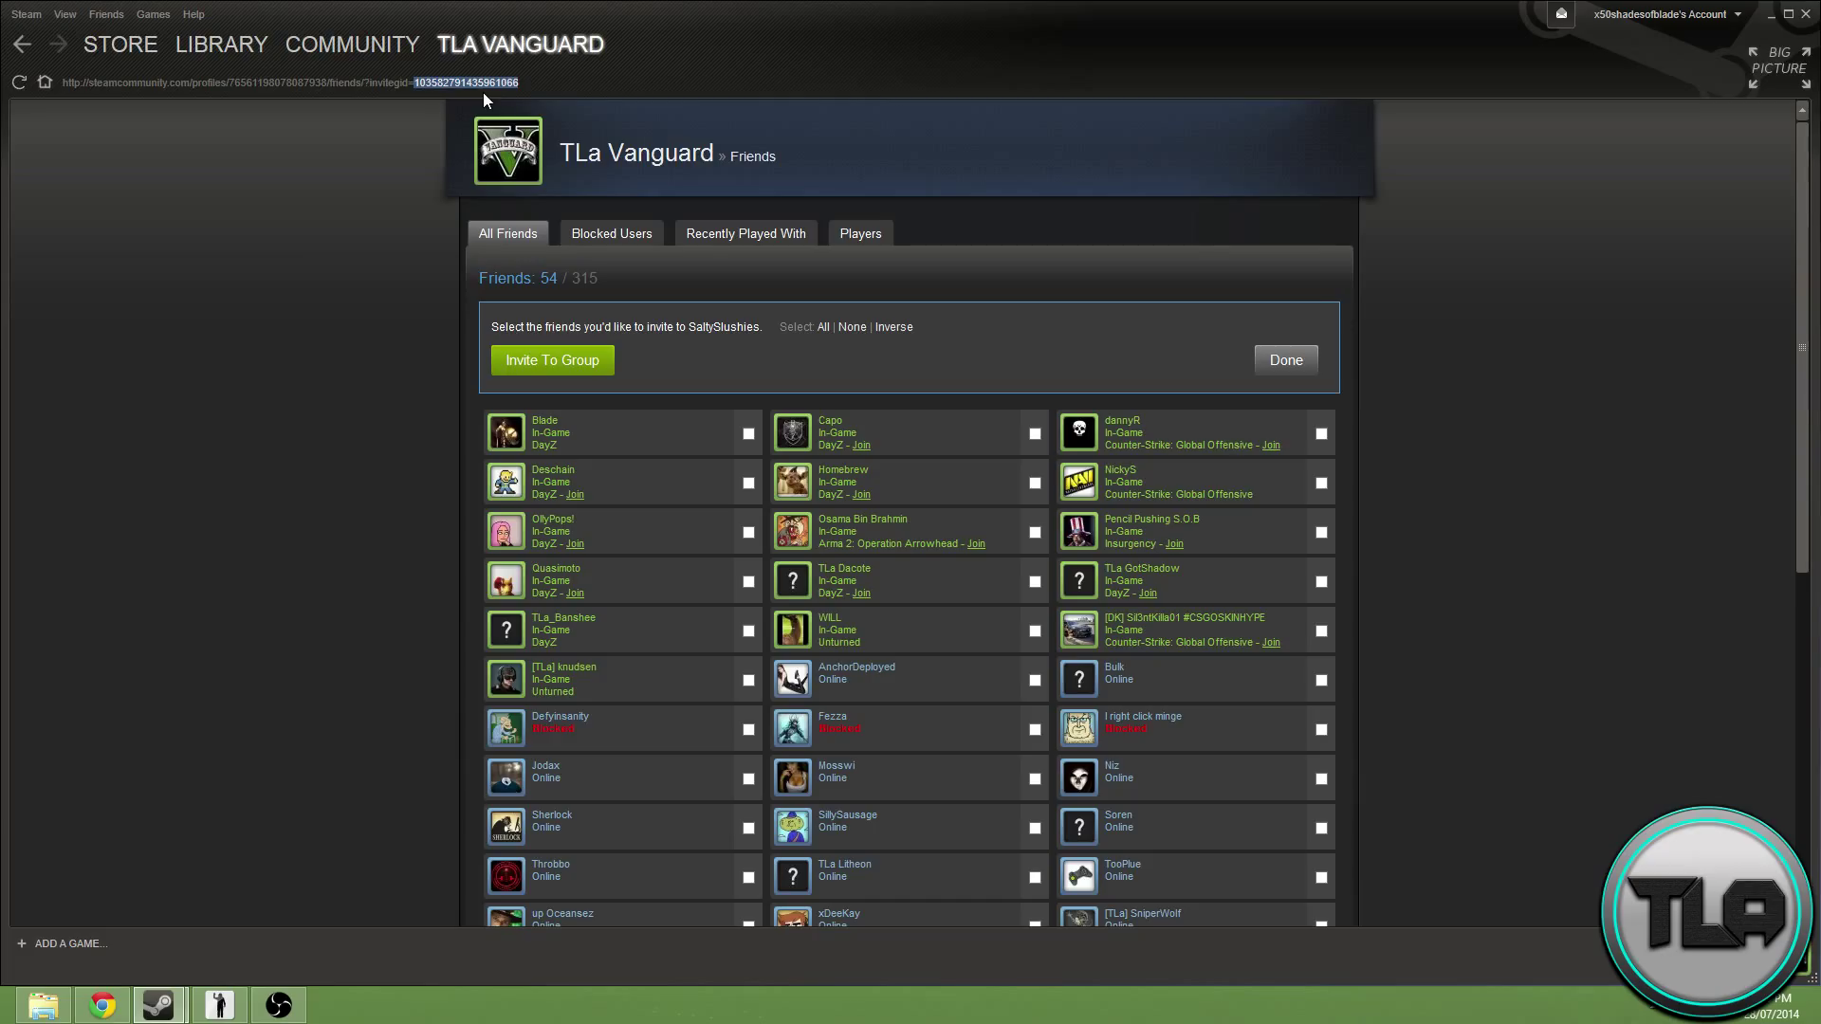
left_click(100, 1004)
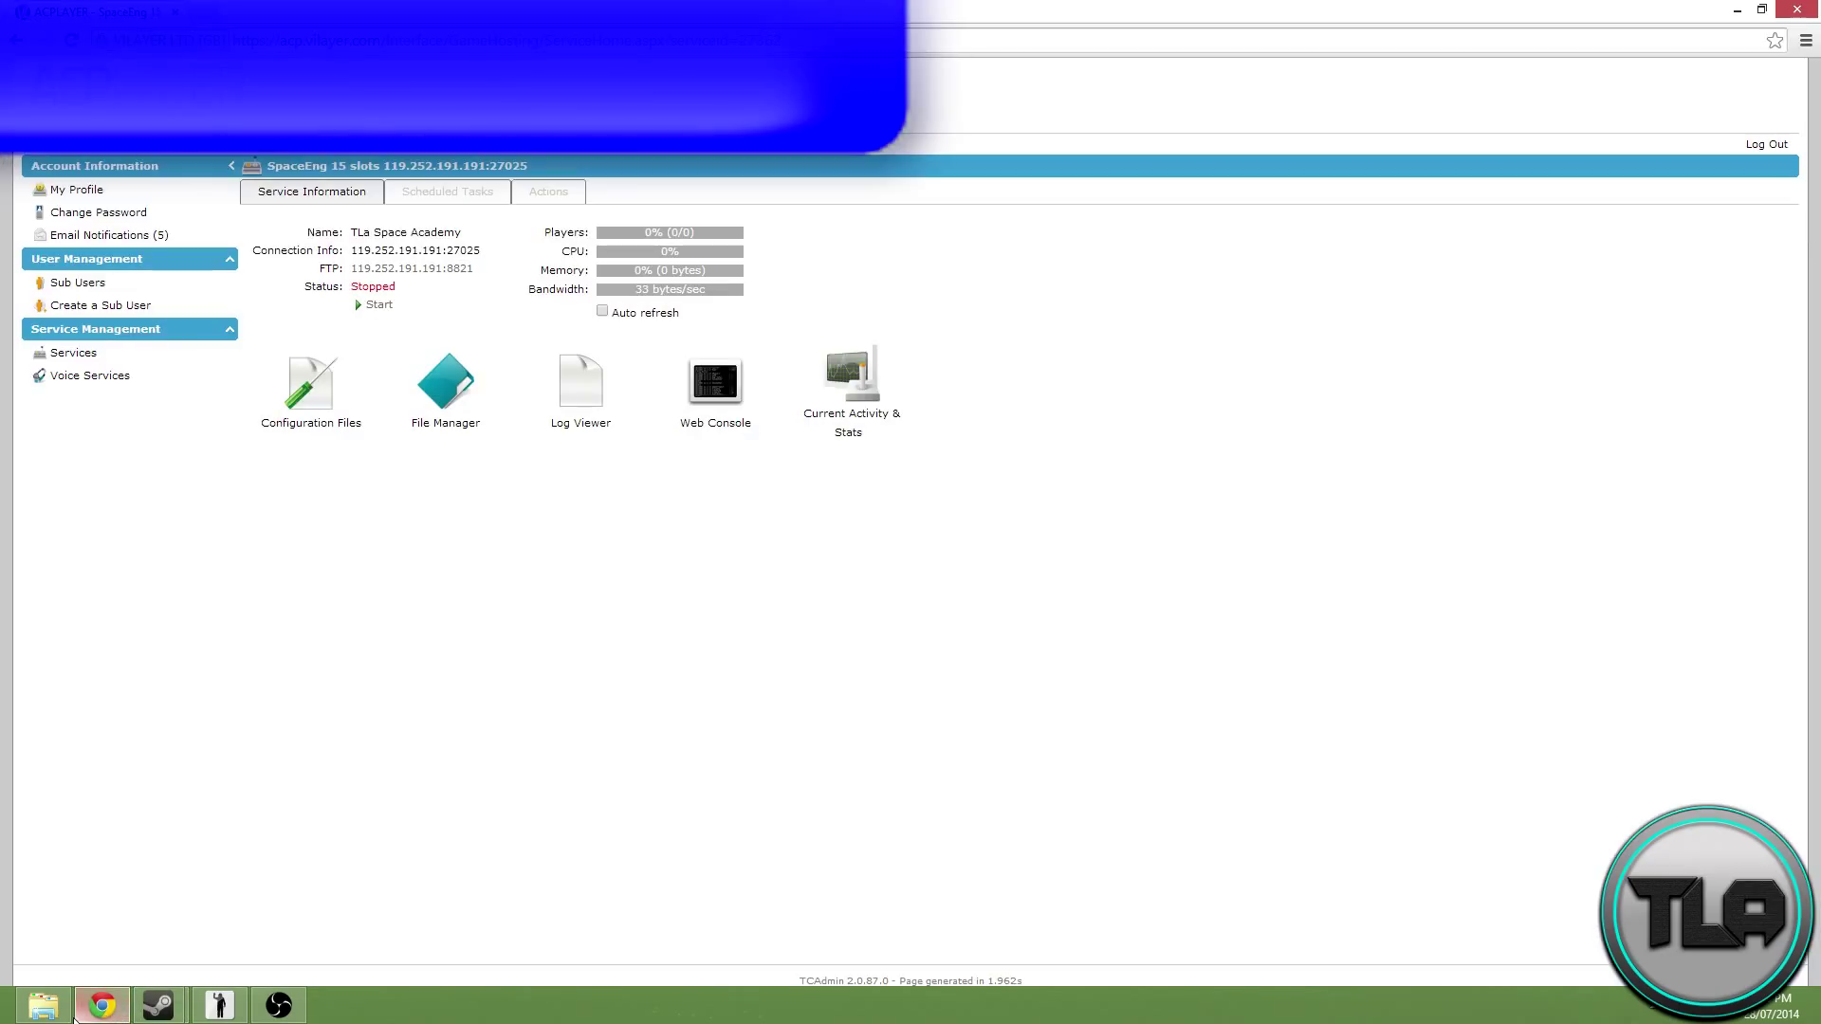
mouse_move(74, 1006)
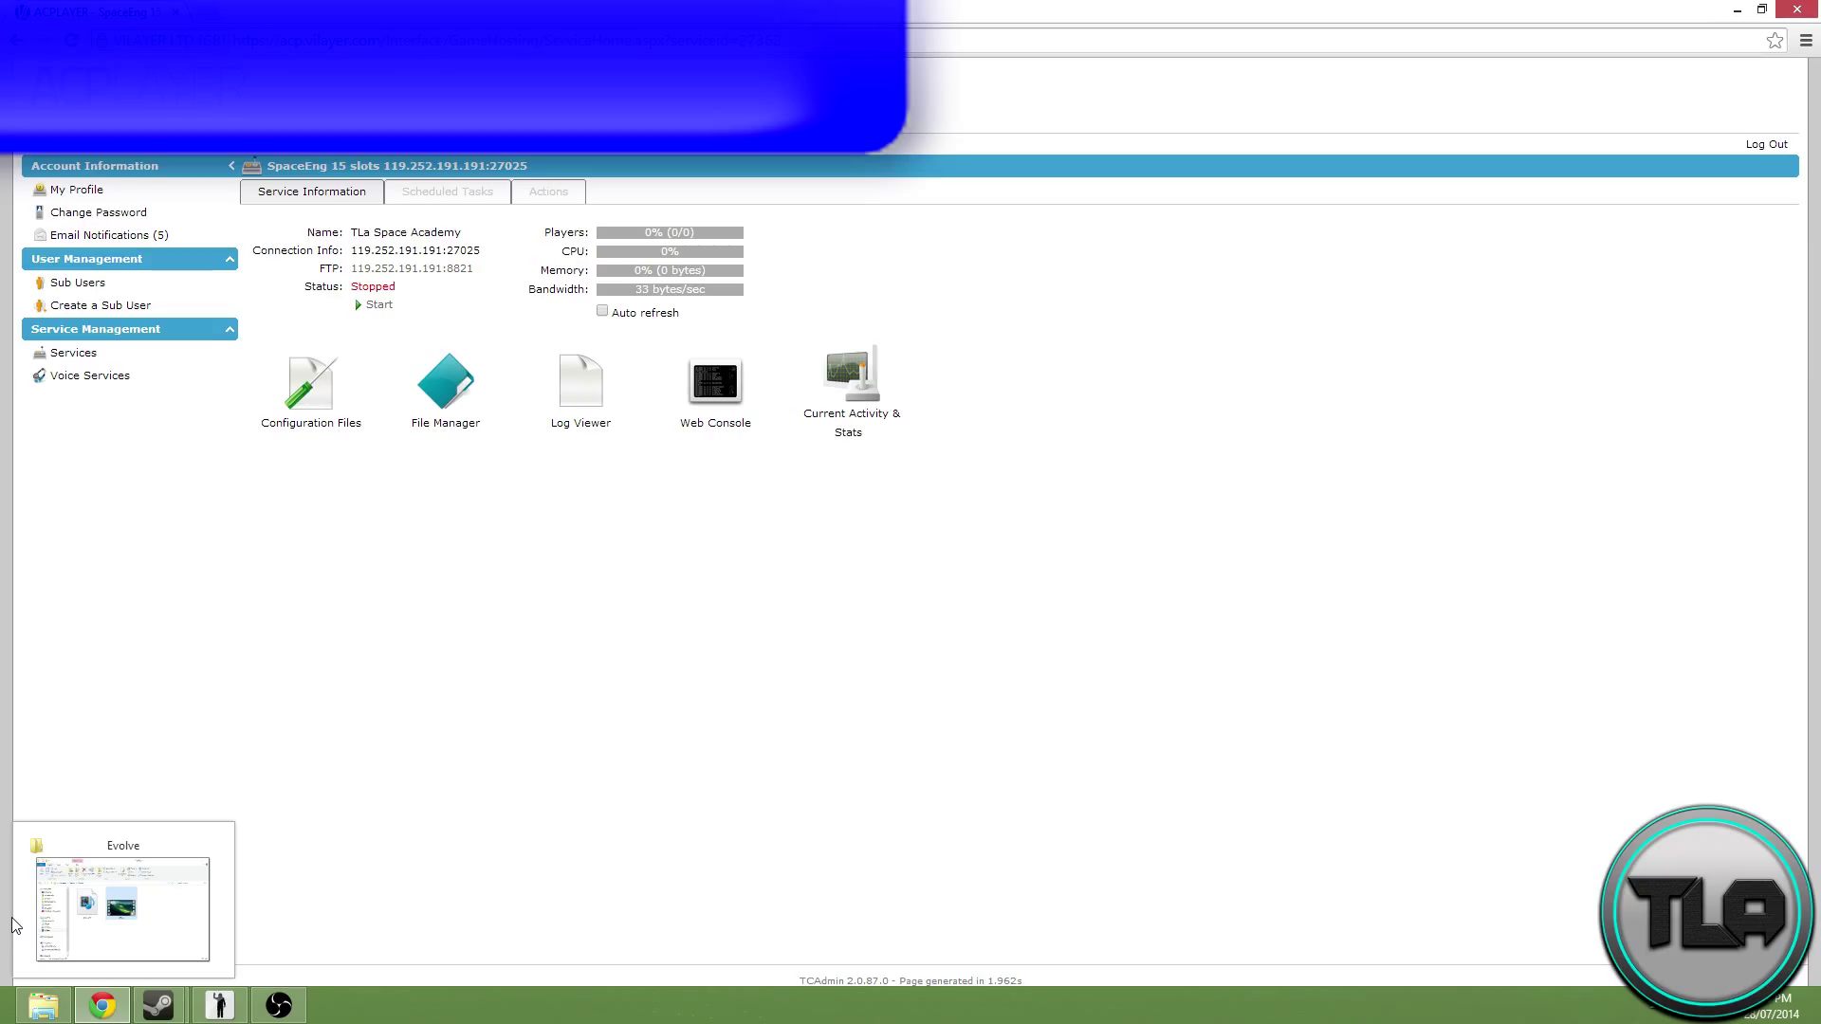
mouse_move(309, 383)
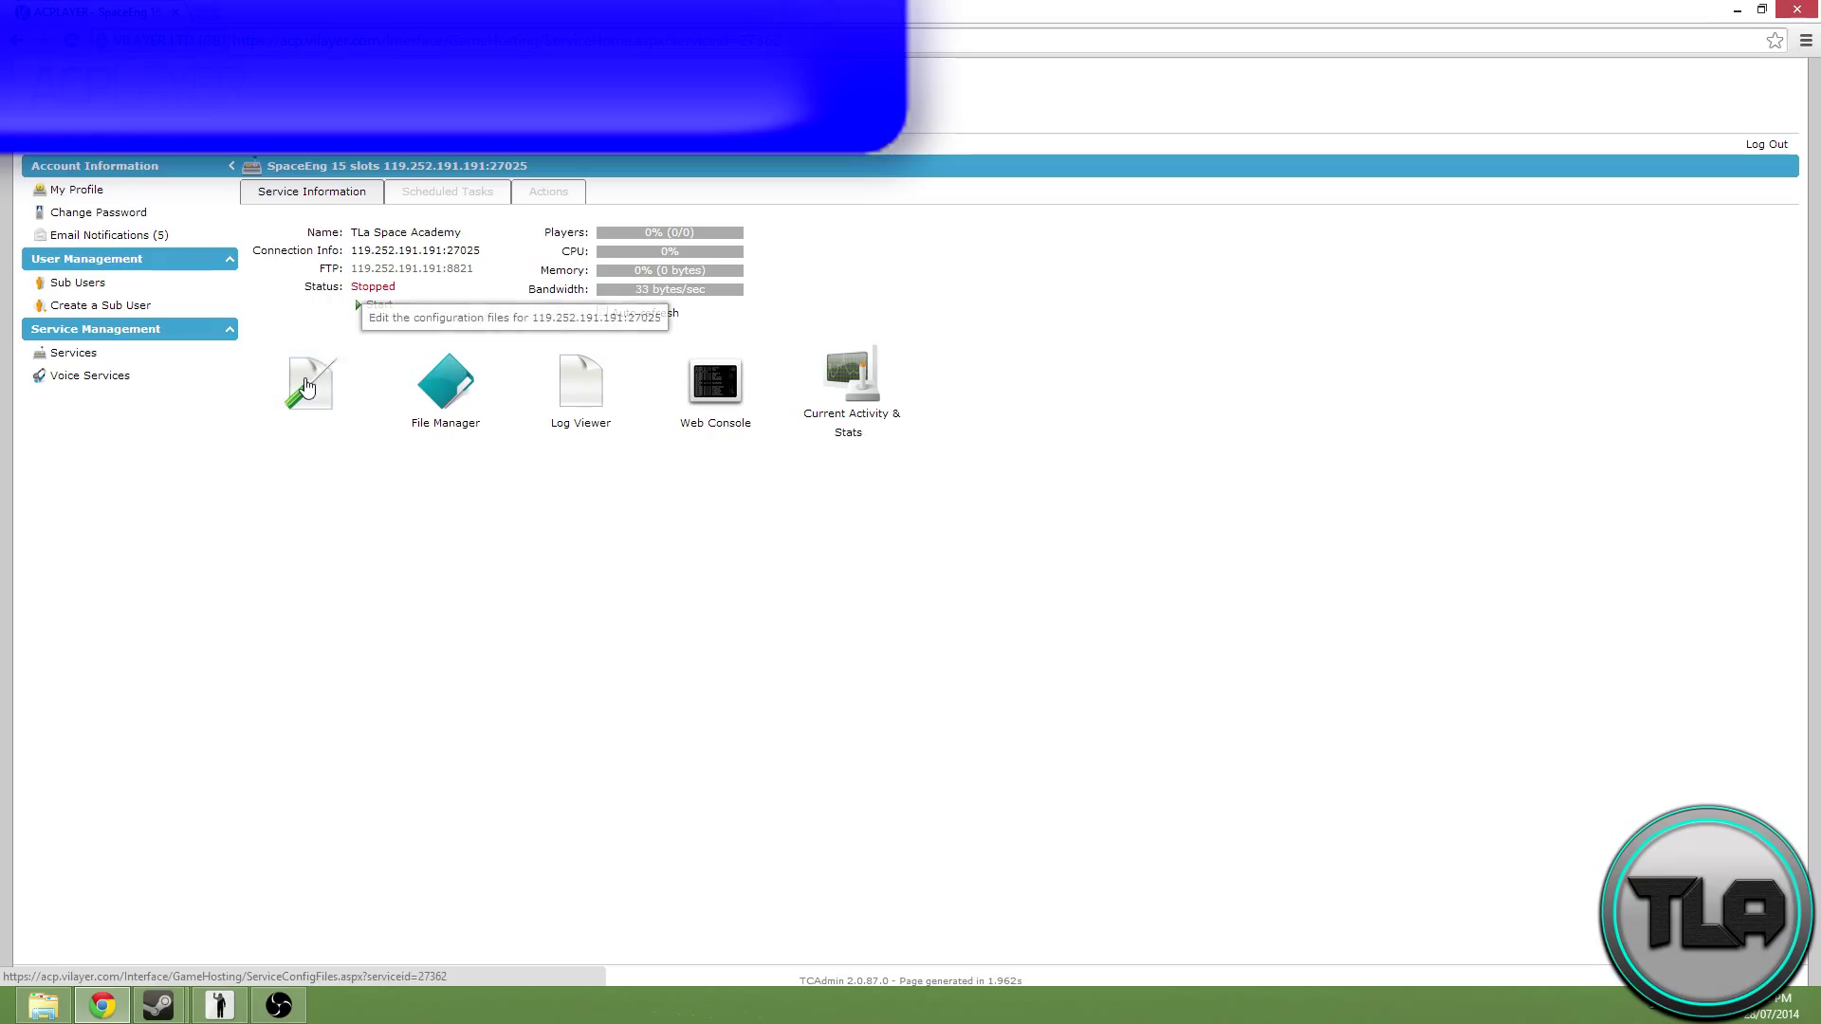
Step: Reach the Configuration Files list and start the SpaceEngineers-Dedicated.cfg editor
left_click(307, 383)
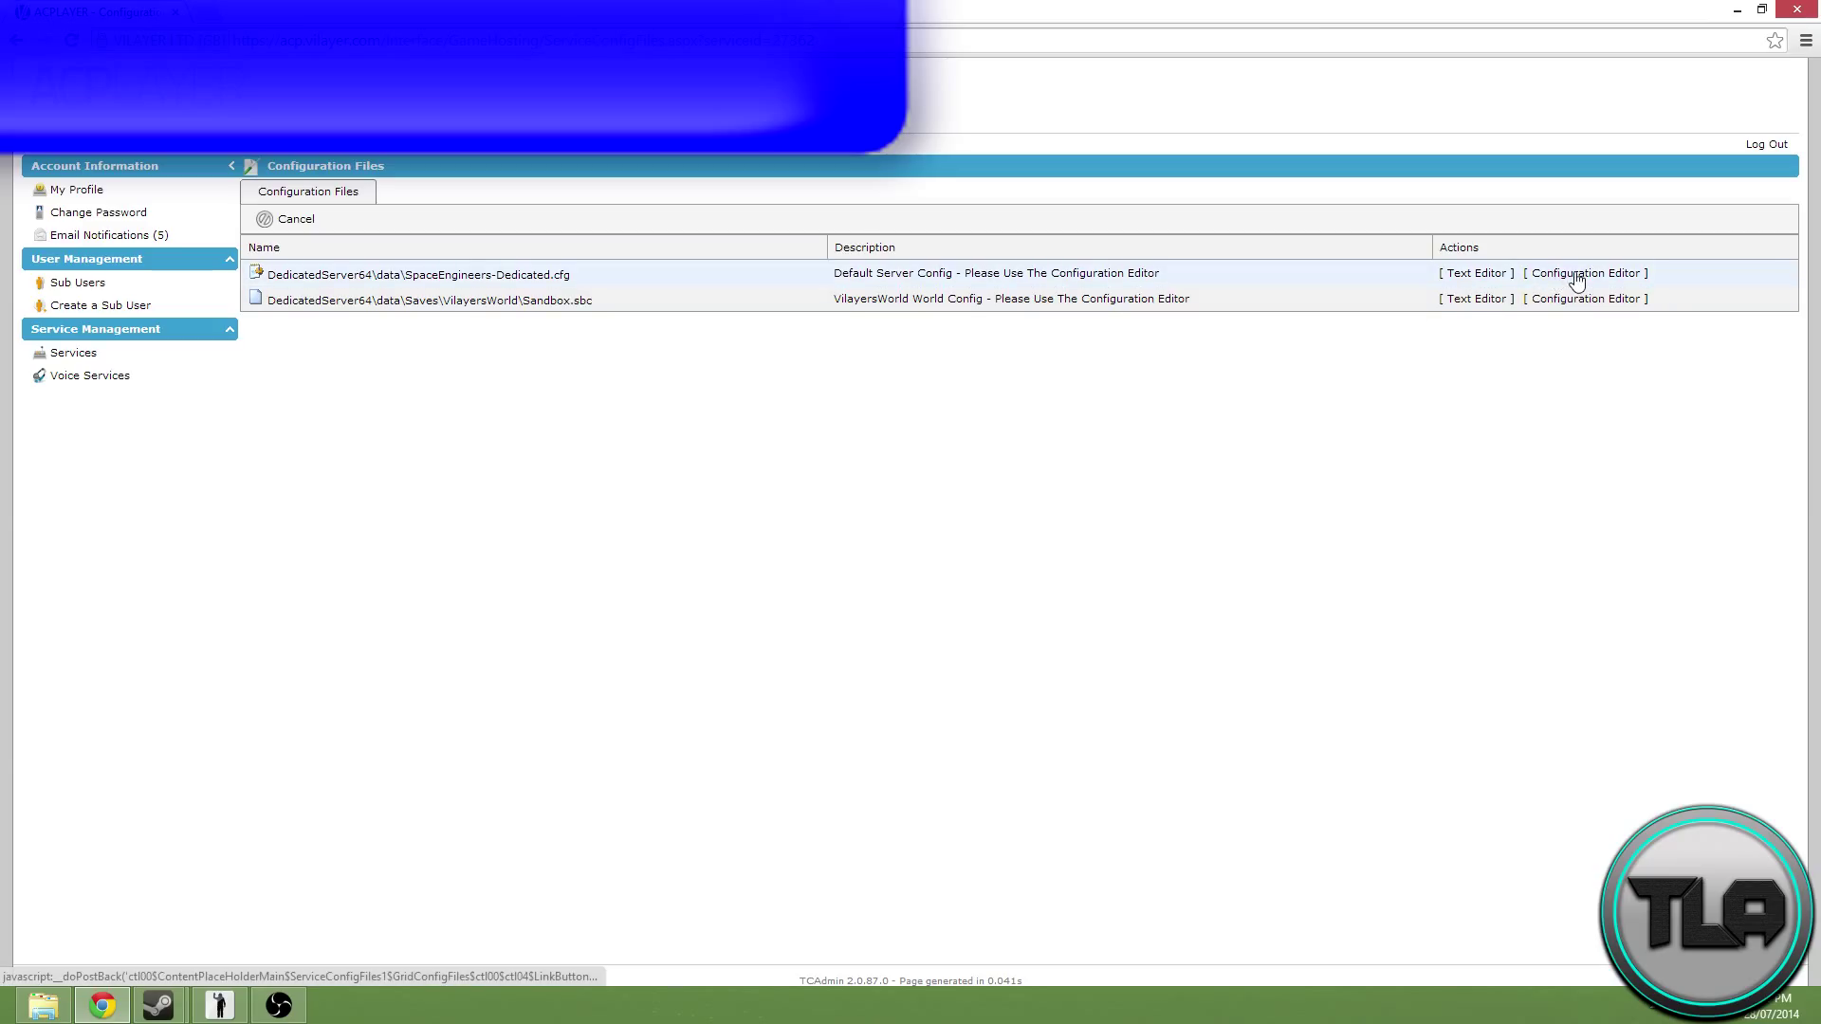
left_click(1584, 273)
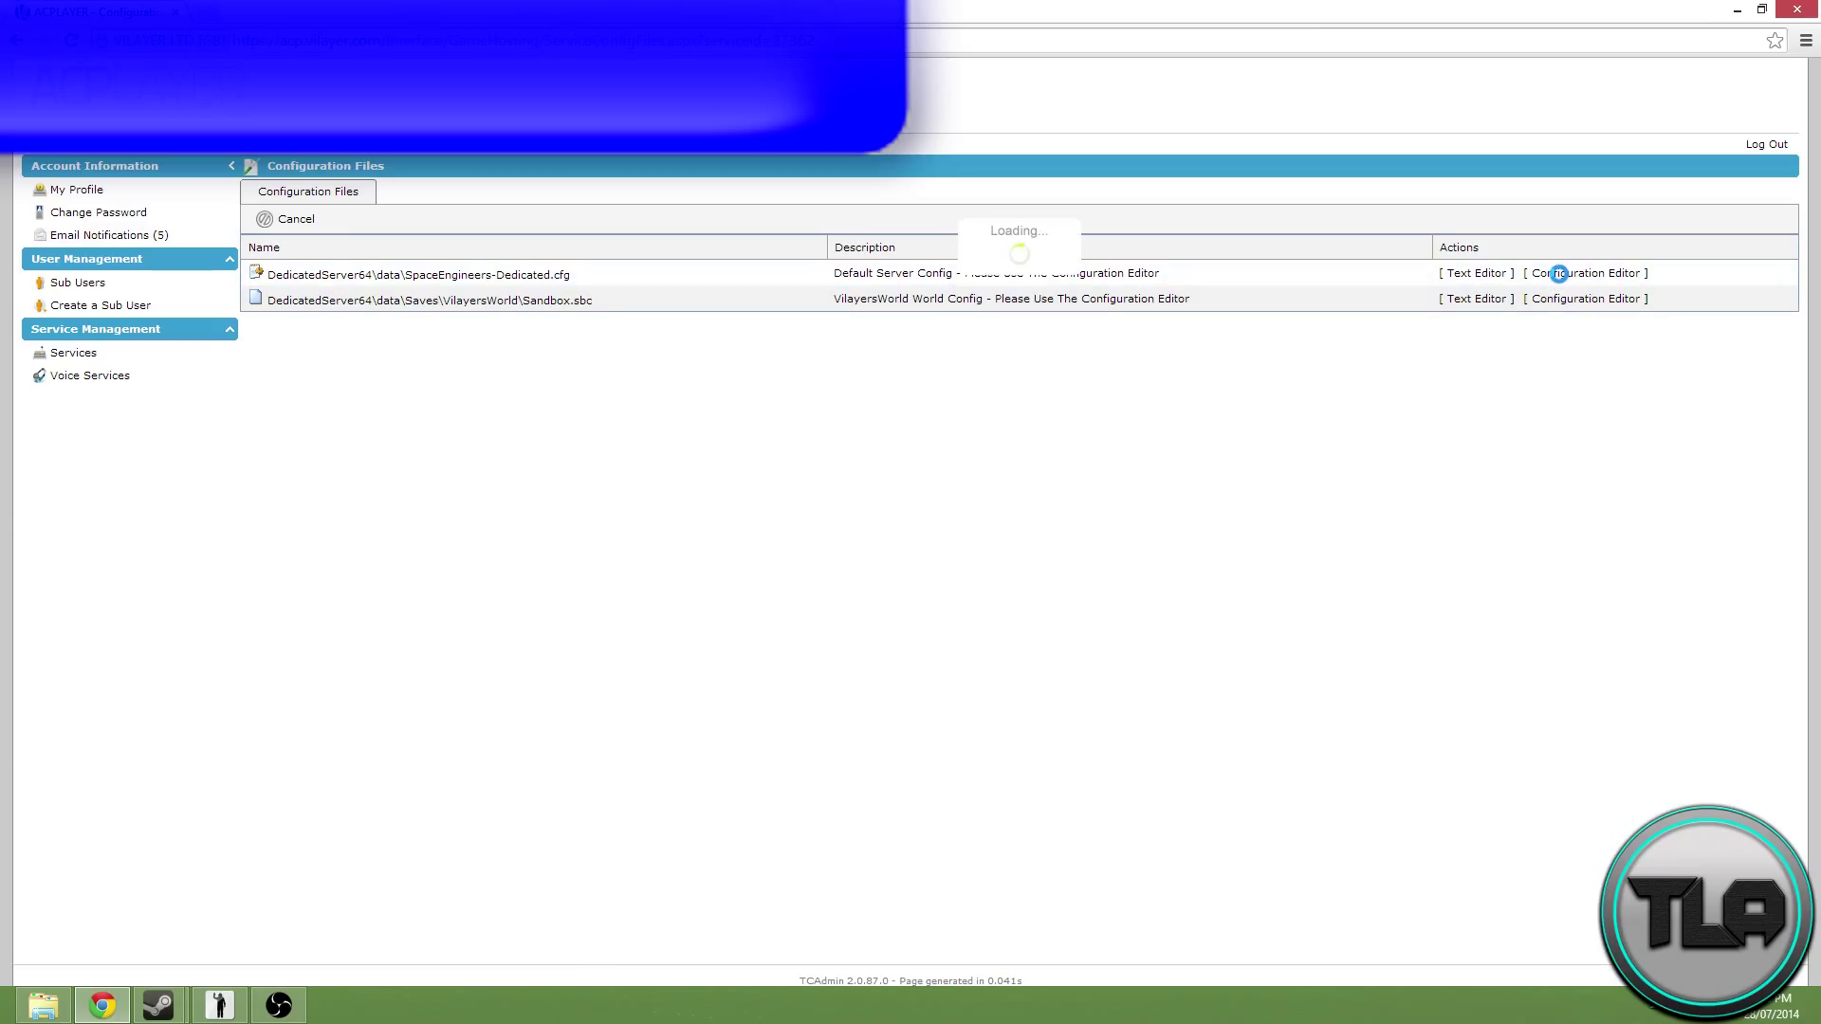
left_click(1584, 273)
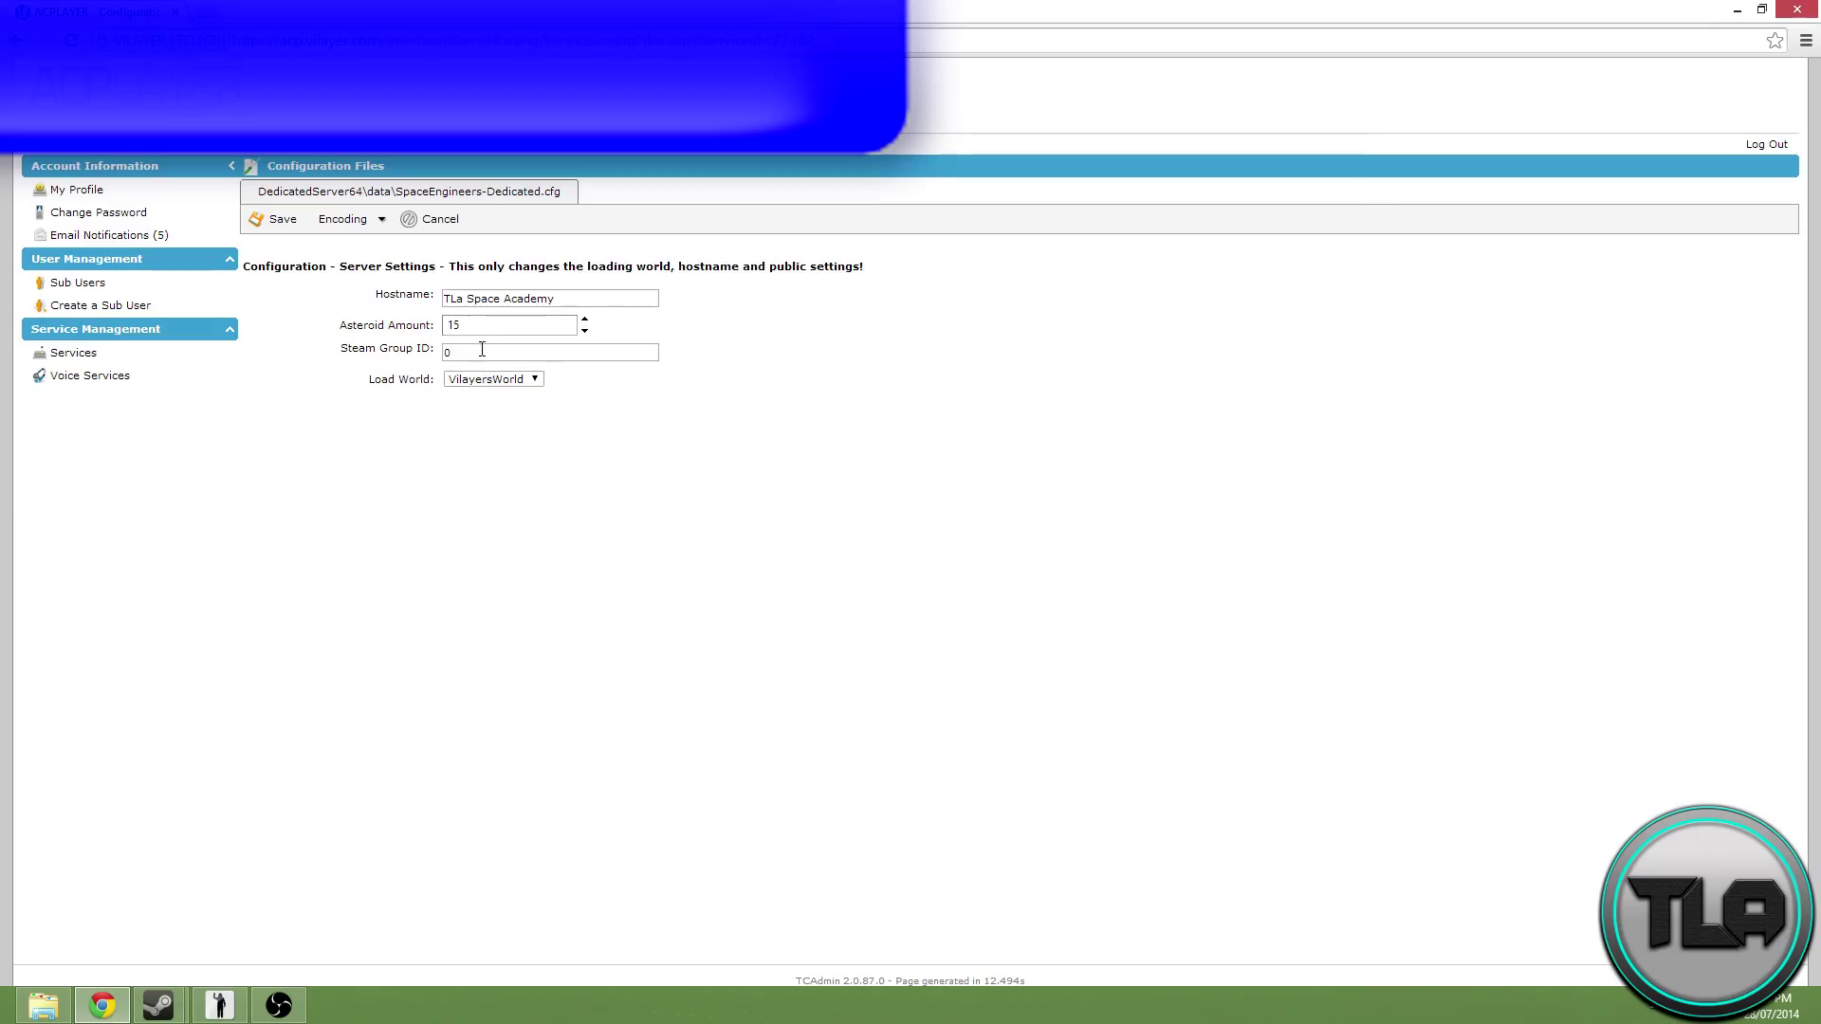
mouse_move(338, 360)
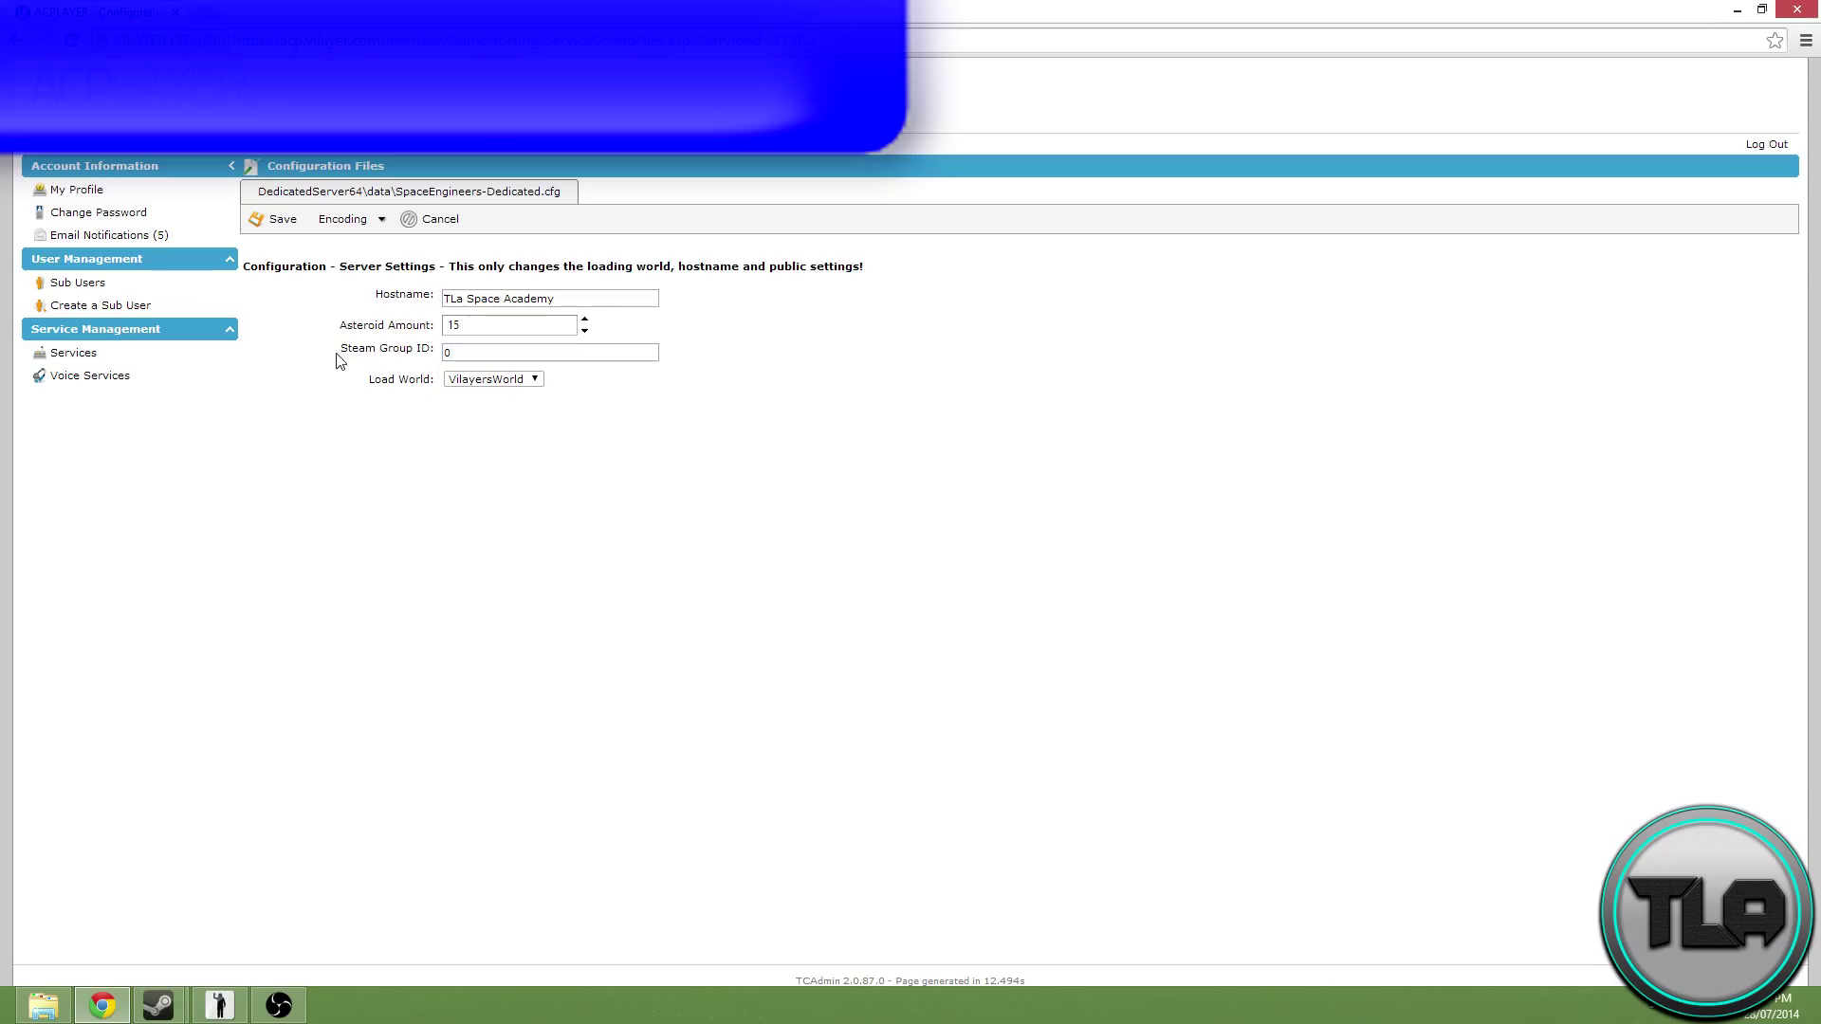
left_click(548, 352)
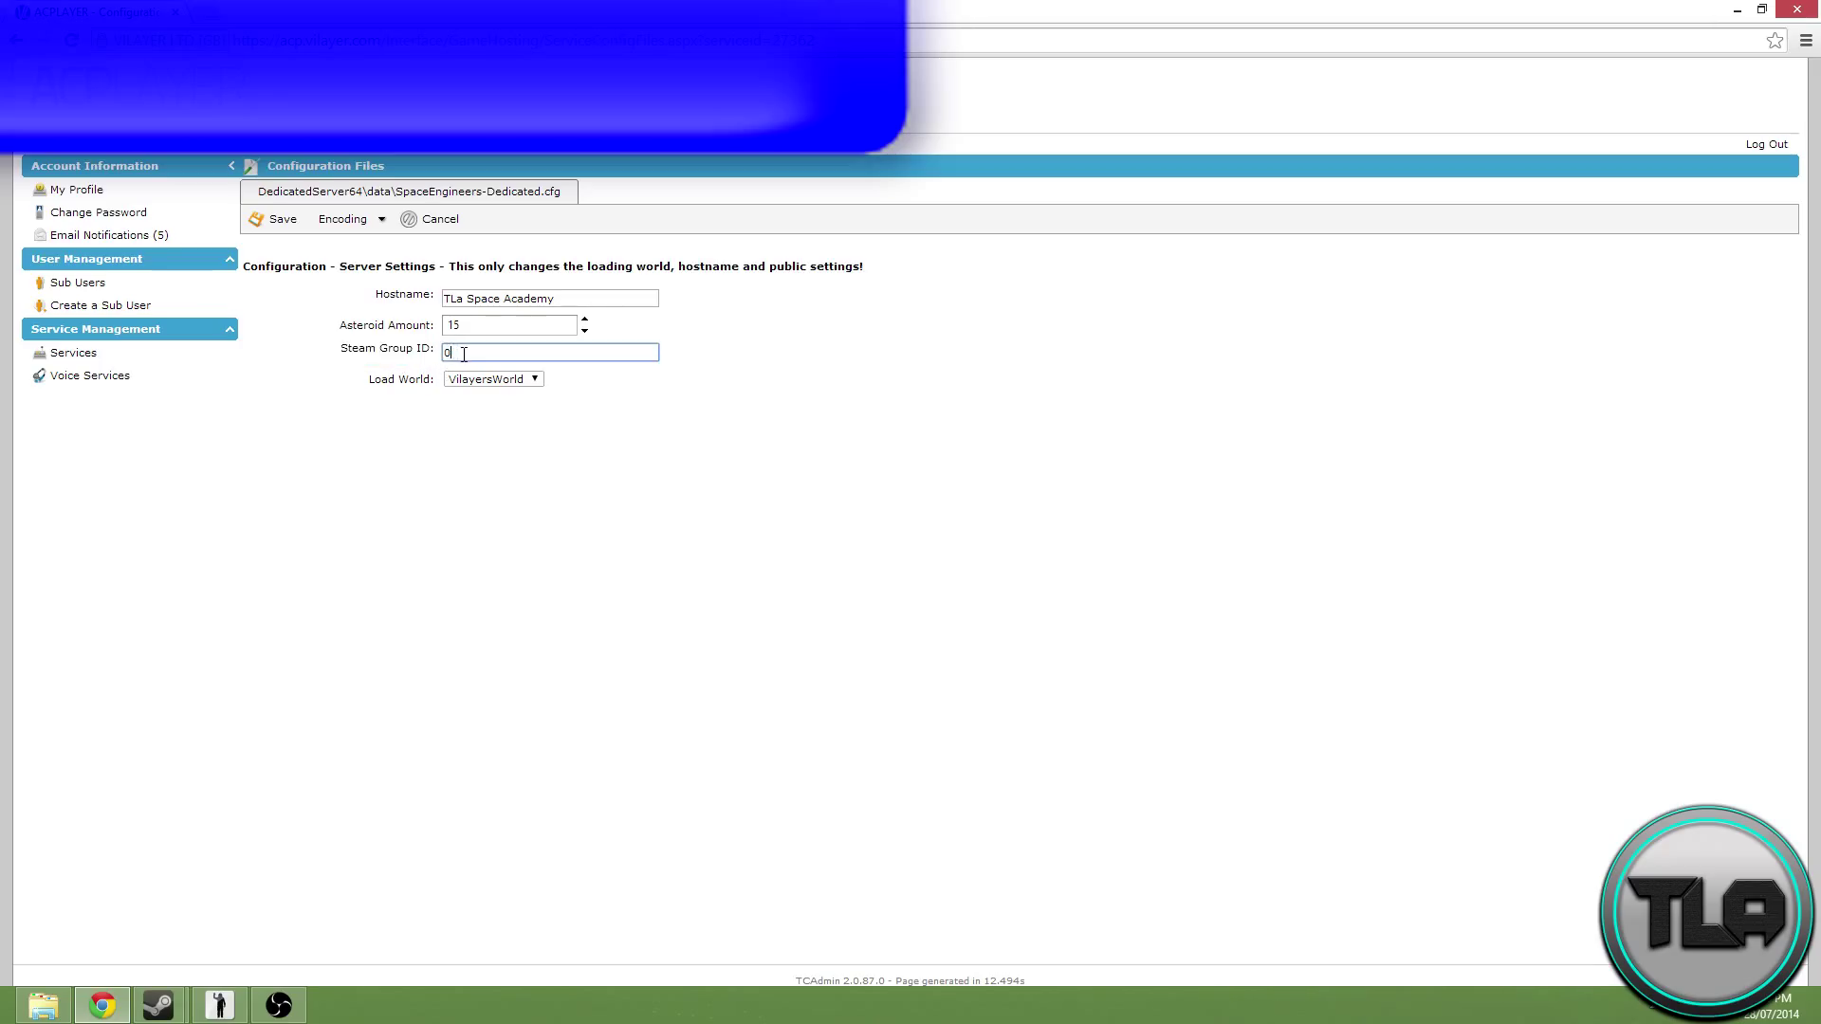
right_click(550, 351)
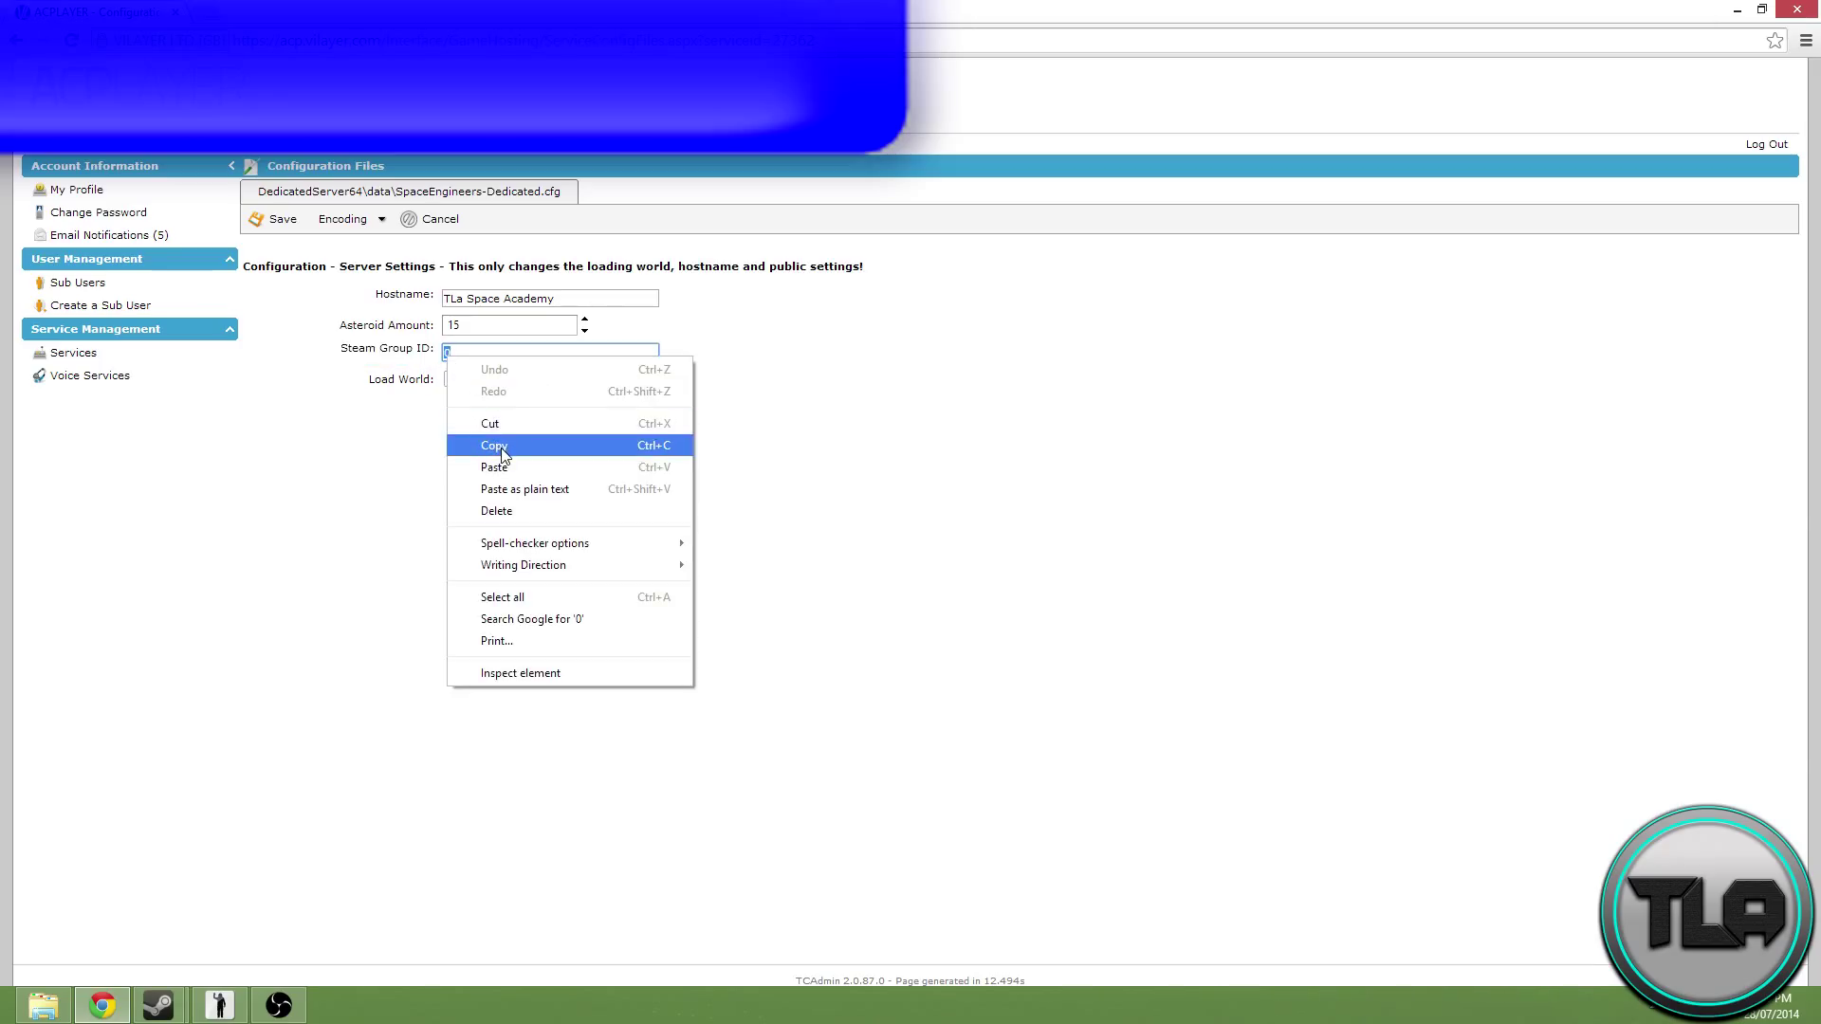
left_click(495, 466)
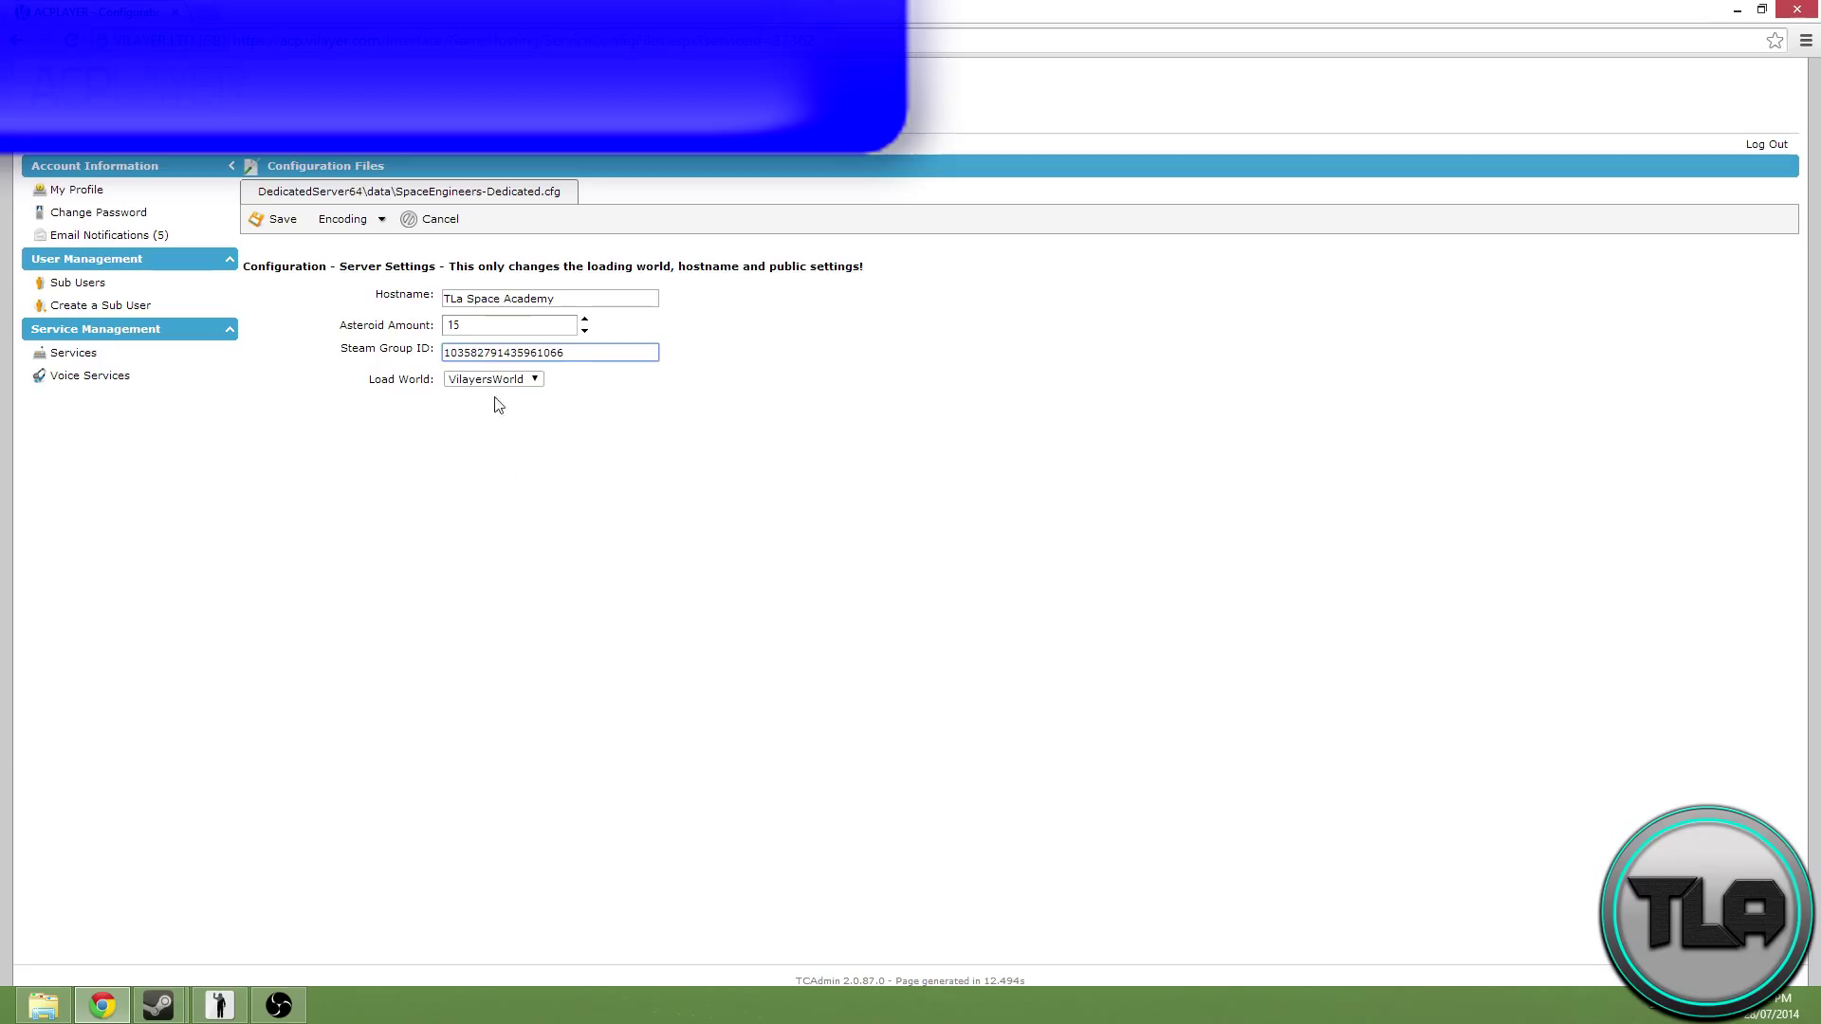
triple_click(548, 353)
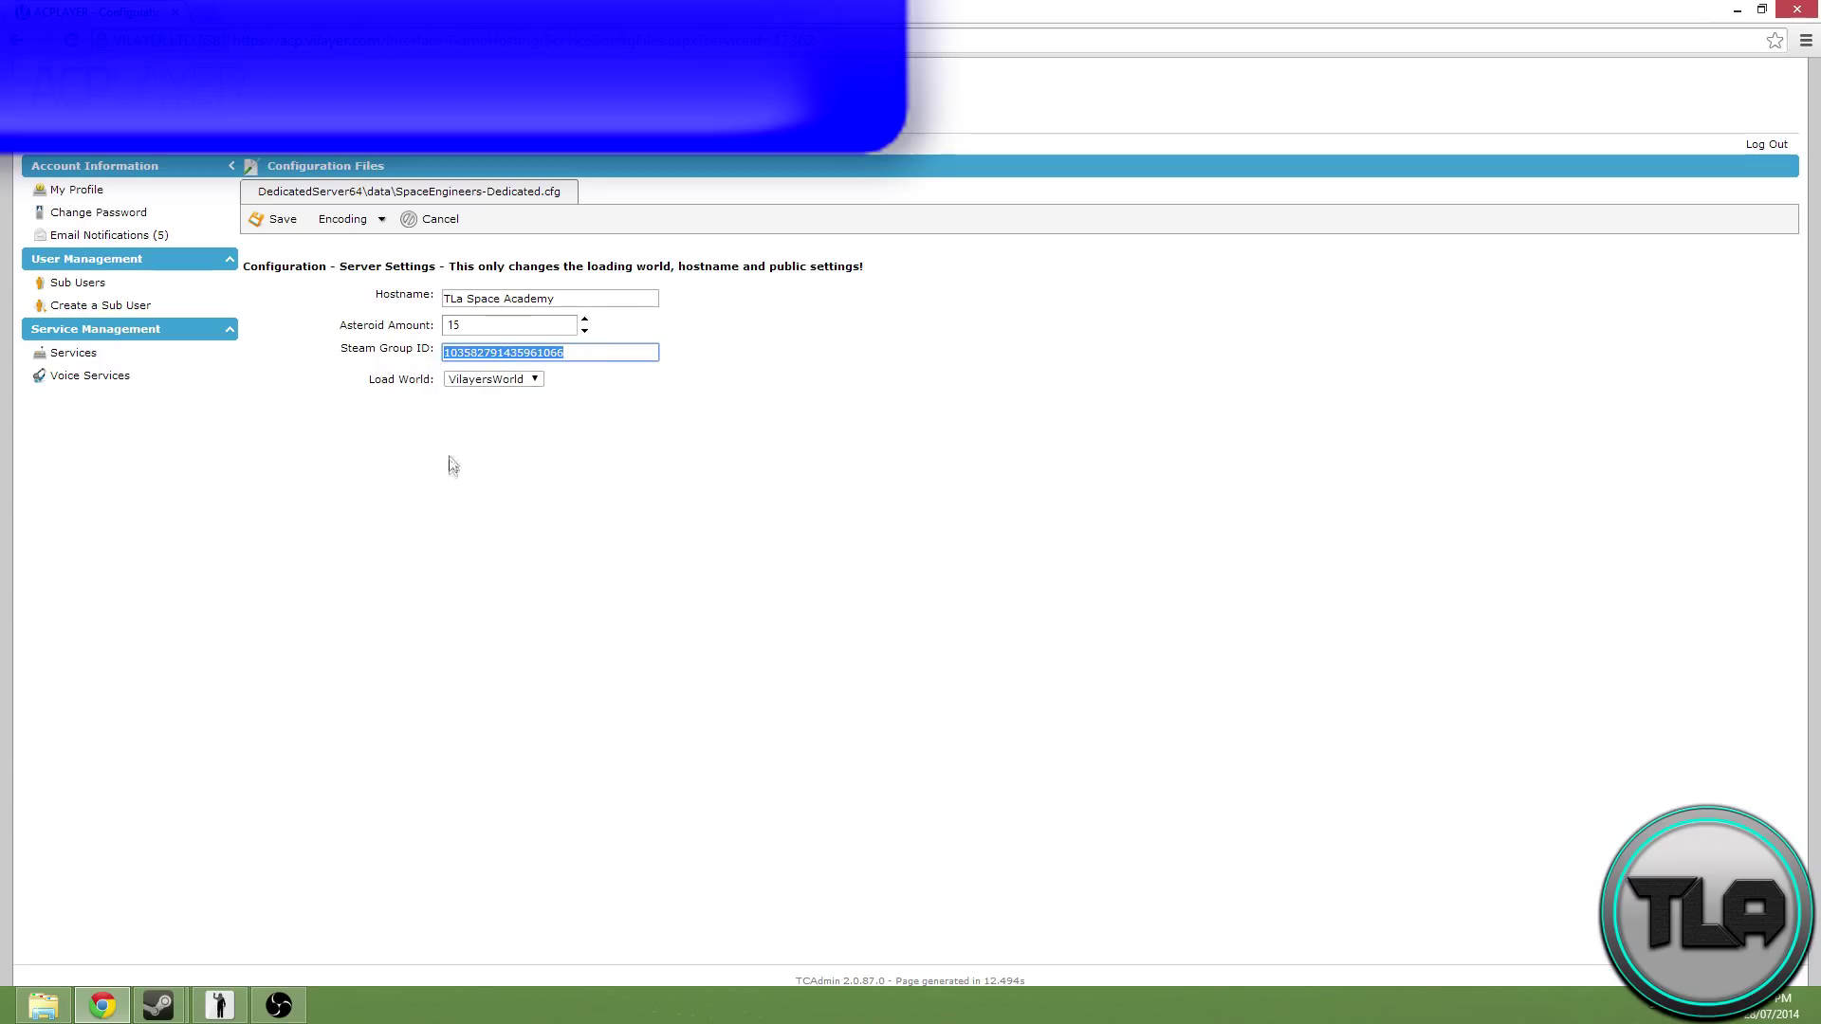
mouse_move(505, 503)
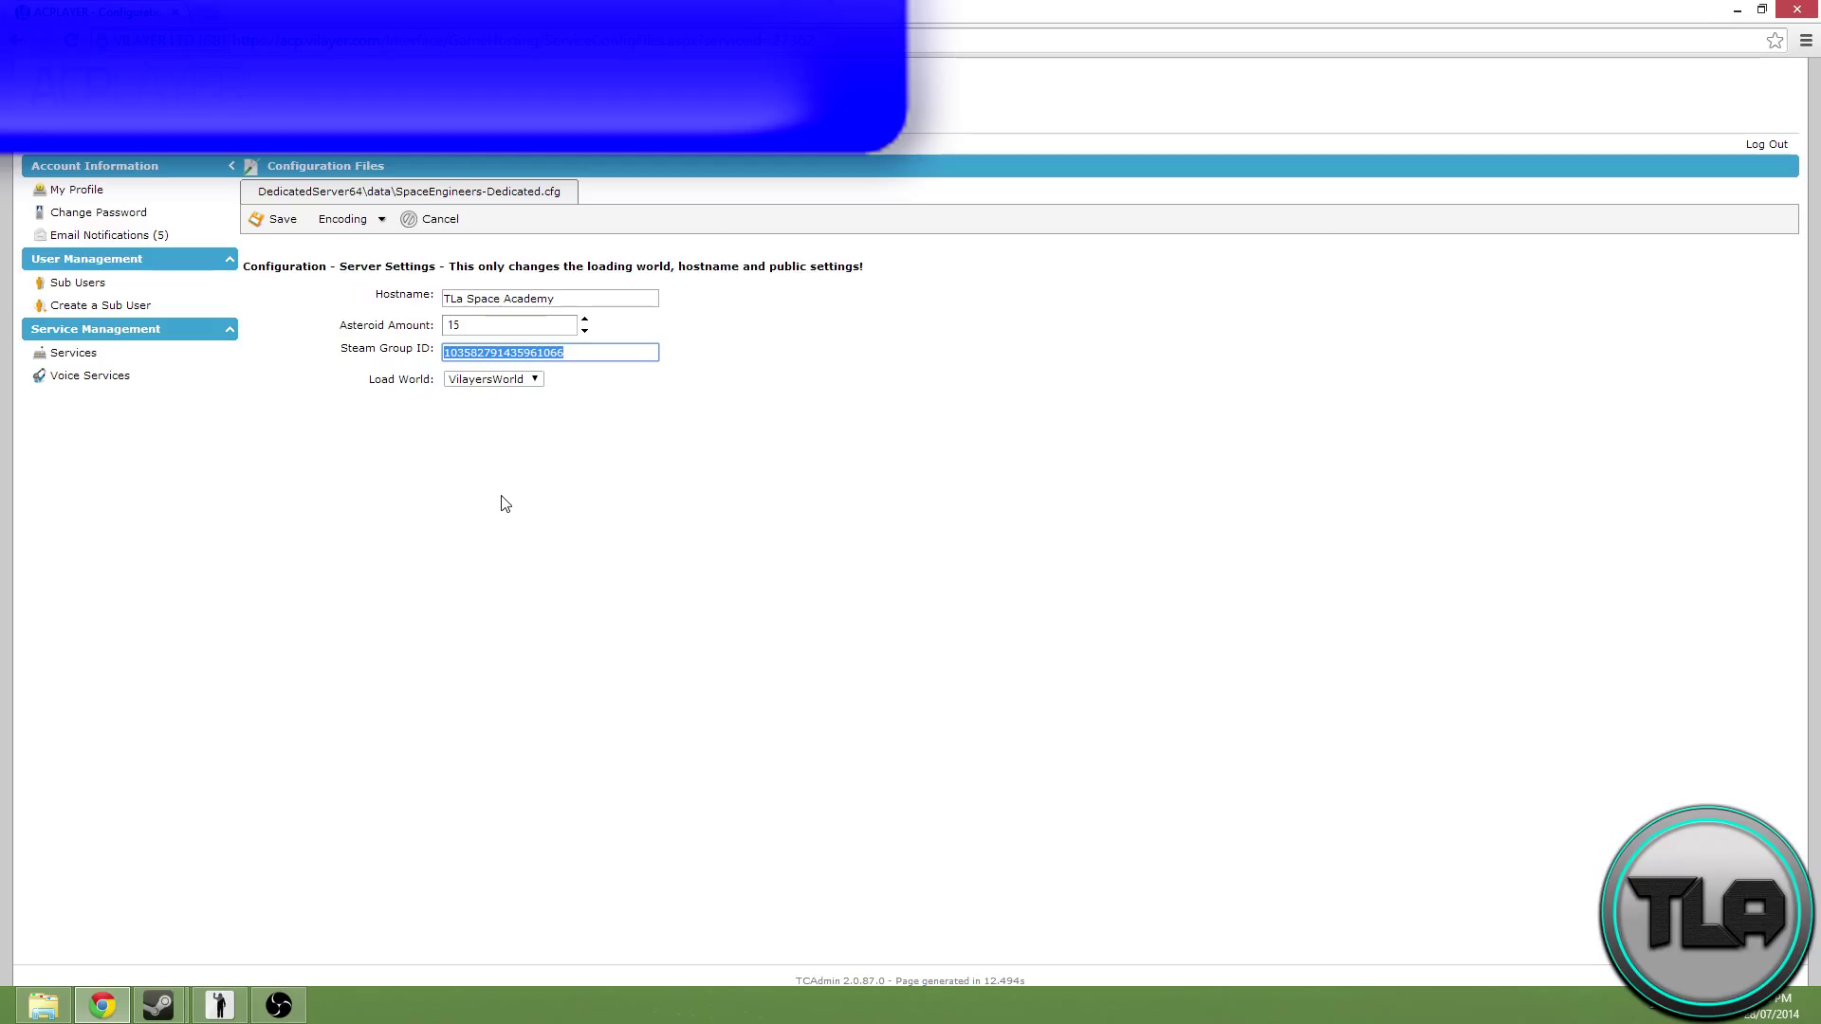
left_click(281, 219)
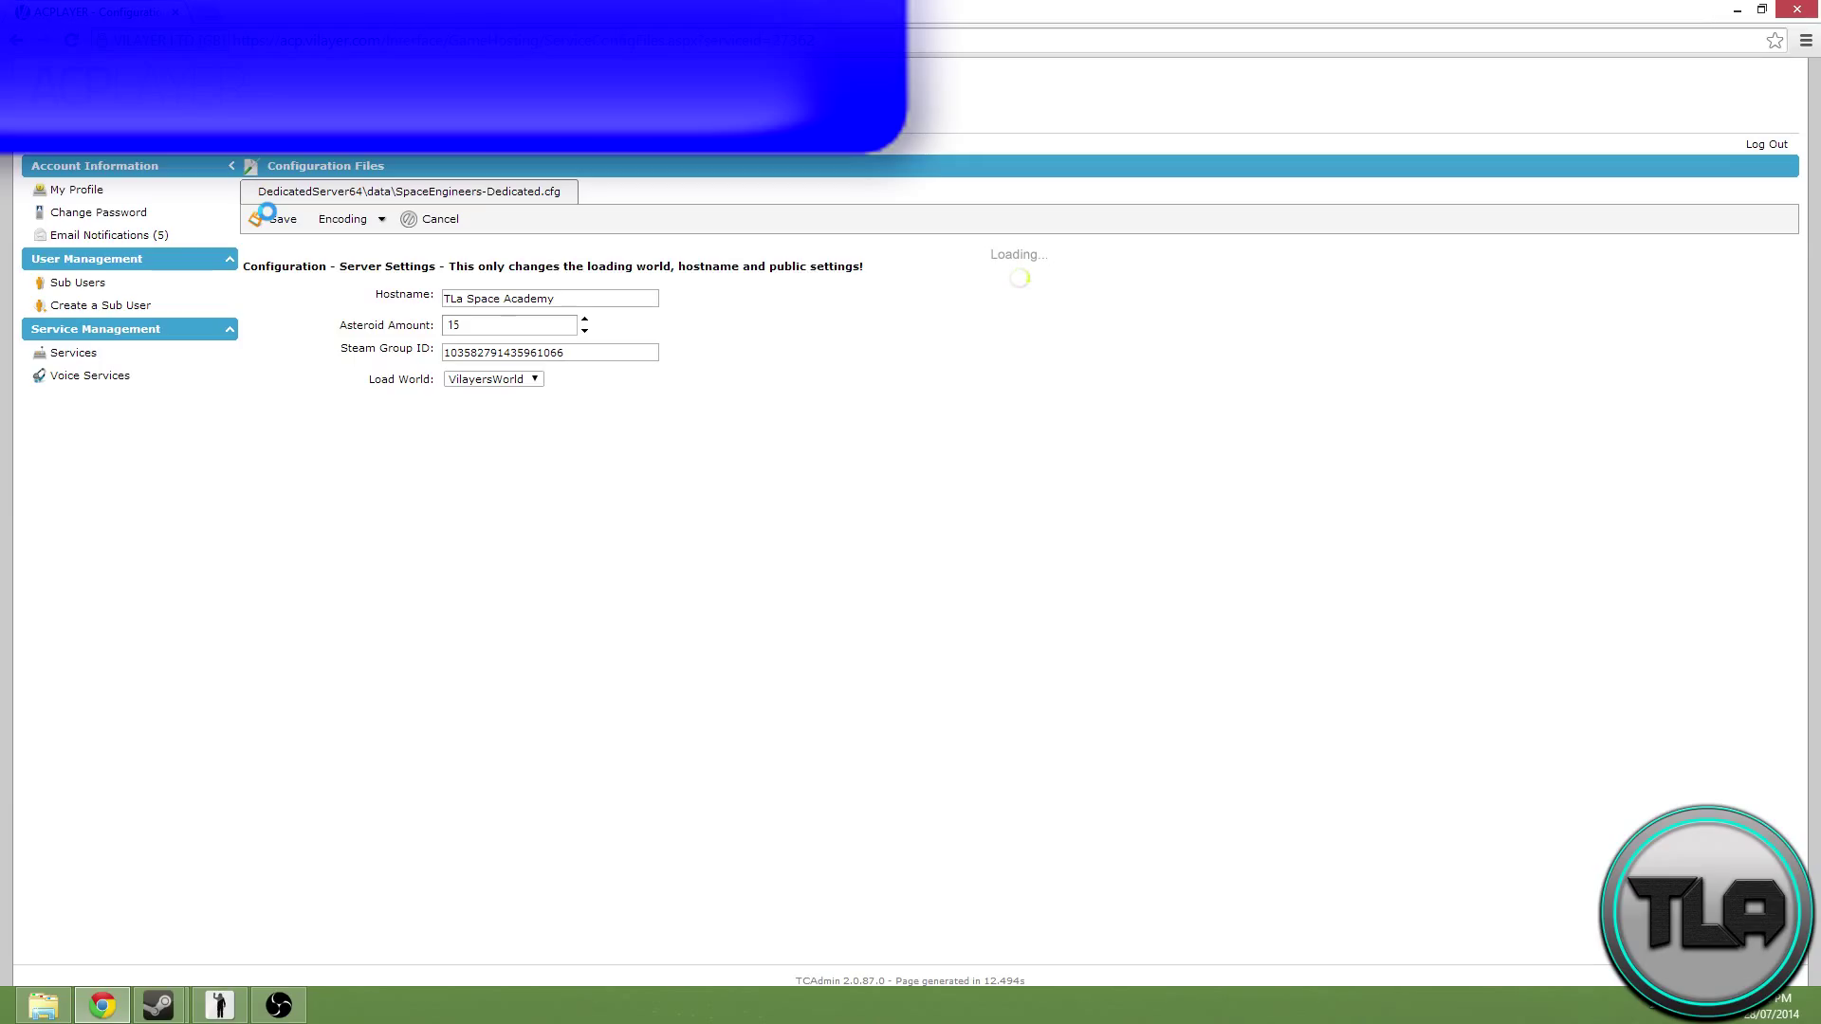
Step: Confirm the saved setting with TLa Space Academy running, then move to Space Engineers
left_click(274, 218)
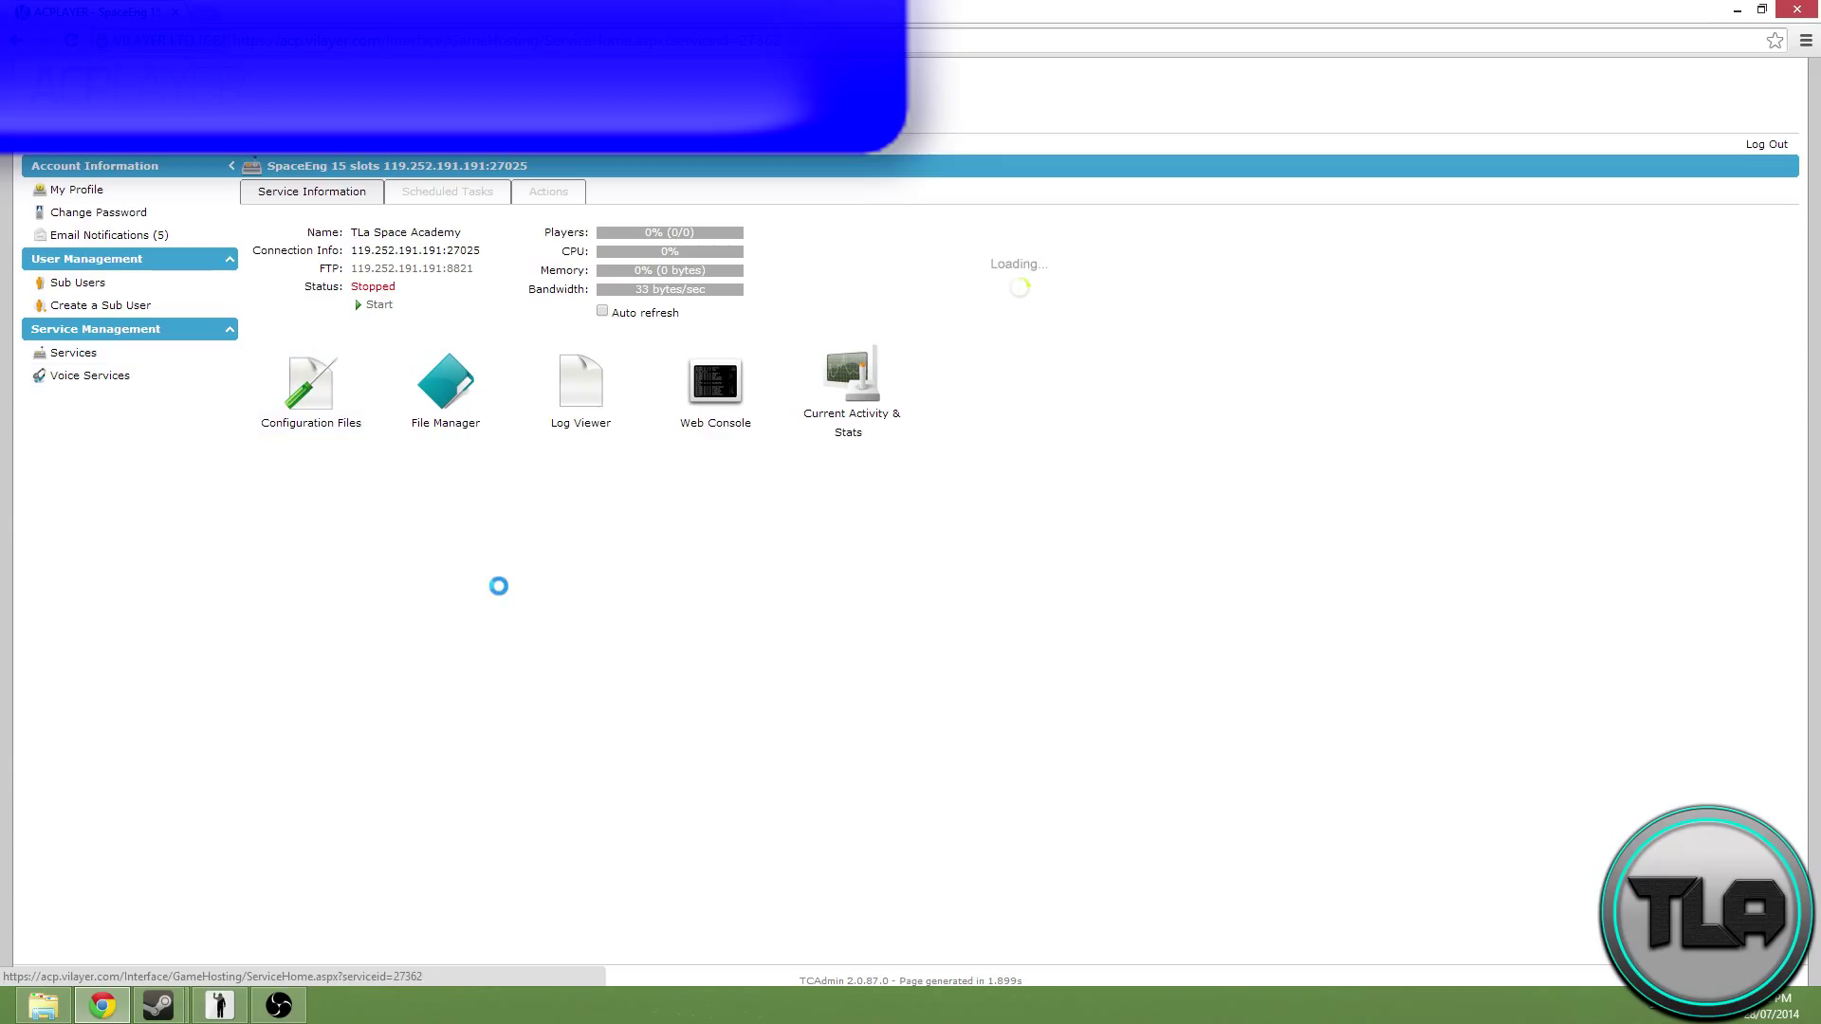
left_click(377, 303)
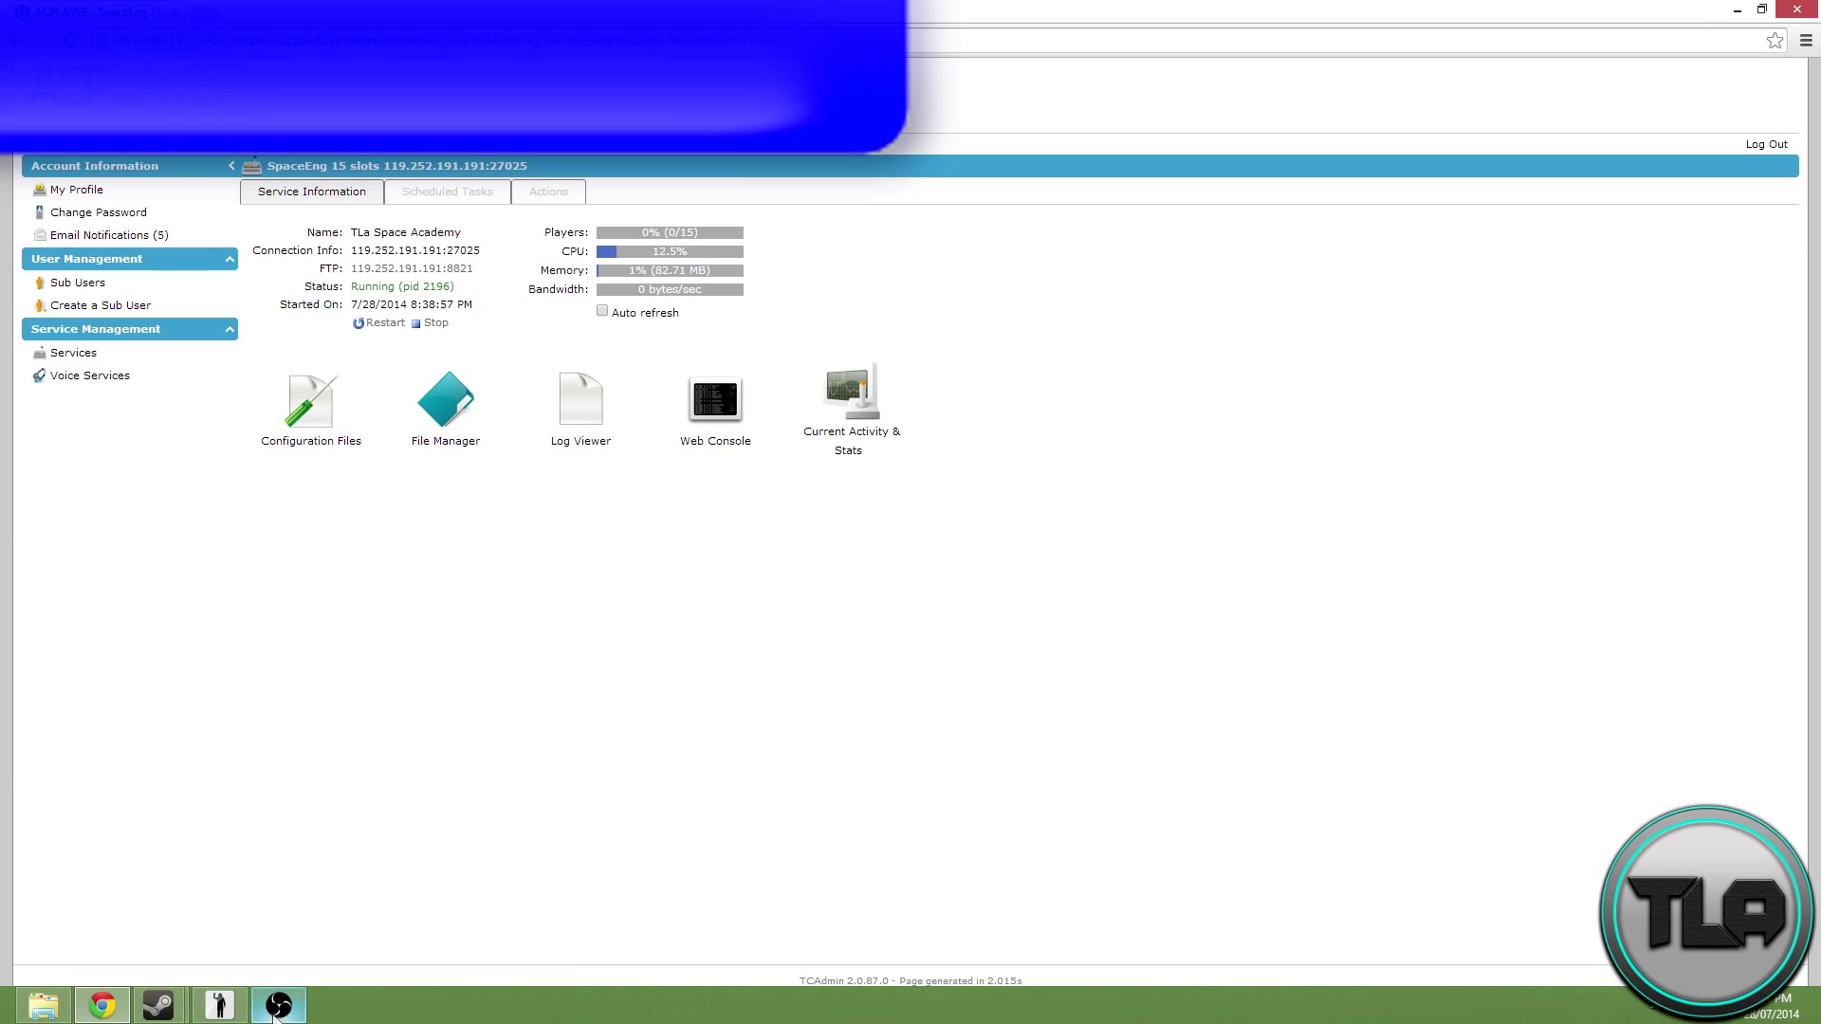
left_click(277, 1004)
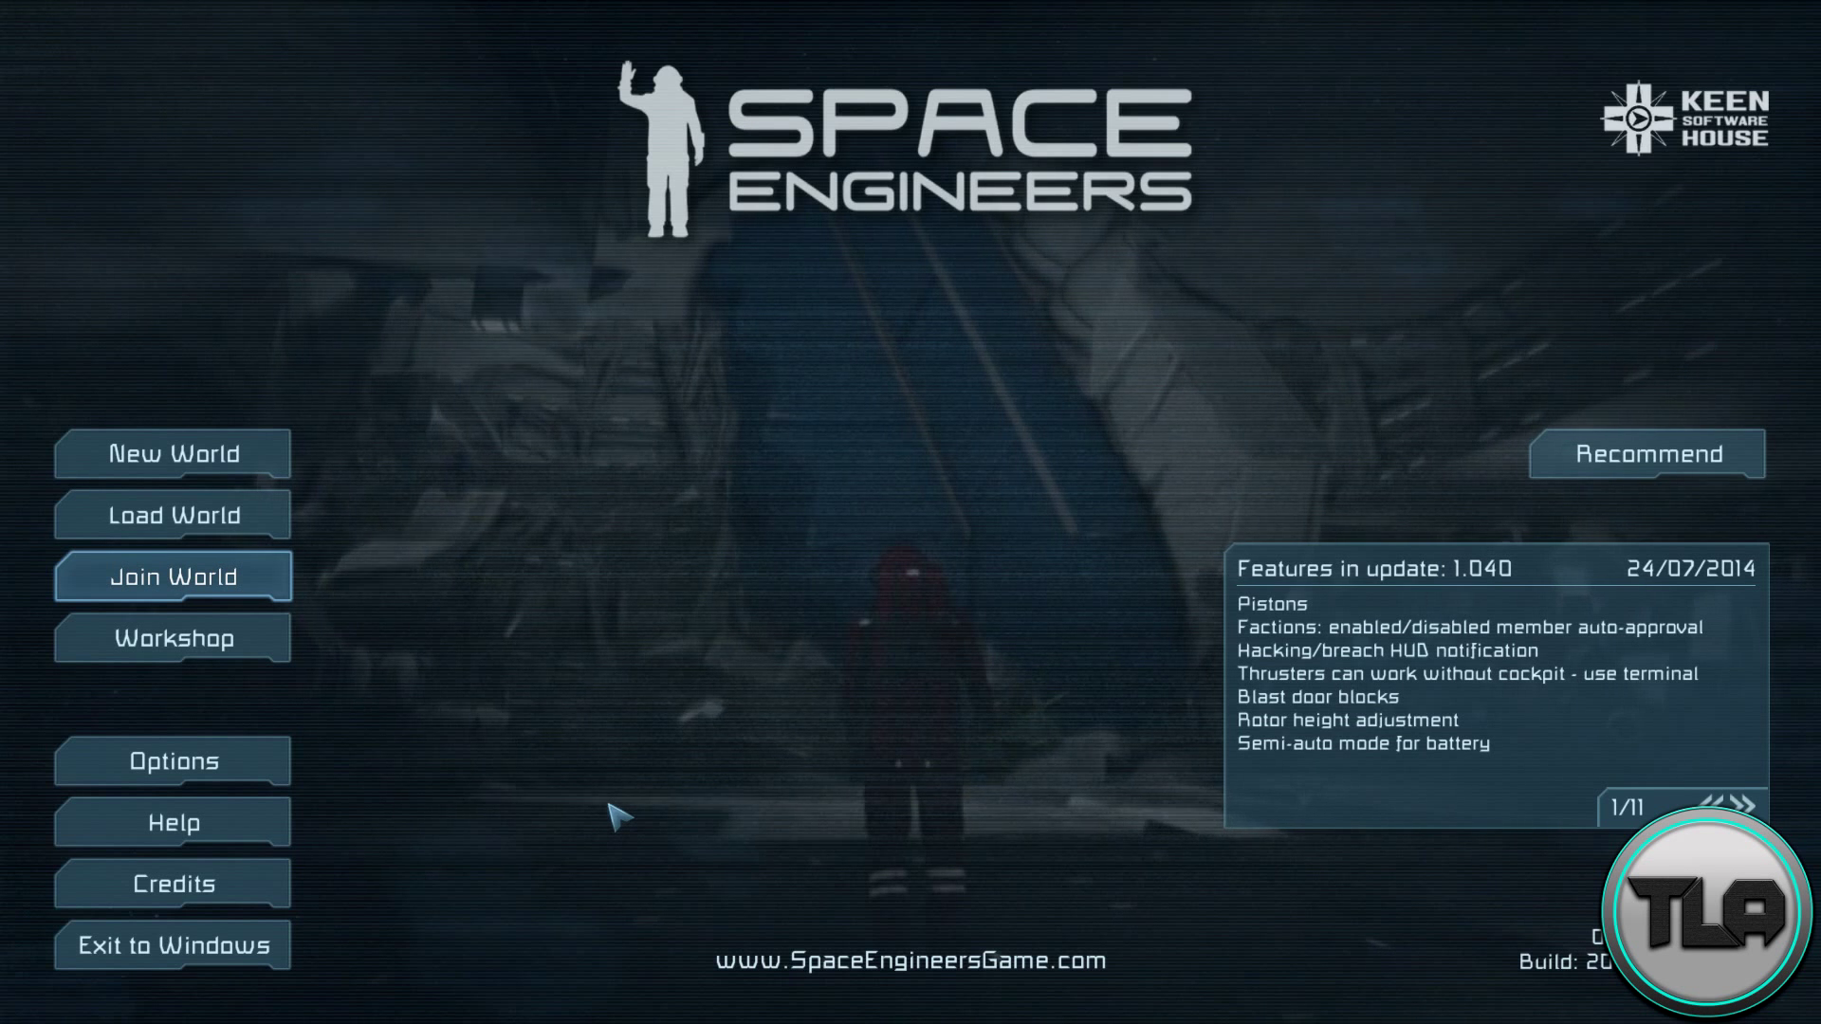
mouse_move(239, 592)
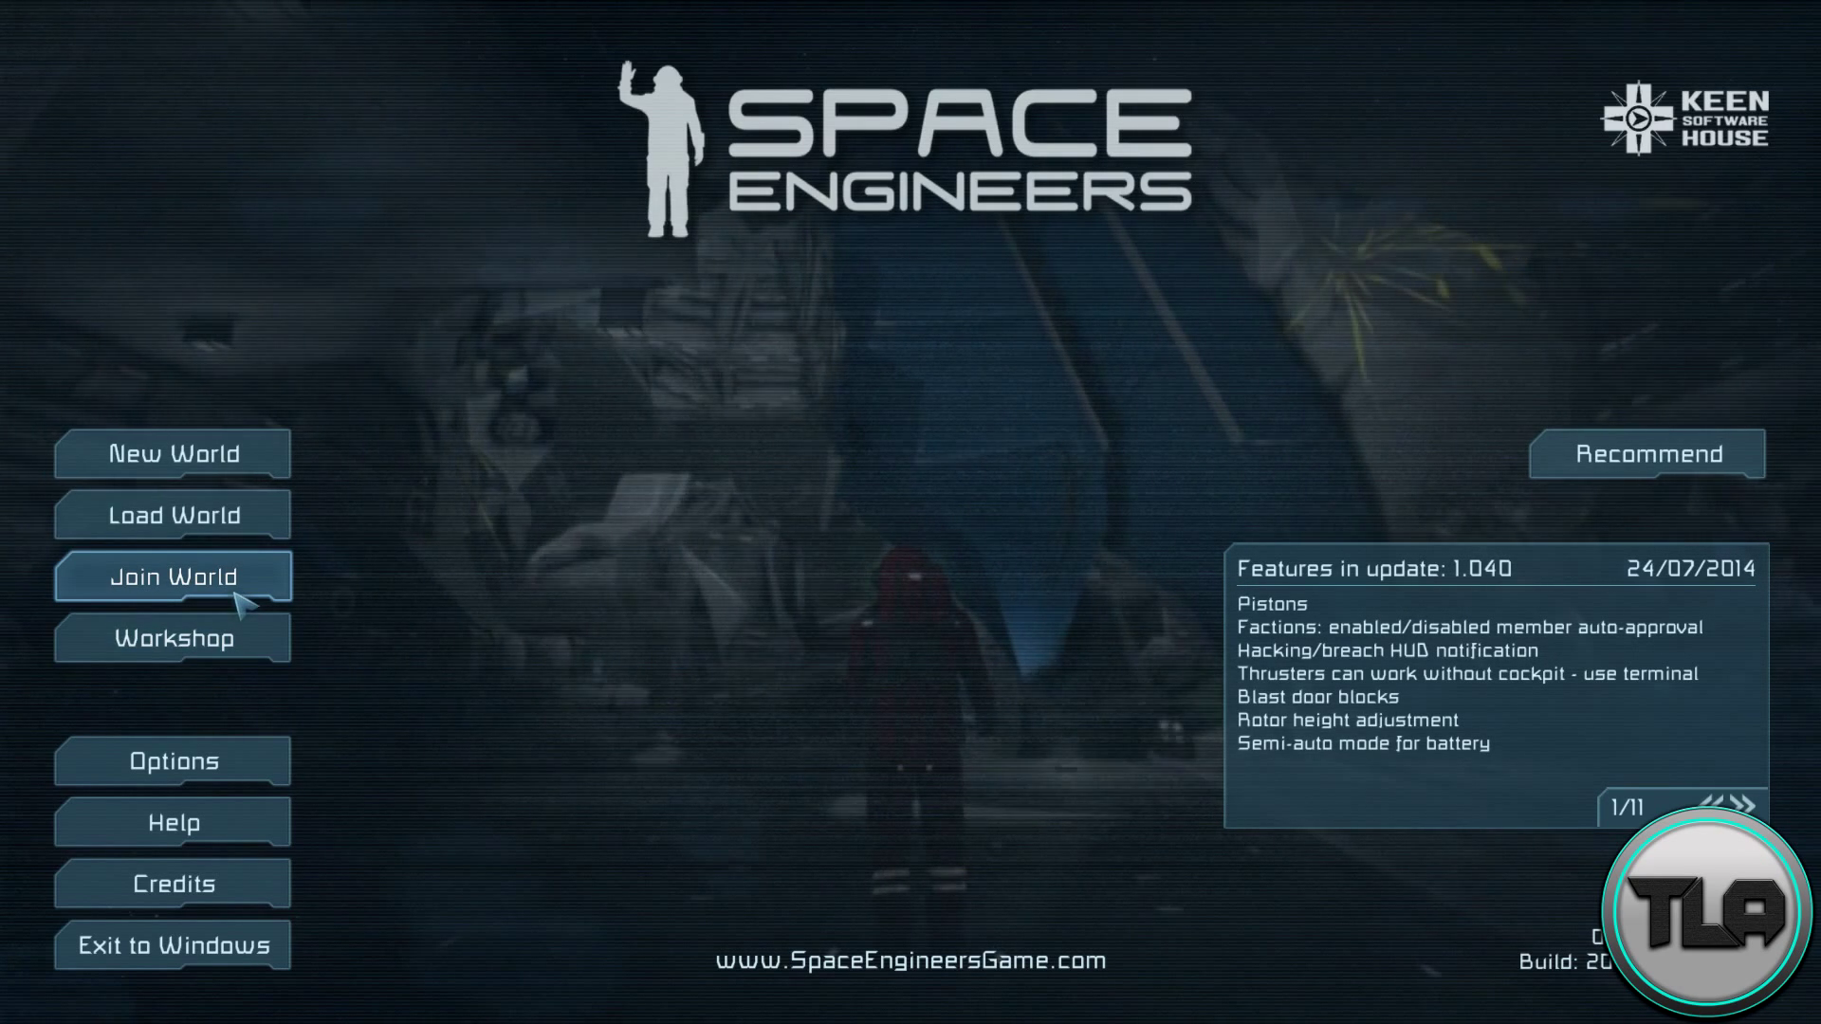
Step: Search the Join World server list for 'tla' and refresh the results
left_click(173, 577)
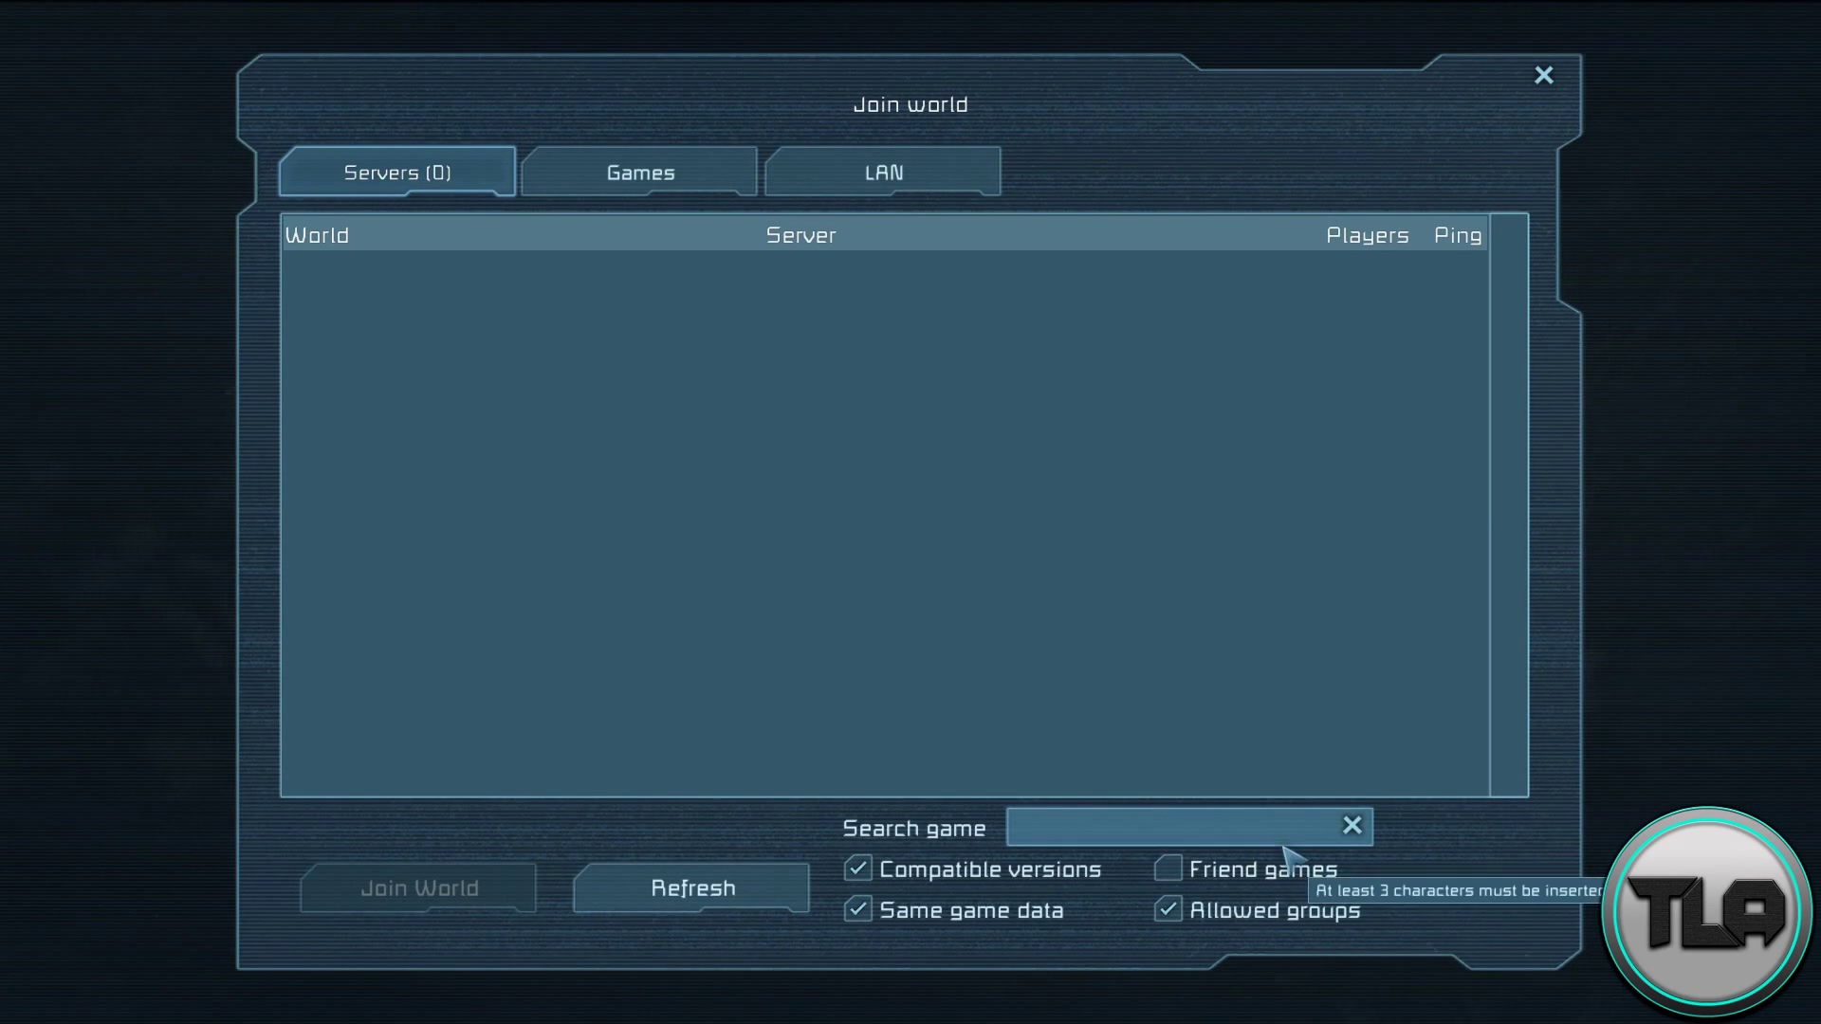
type("t")
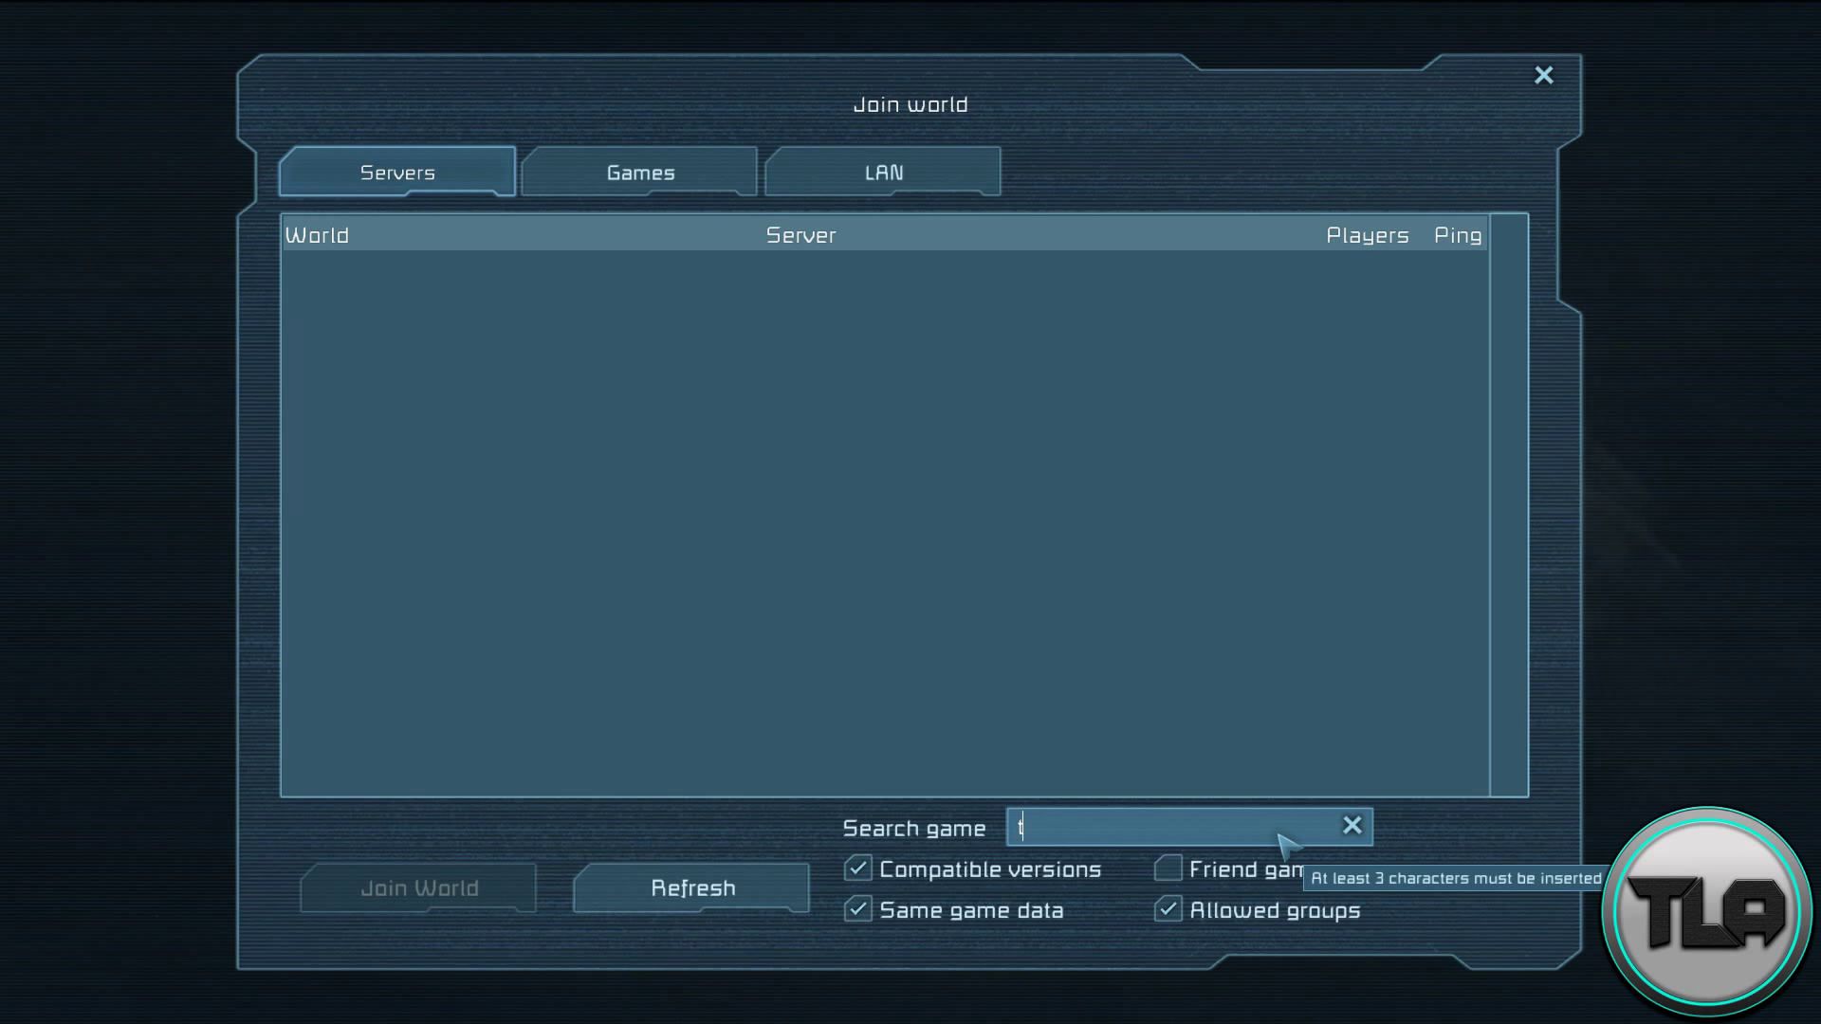
type("la")
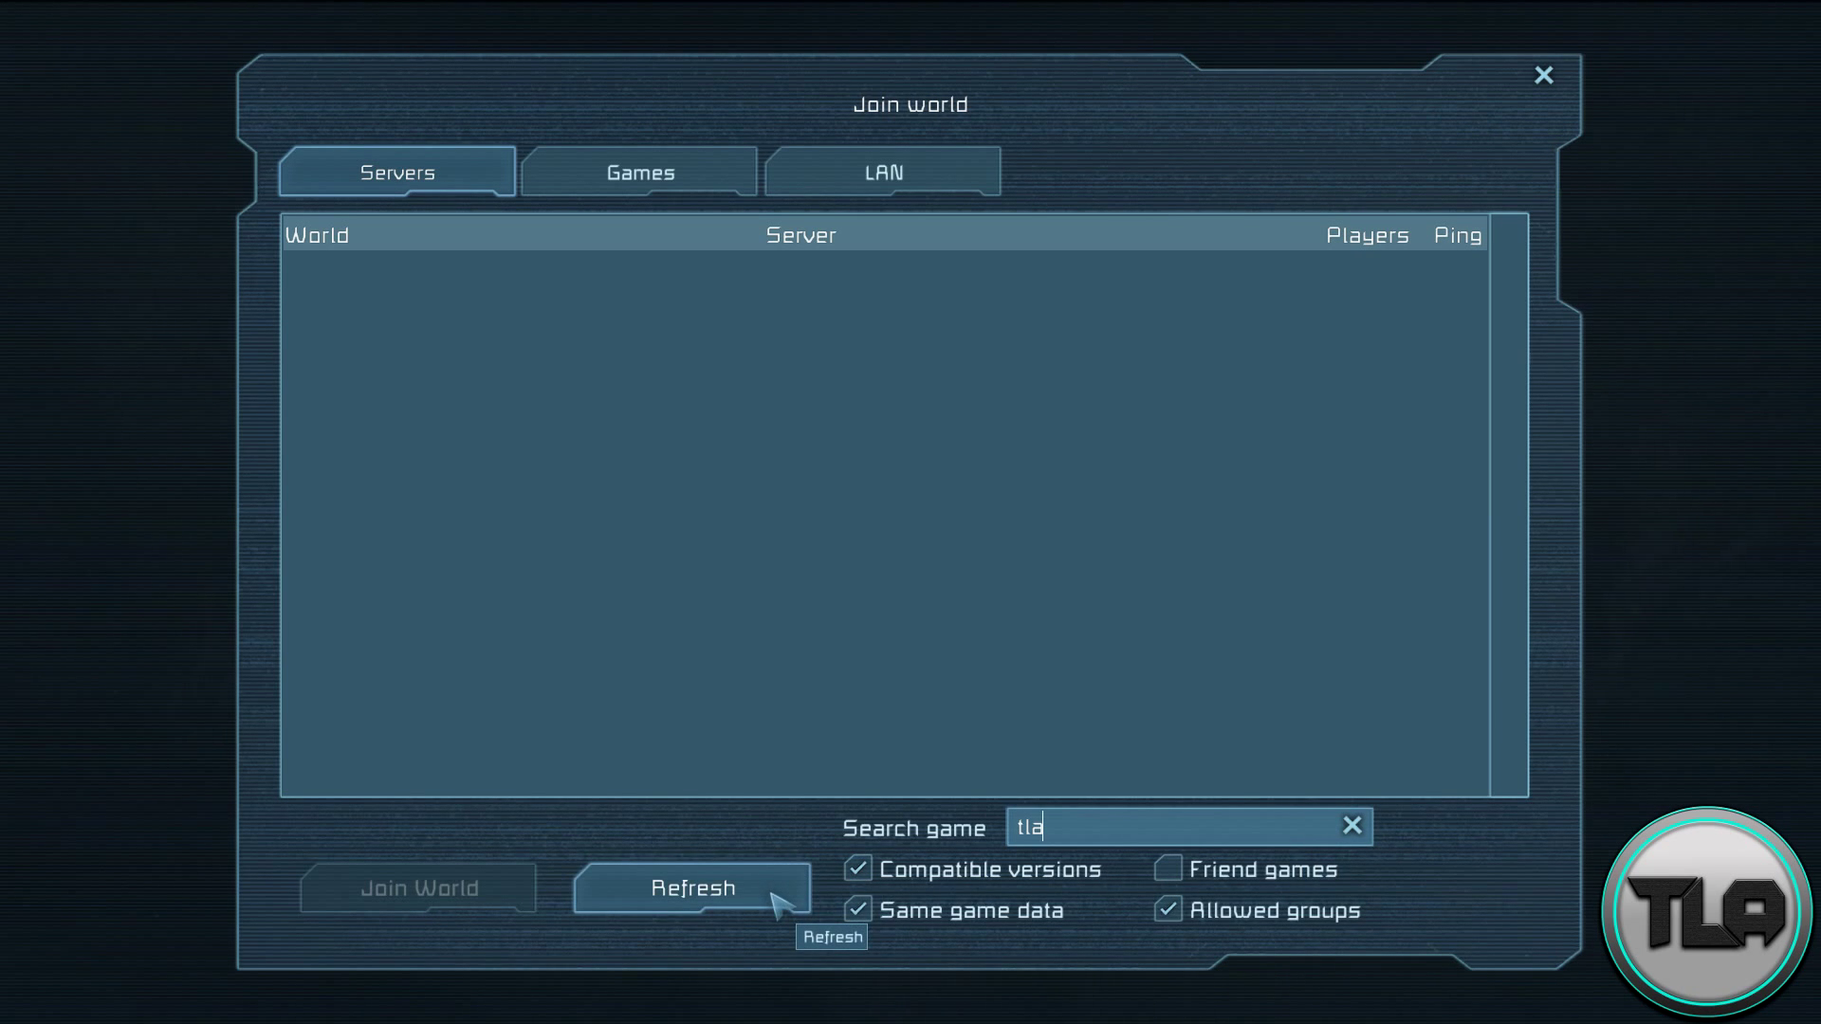
left_click(690, 888)
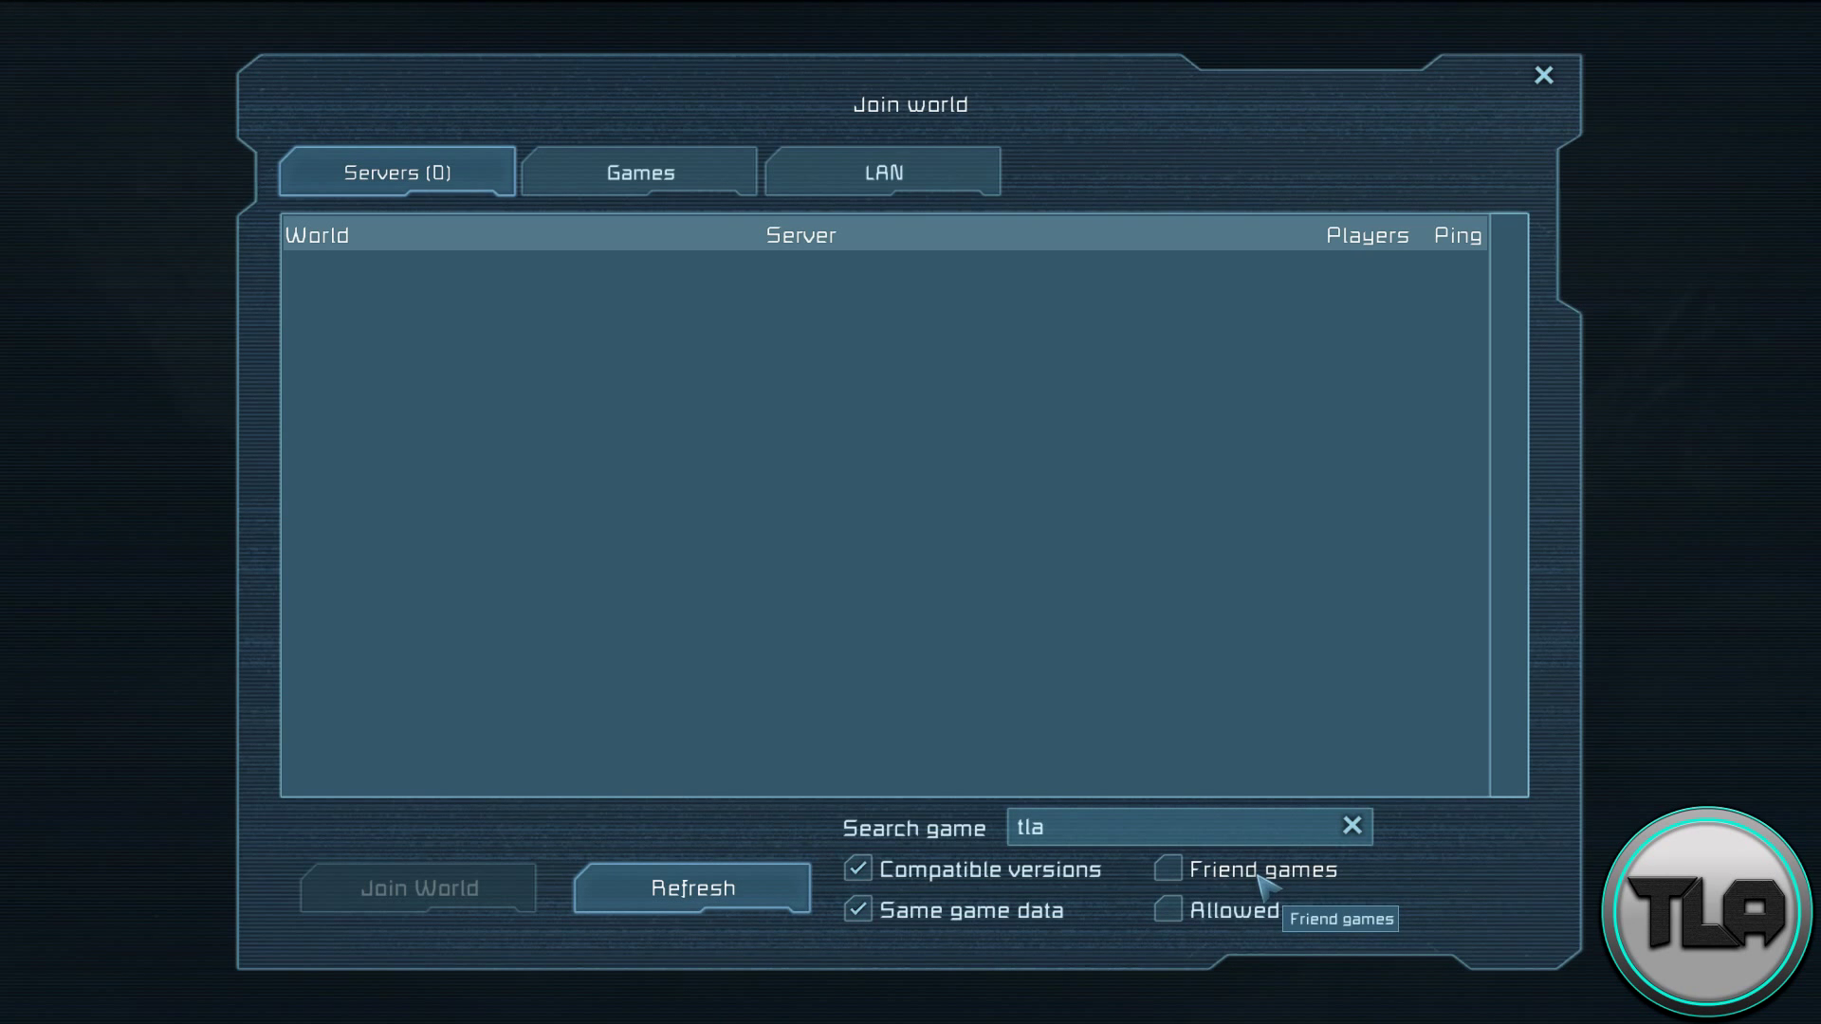
left_click(690, 887)
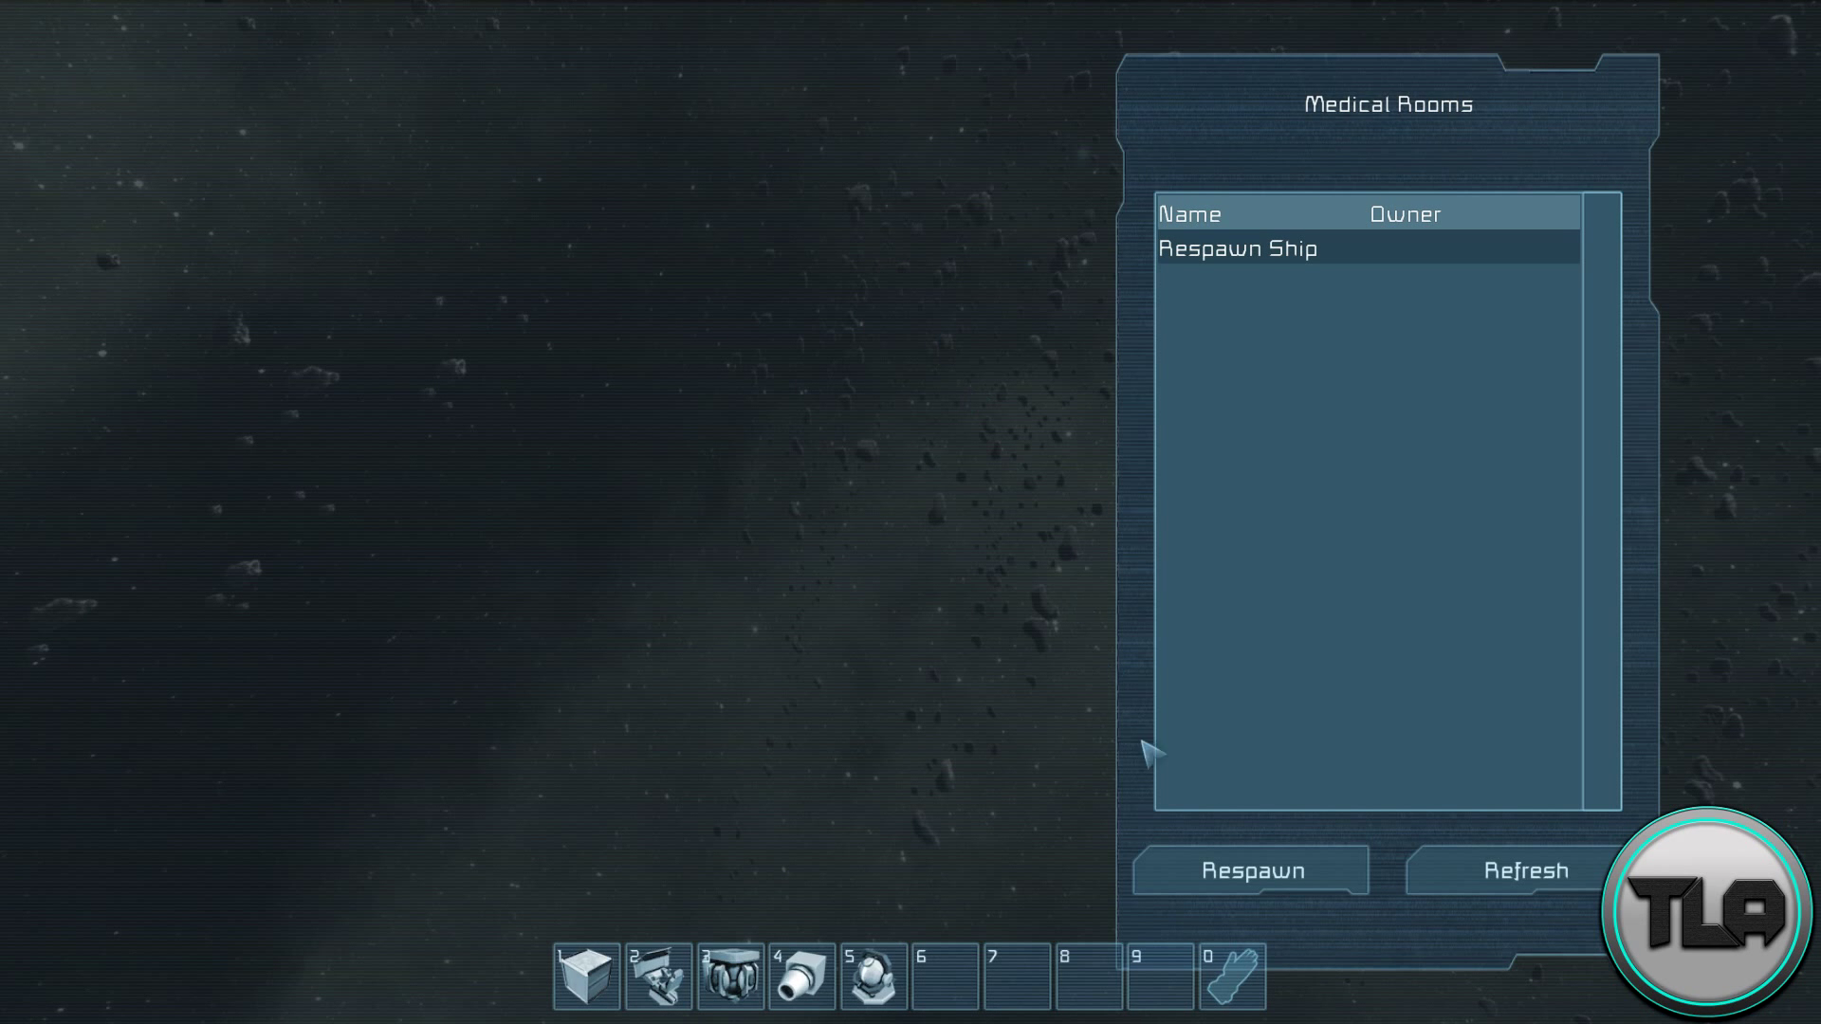
Step: Respawn as a new player at the Respawn Ship from the Medical Rooms panel
left_click(1250, 870)
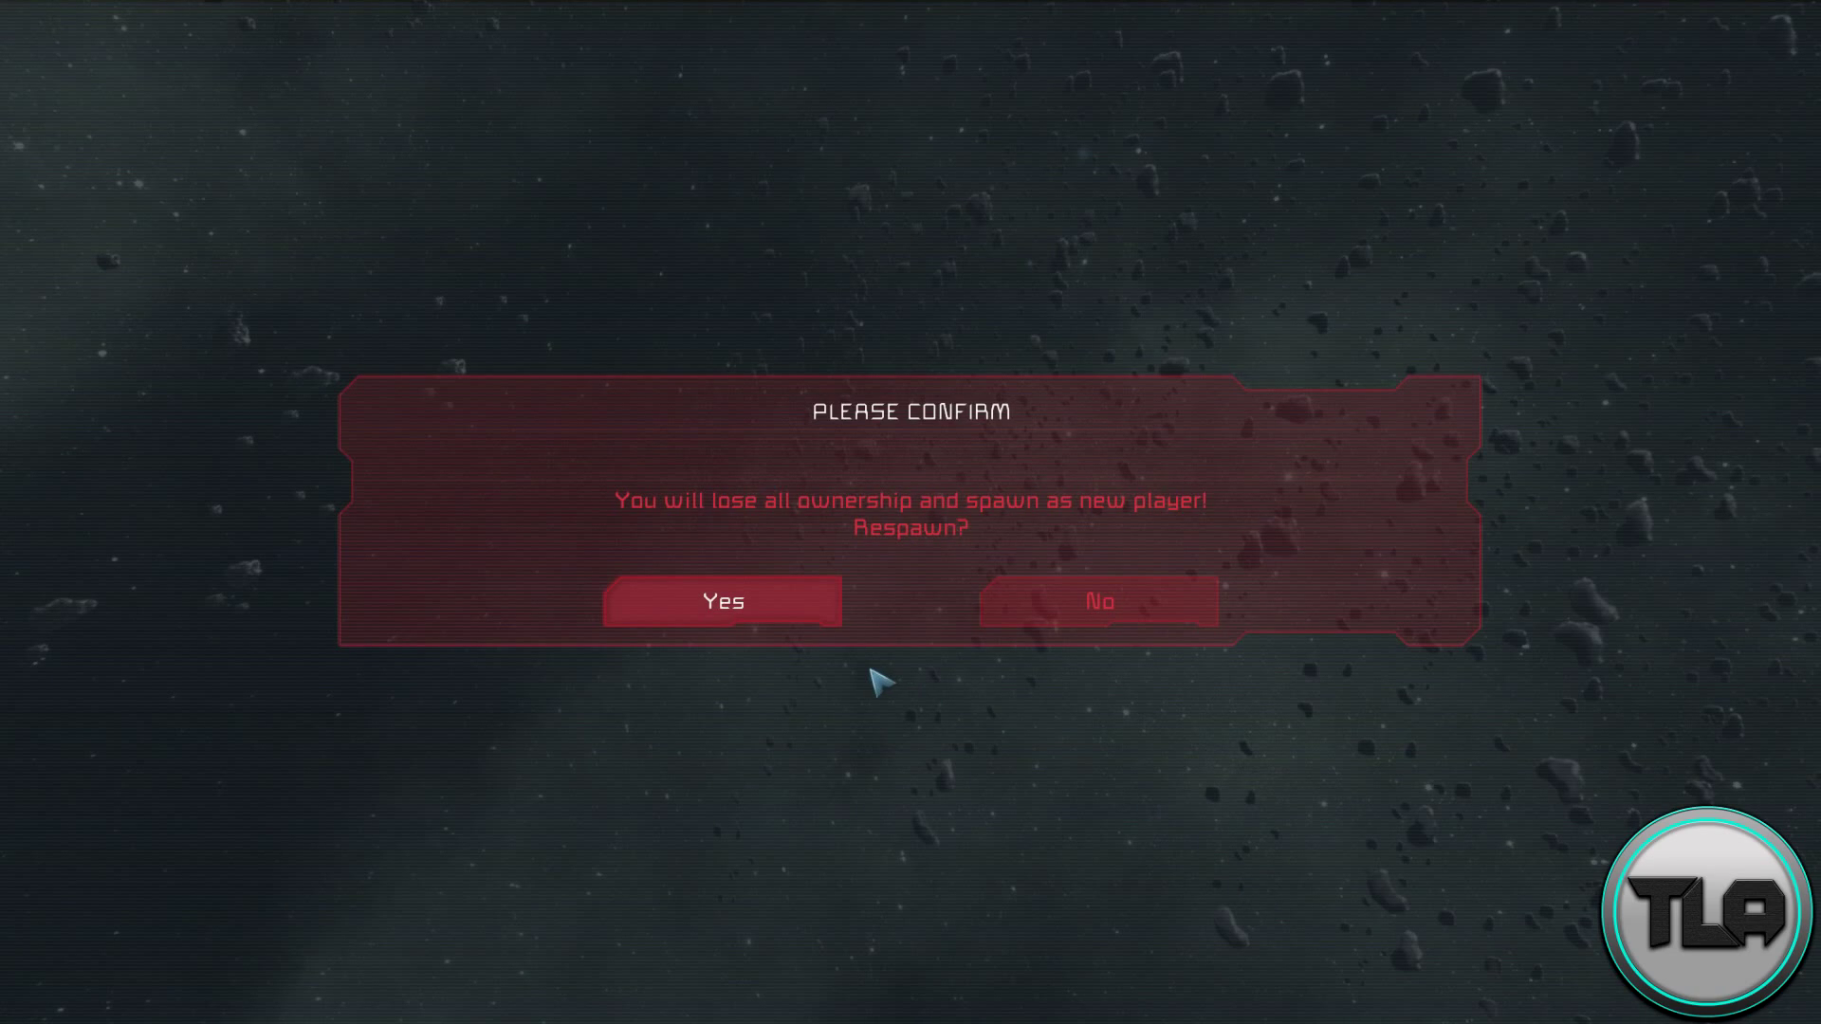
mouse_move(835, 613)
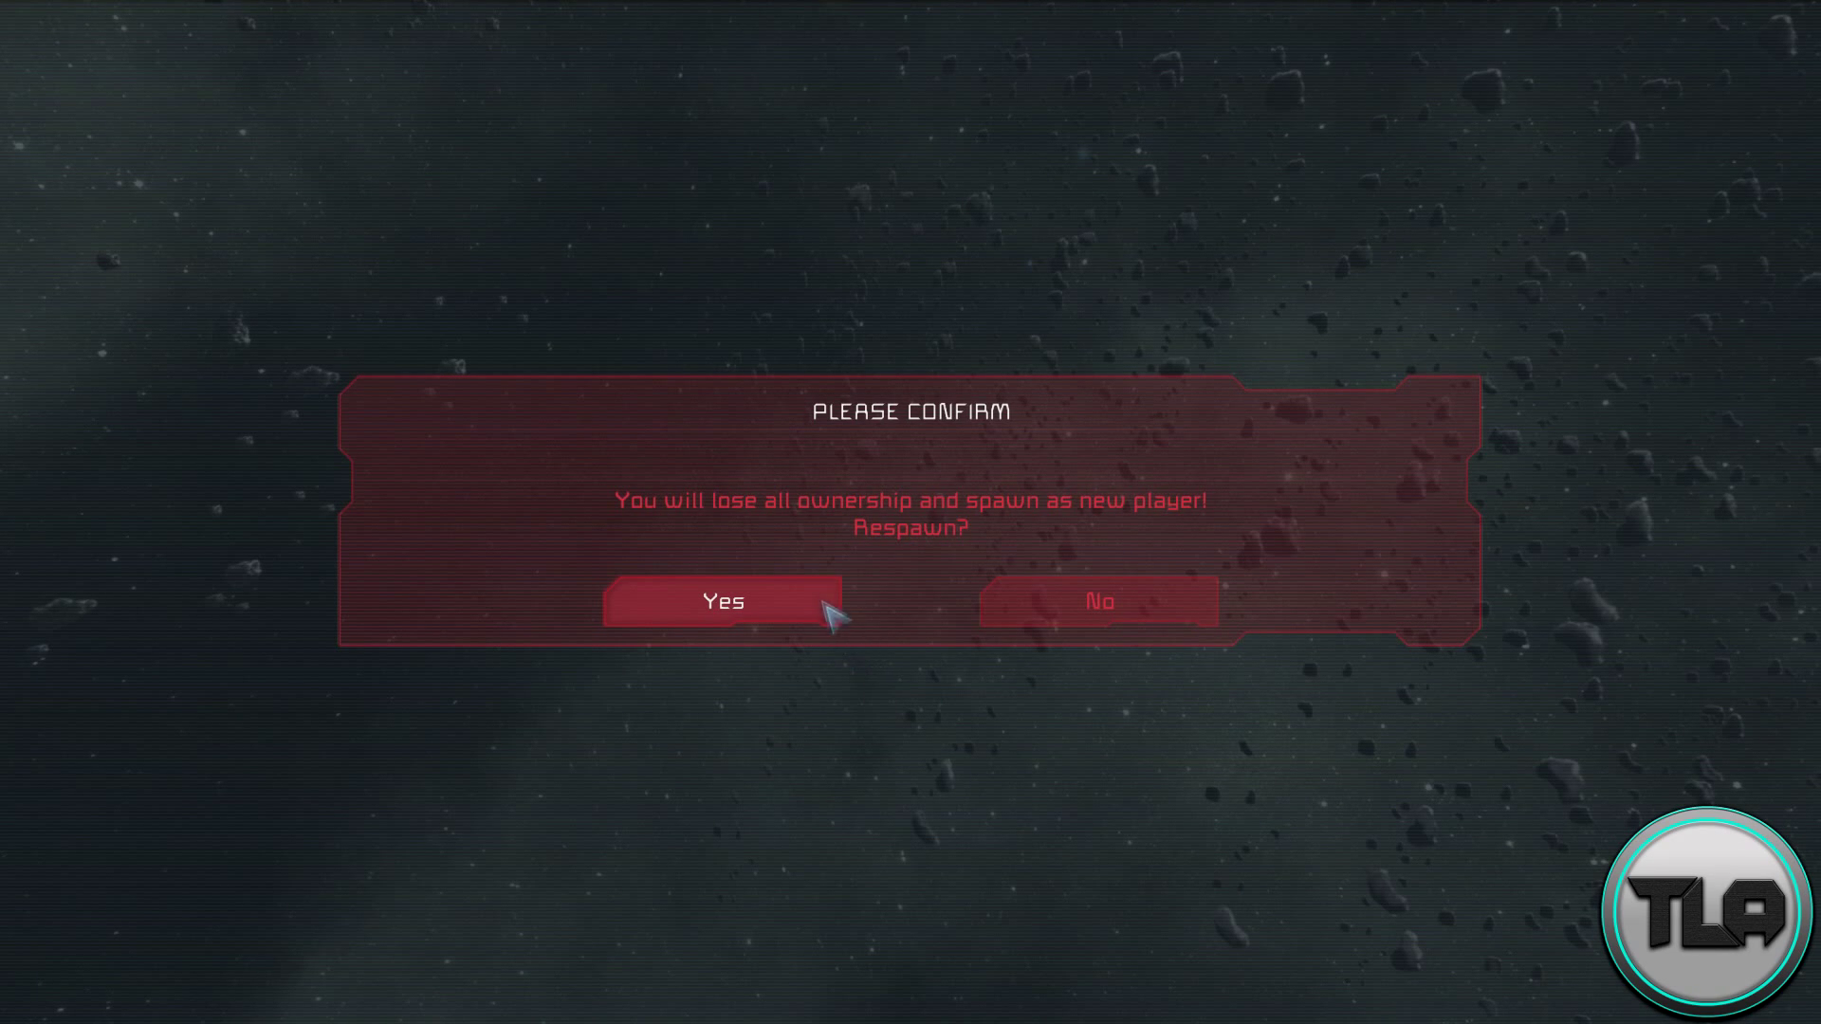
left_click(721, 602)
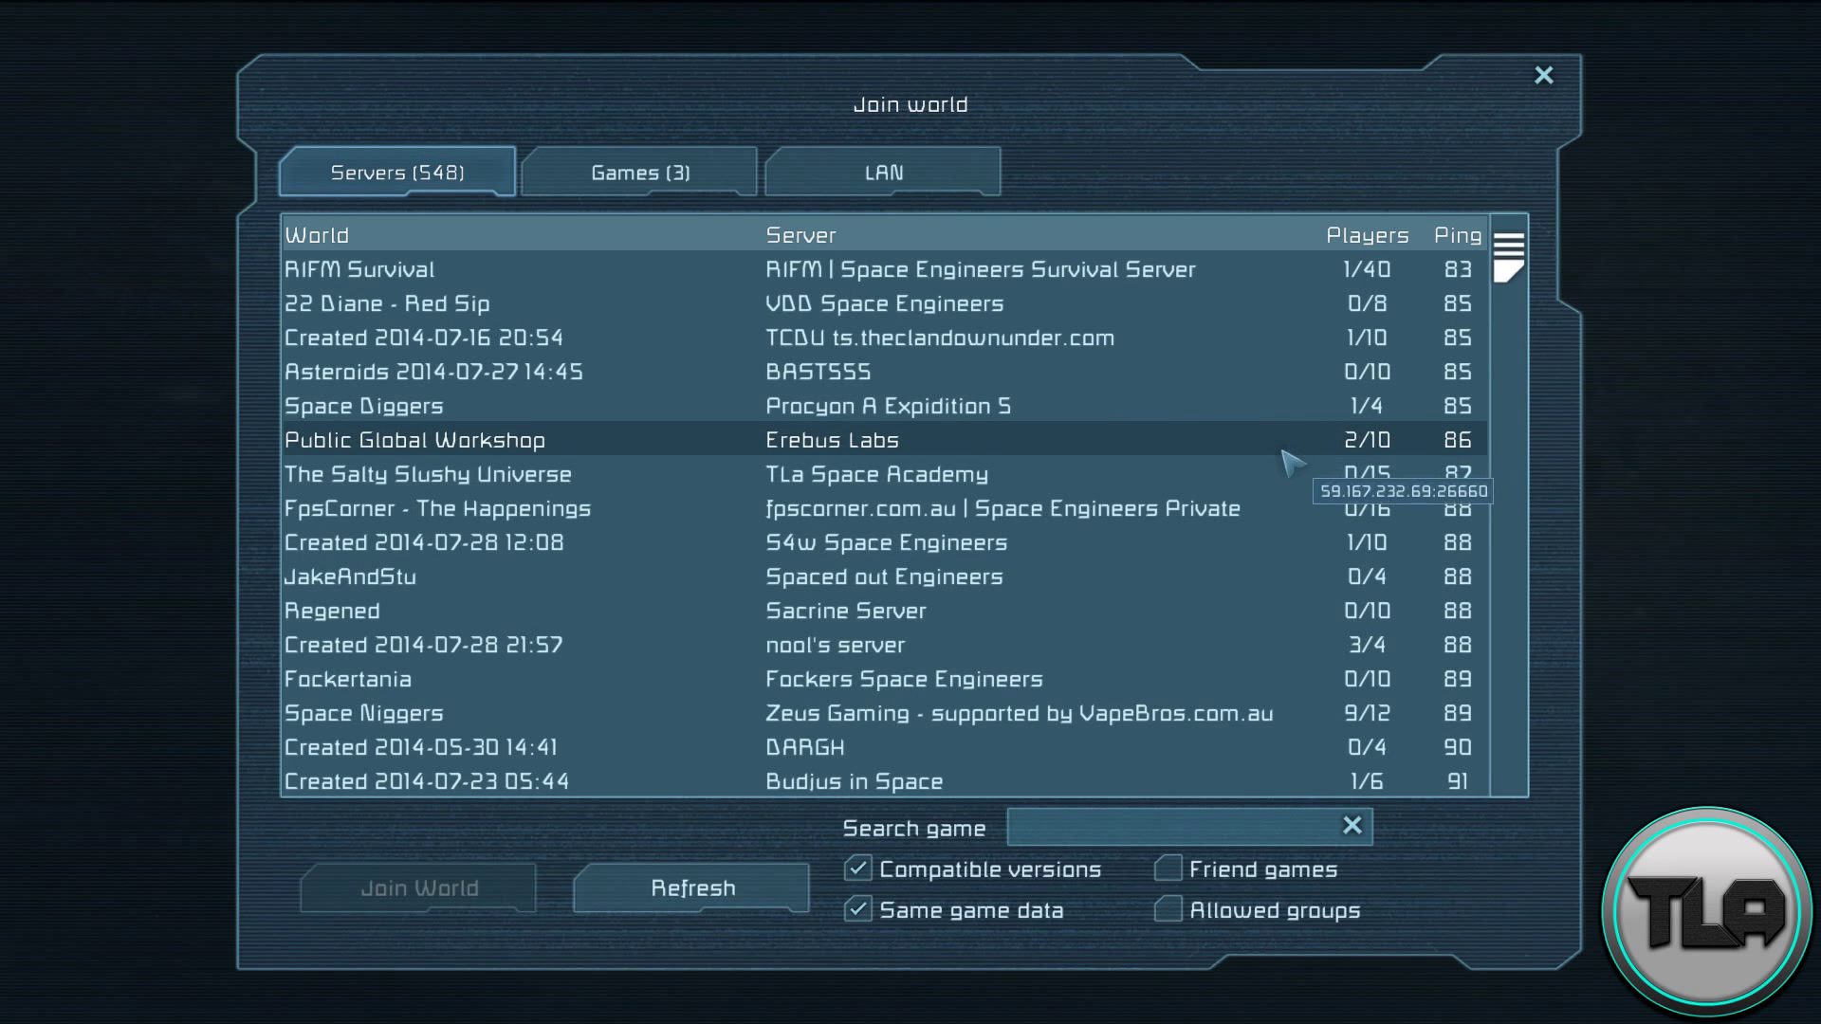
mouse_move(679, 457)
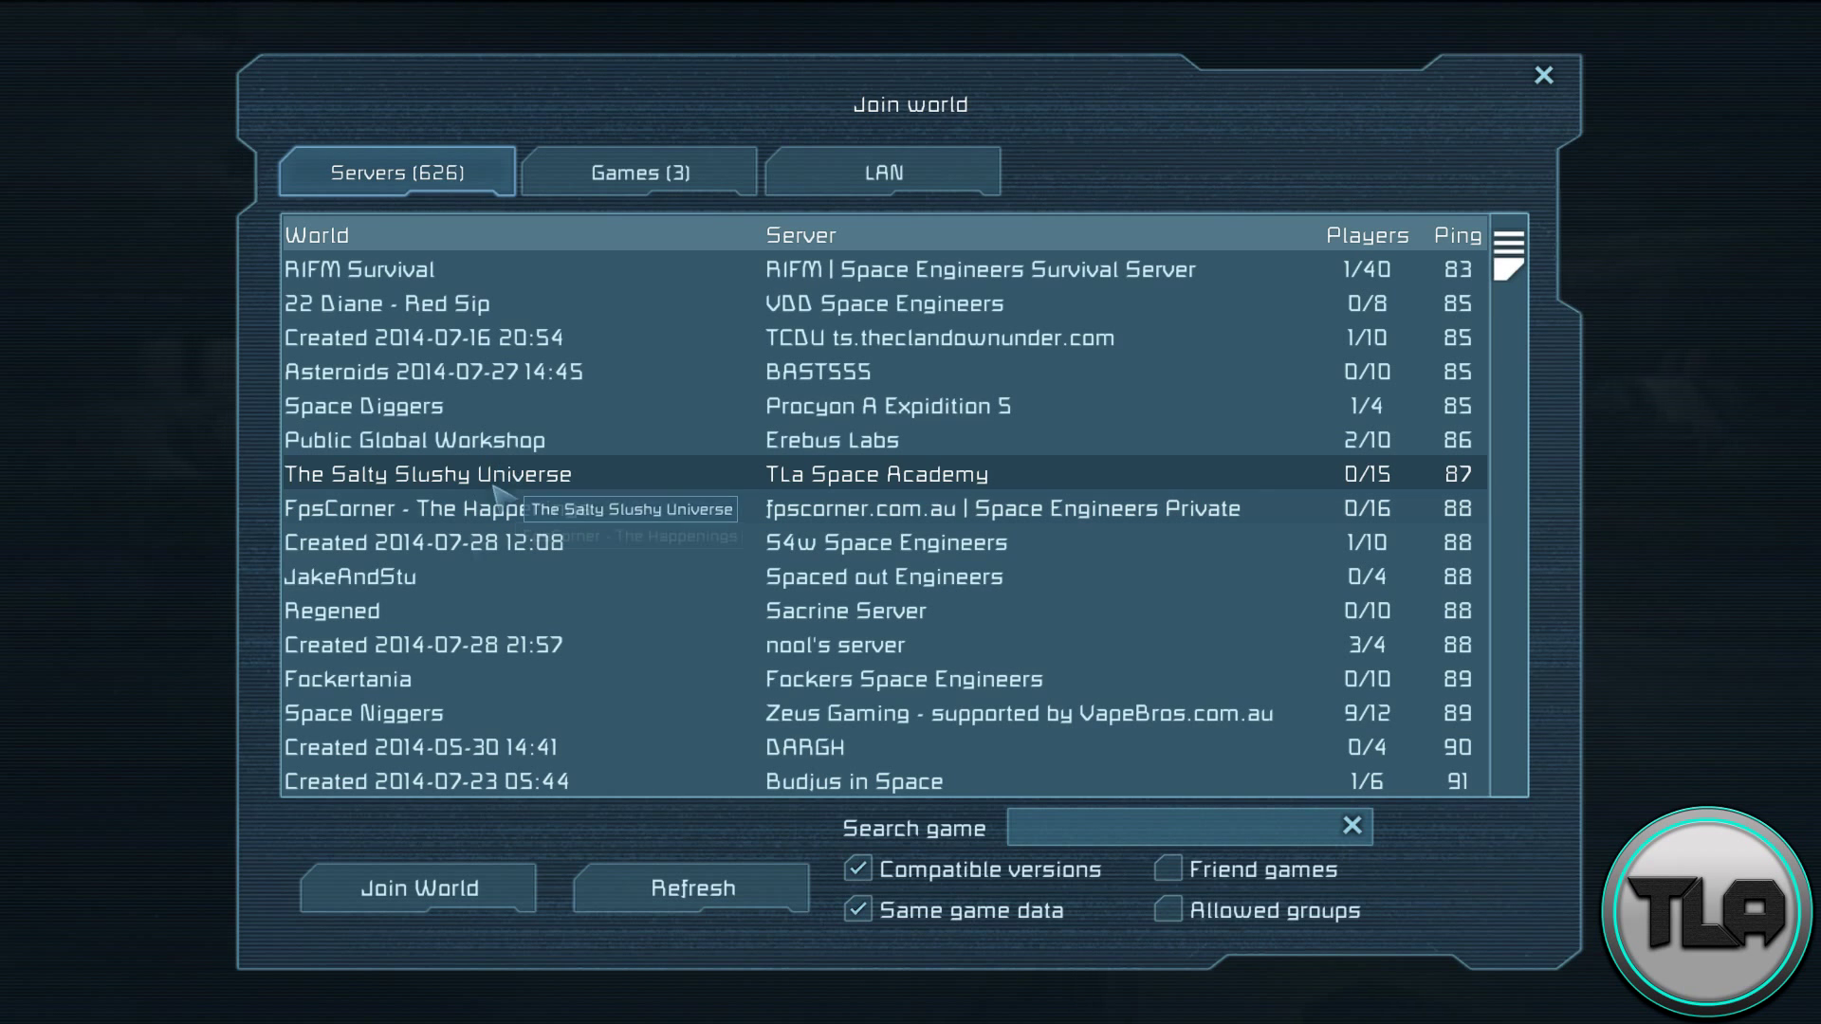
Step: Select the TLa Space Academy server, The Salty Slushy Universe, and attempt to join it
left_click(418, 887)
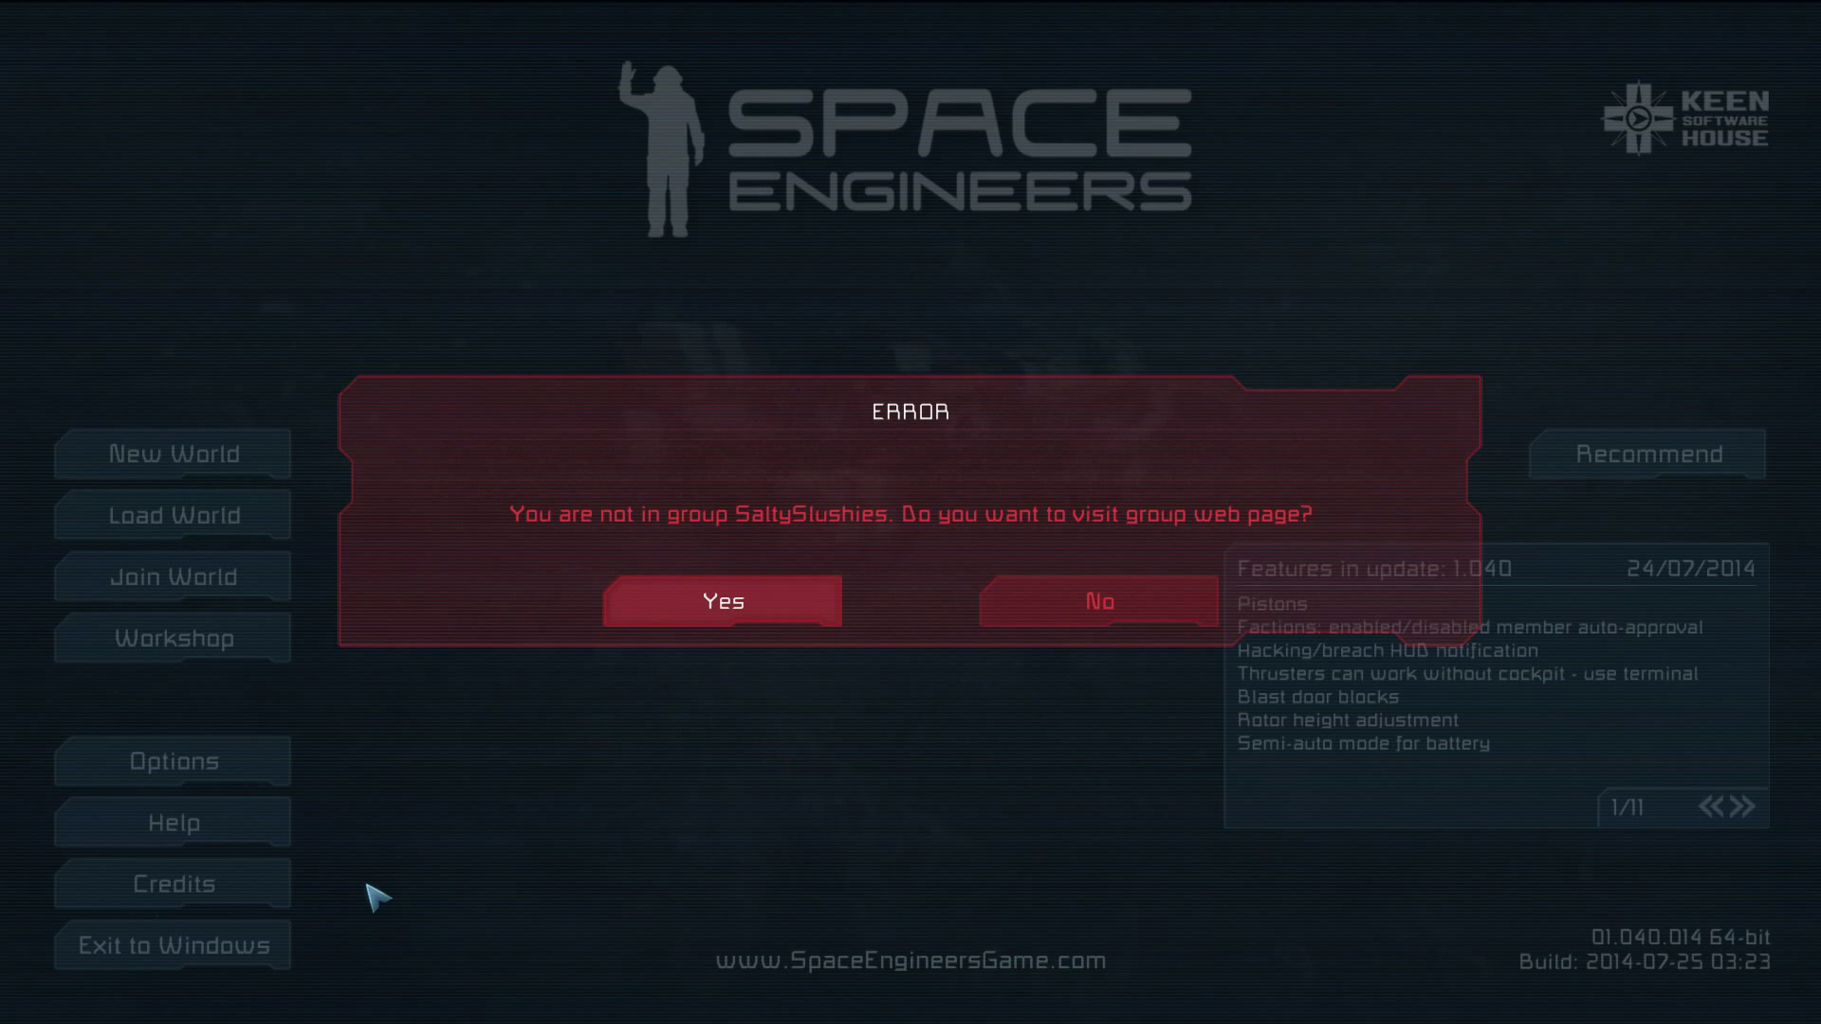
mouse_move(789, 645)
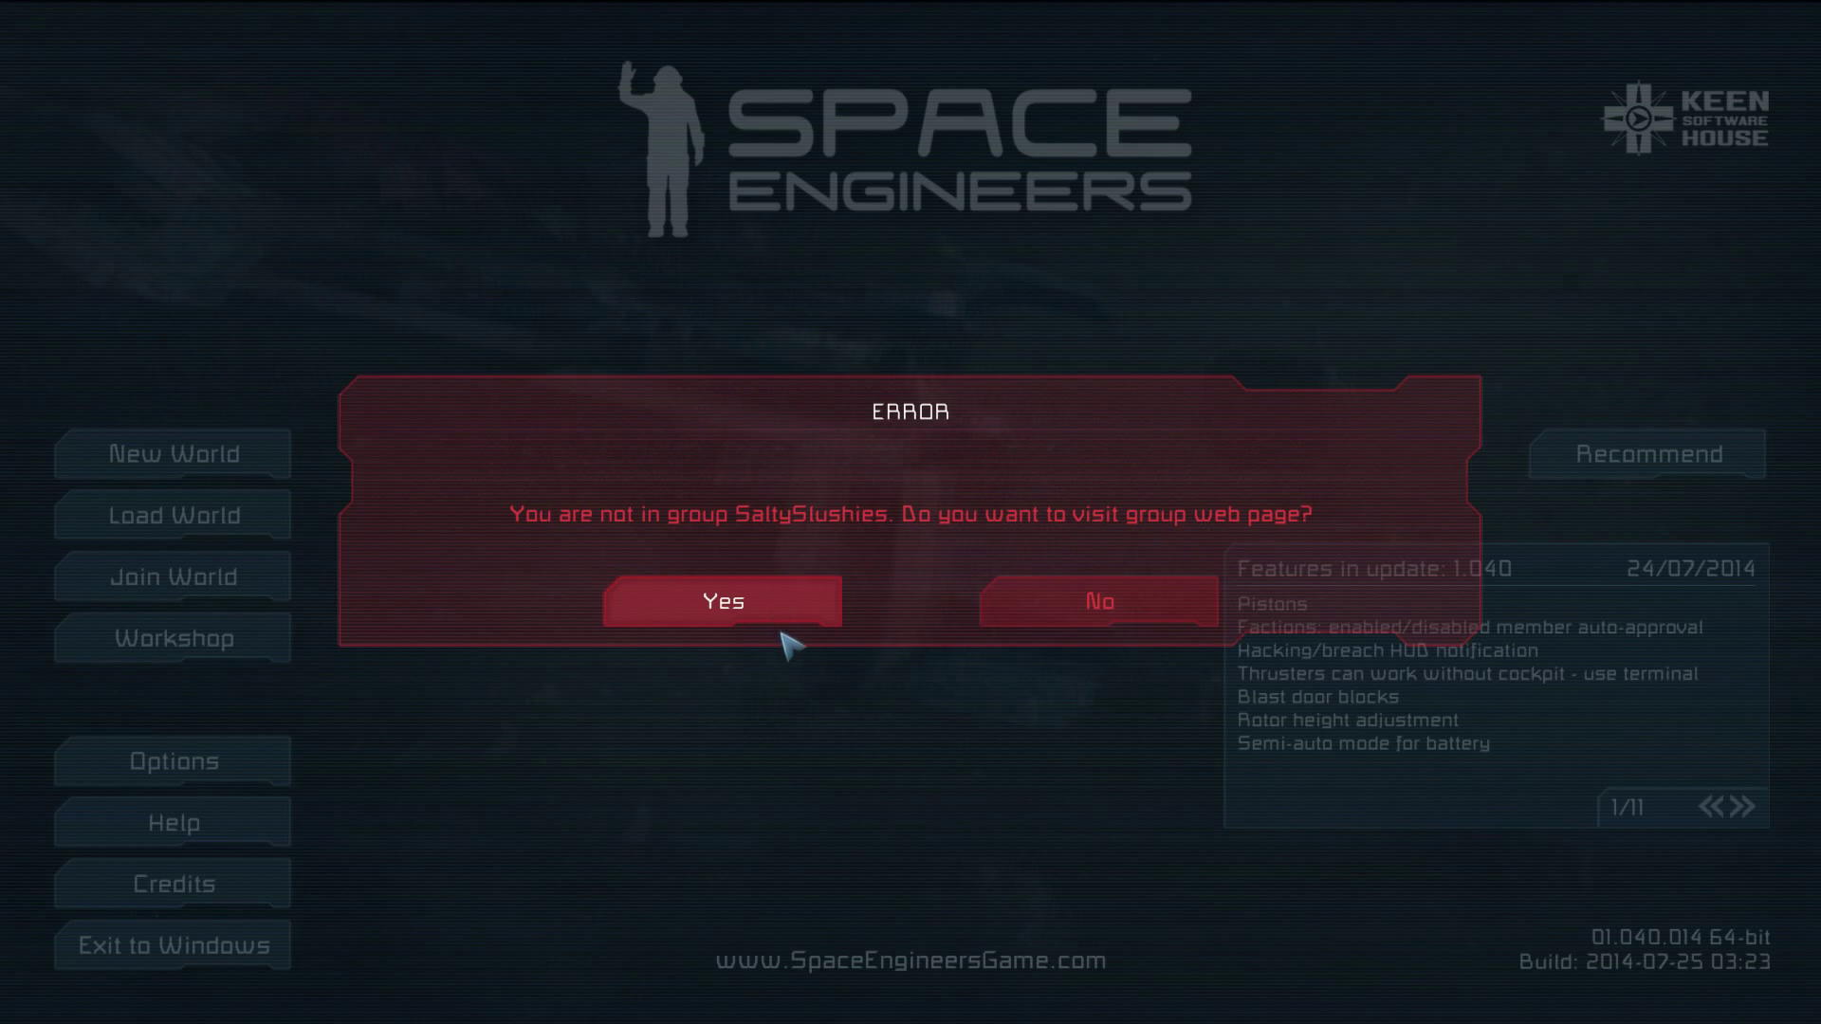
mouse_move(801, 701)
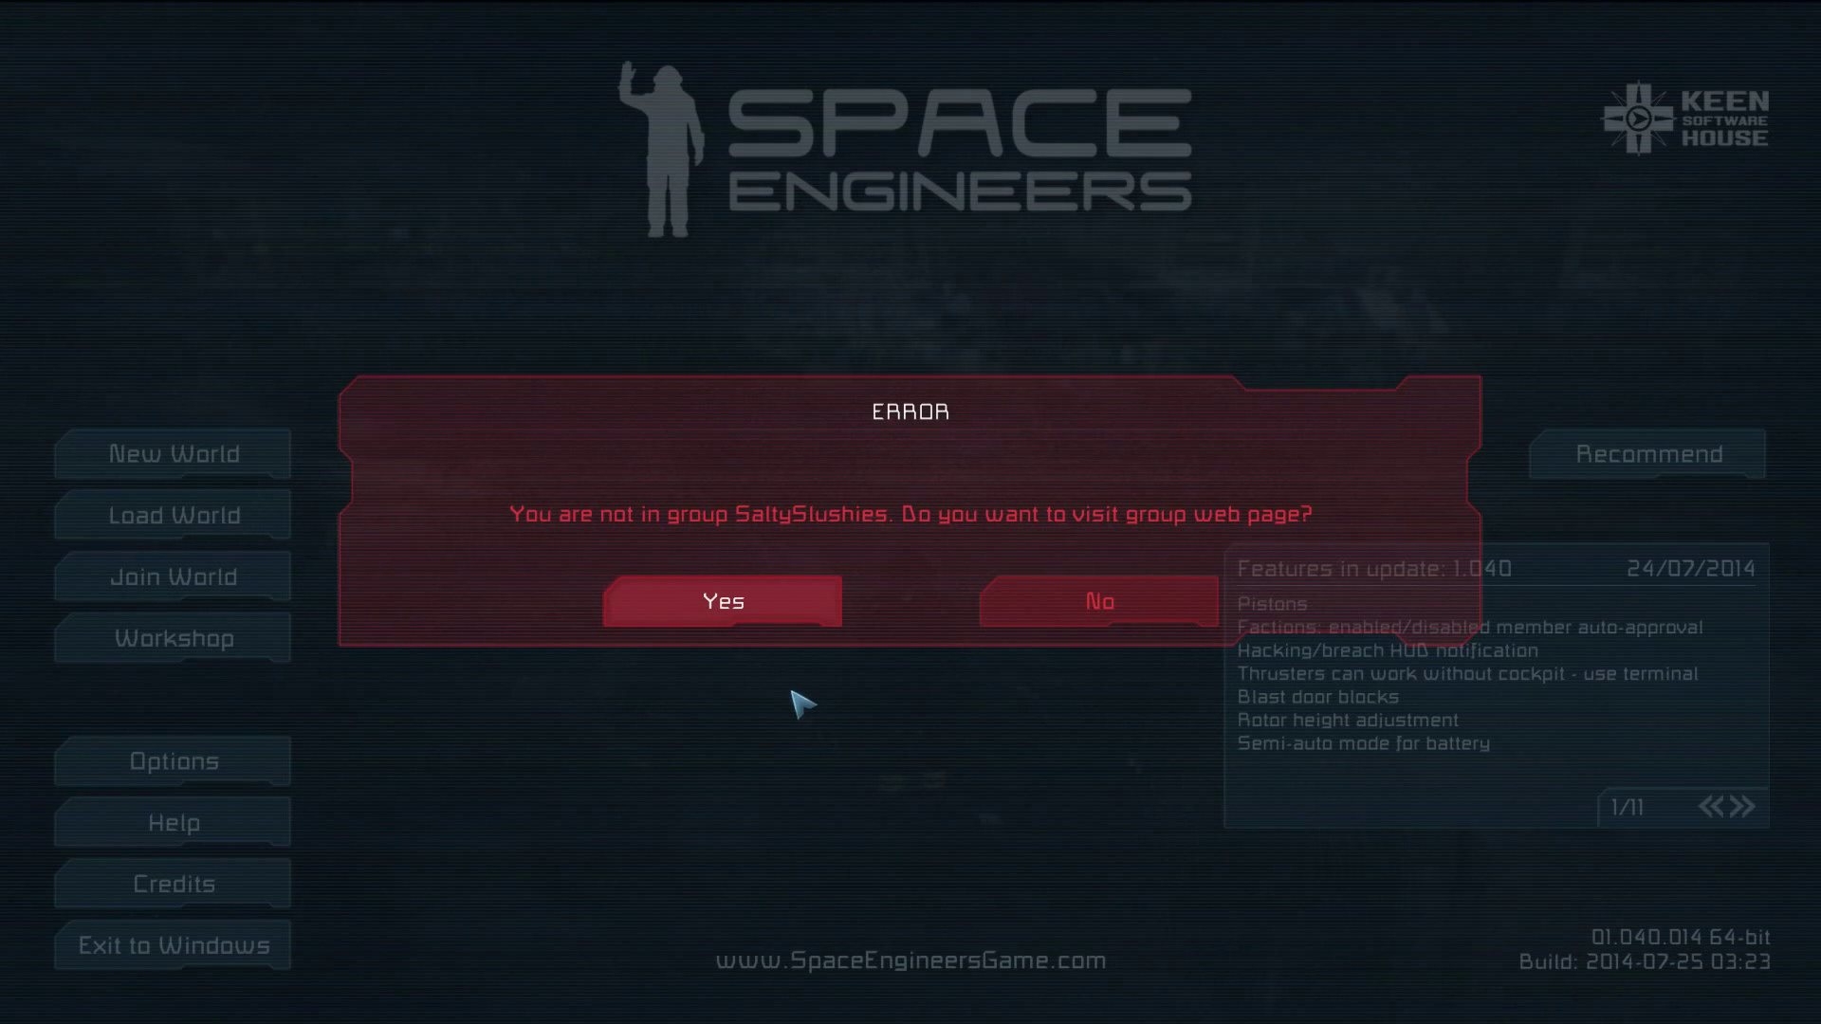
mouse_move(1472, 501)
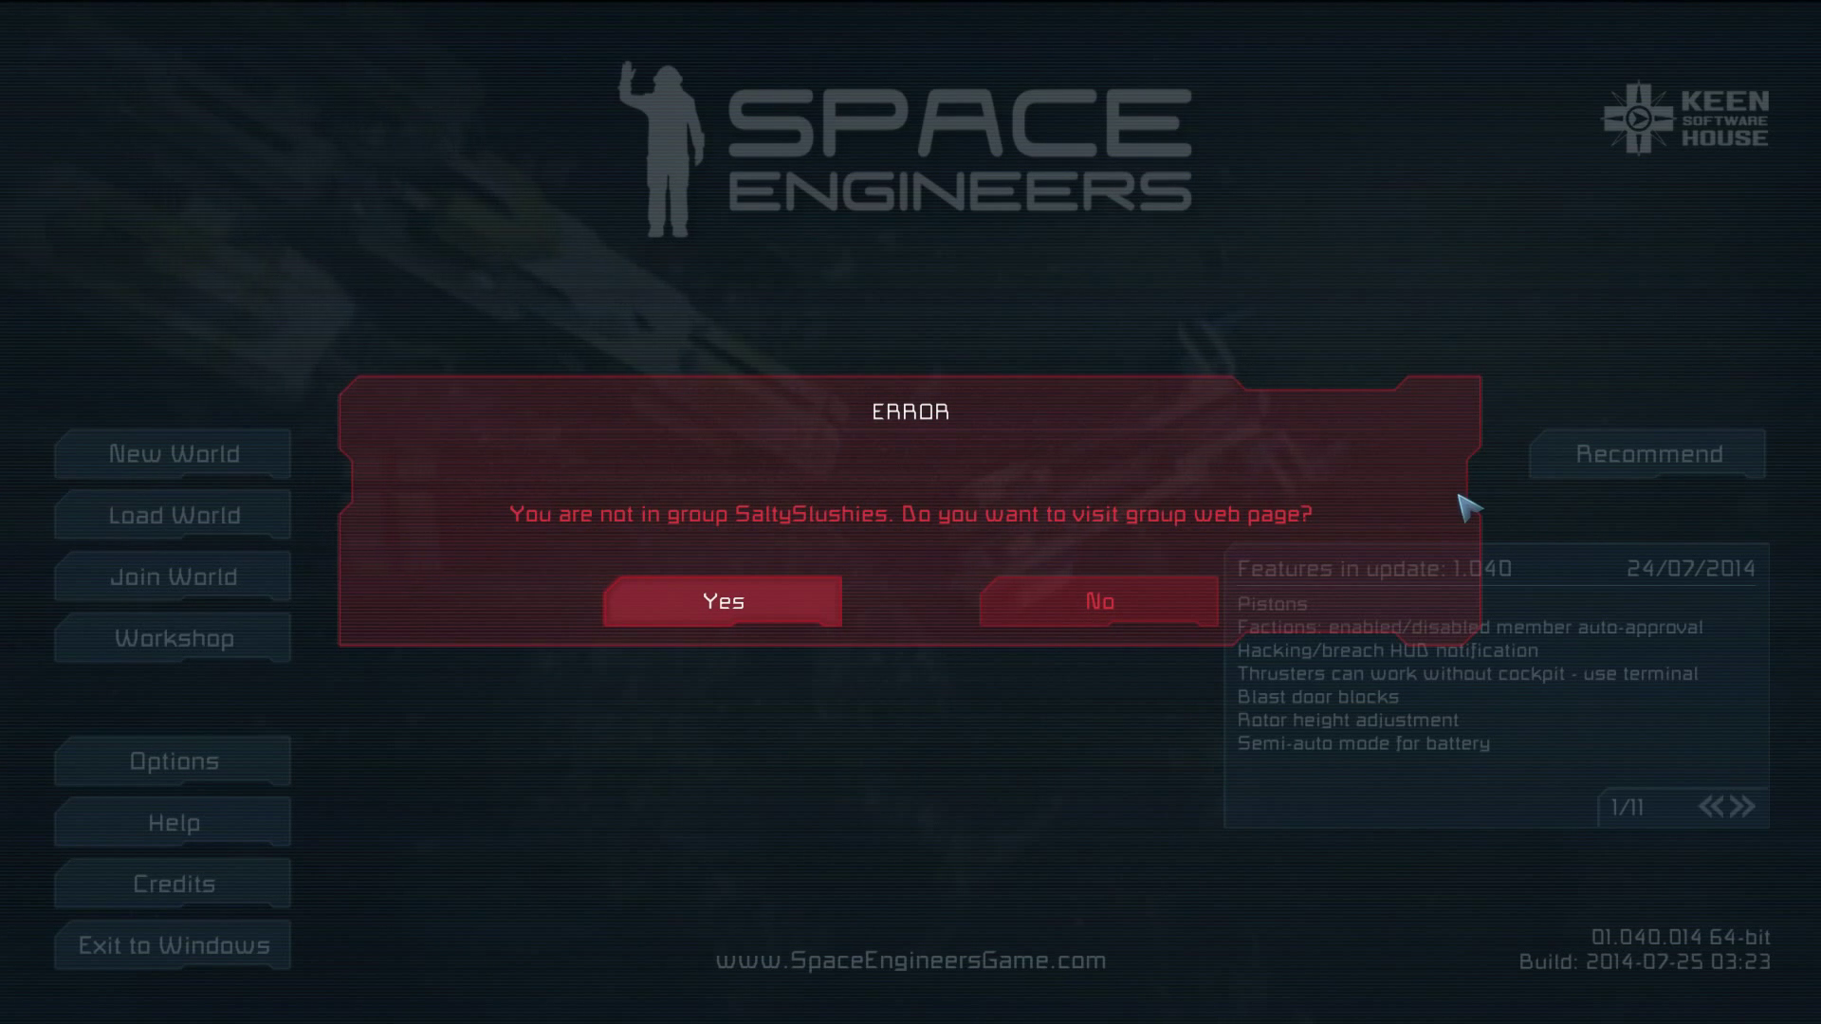
mouse_move(1544, 493)
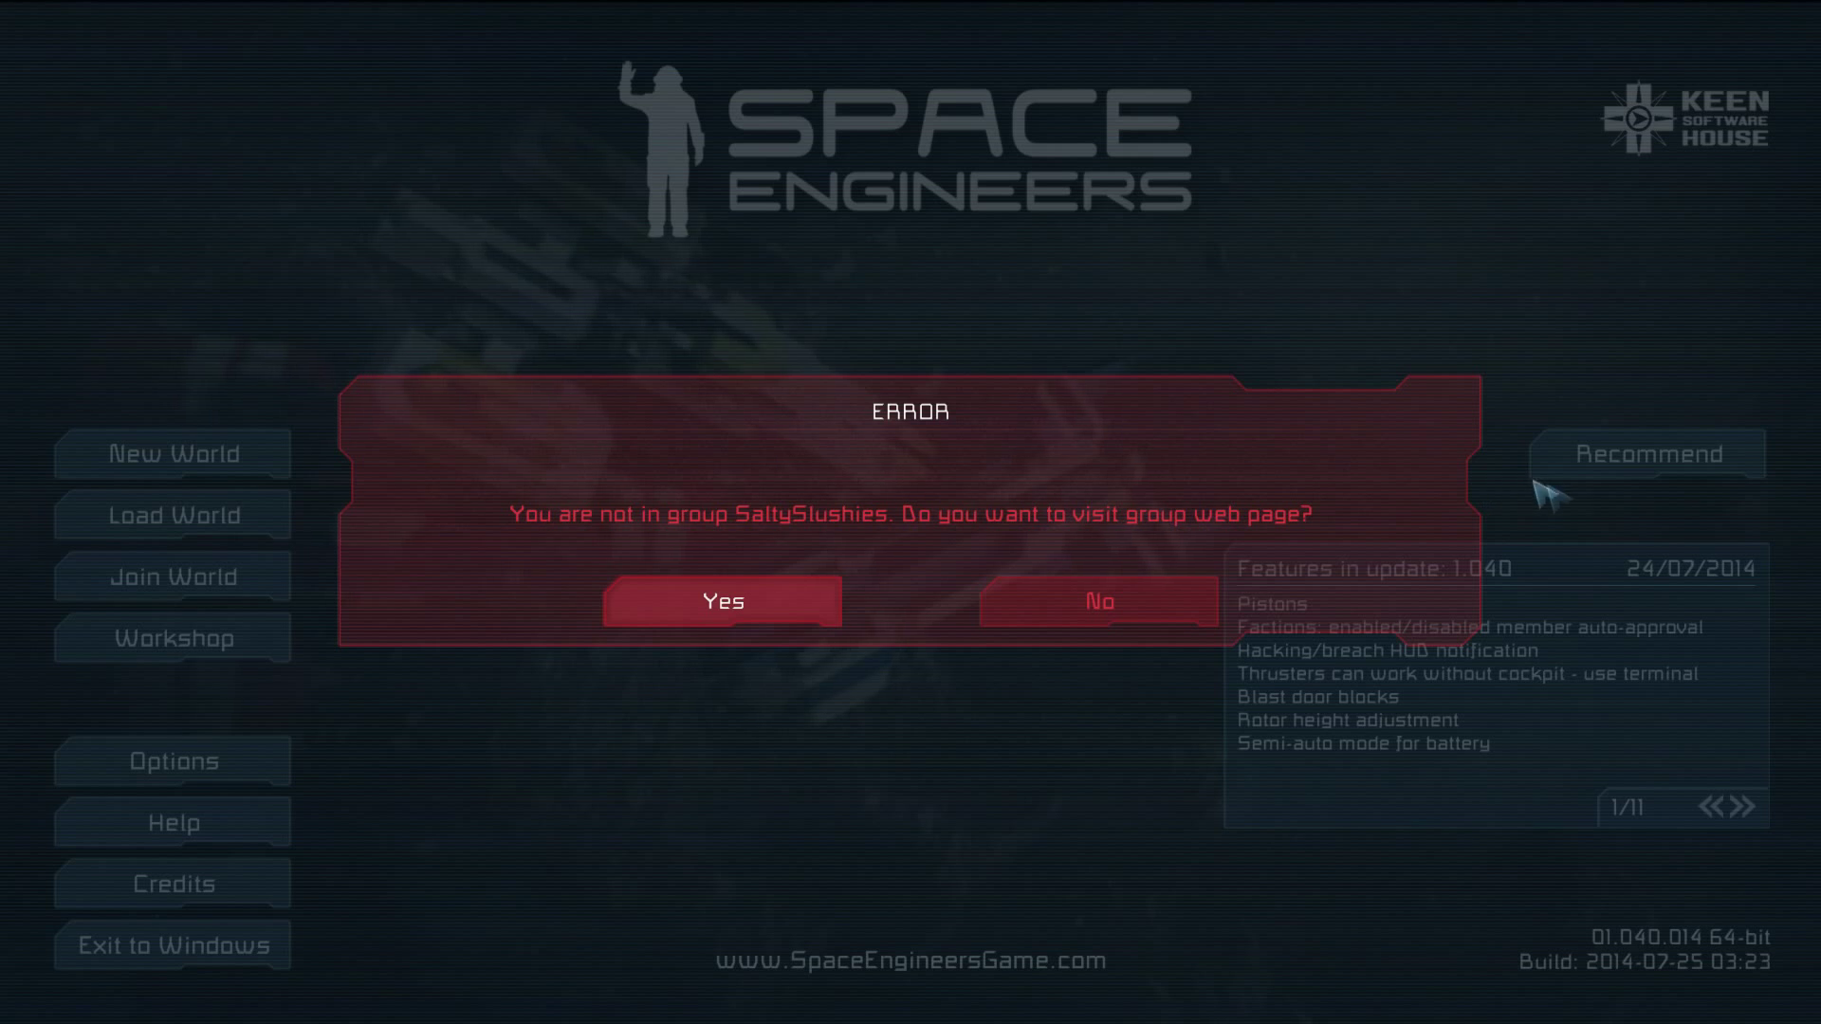
Step: Answer No to visiting the SaltySlushies group page on the membership error
left_click(1094, 601)
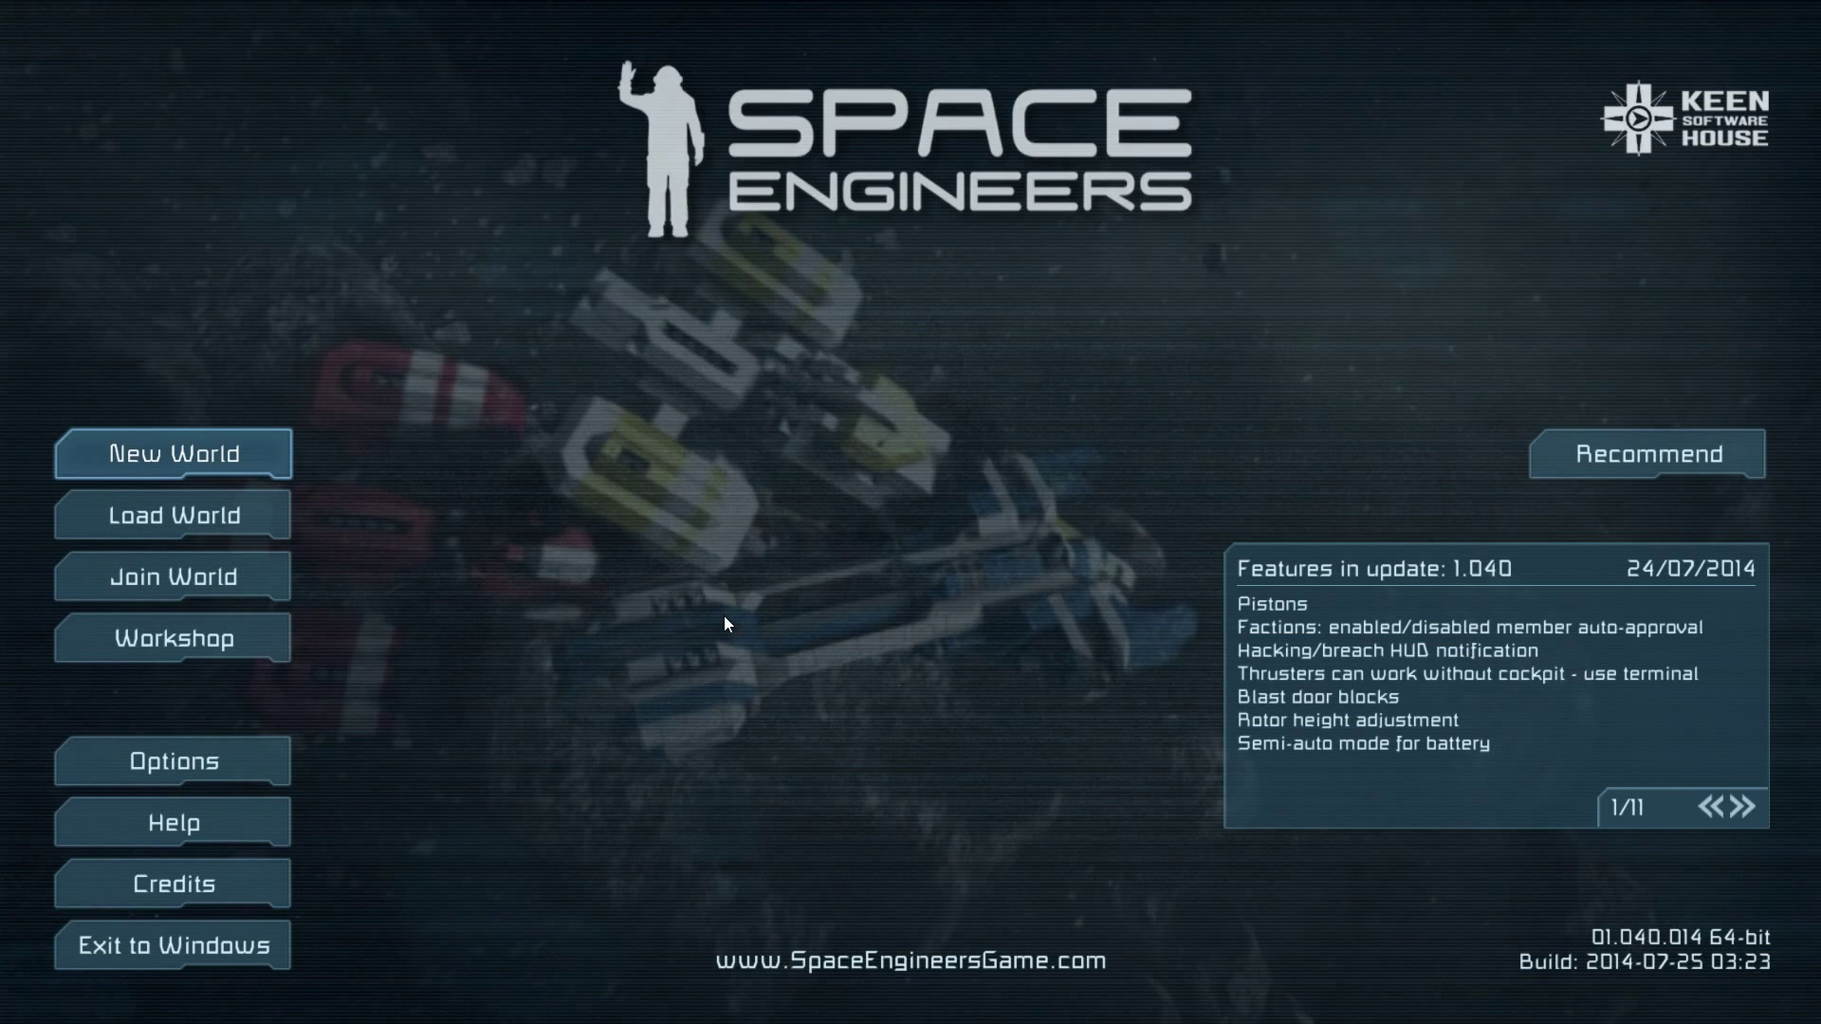
mouse_move(316, 884)
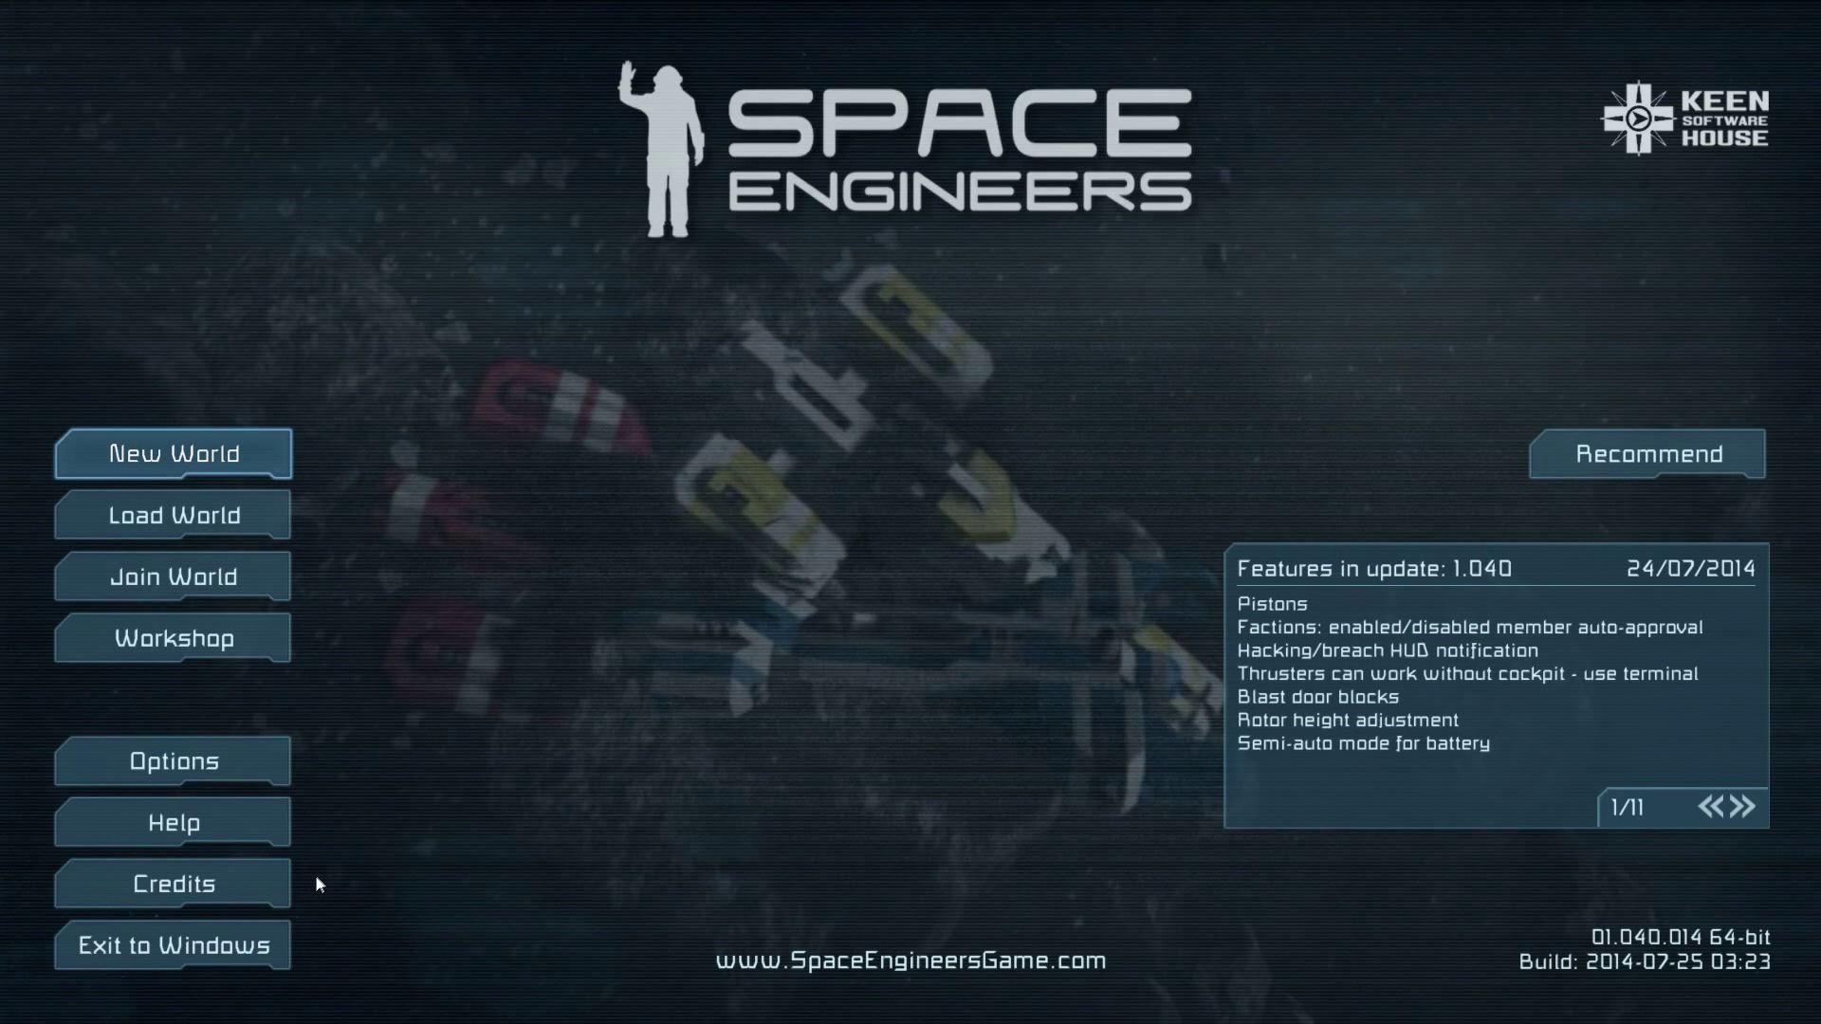